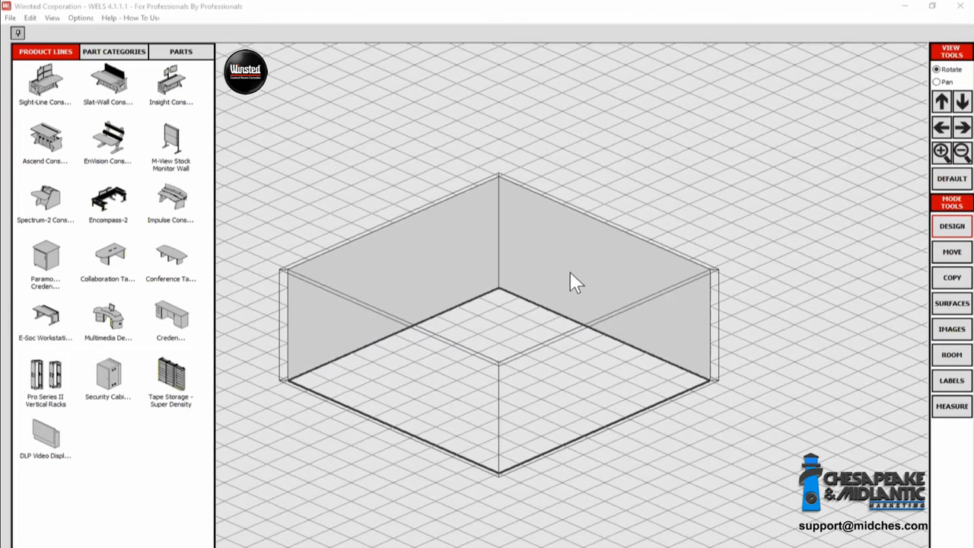
{"action": "mouse_move", "coordinate": [618, 340]}
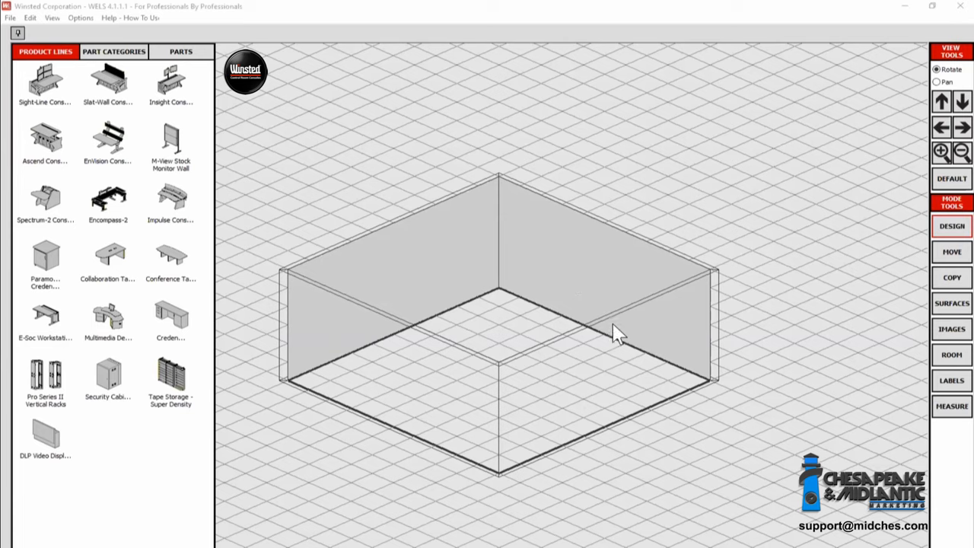
{"action": "mouse_move", "coordinate": [335, 380]}
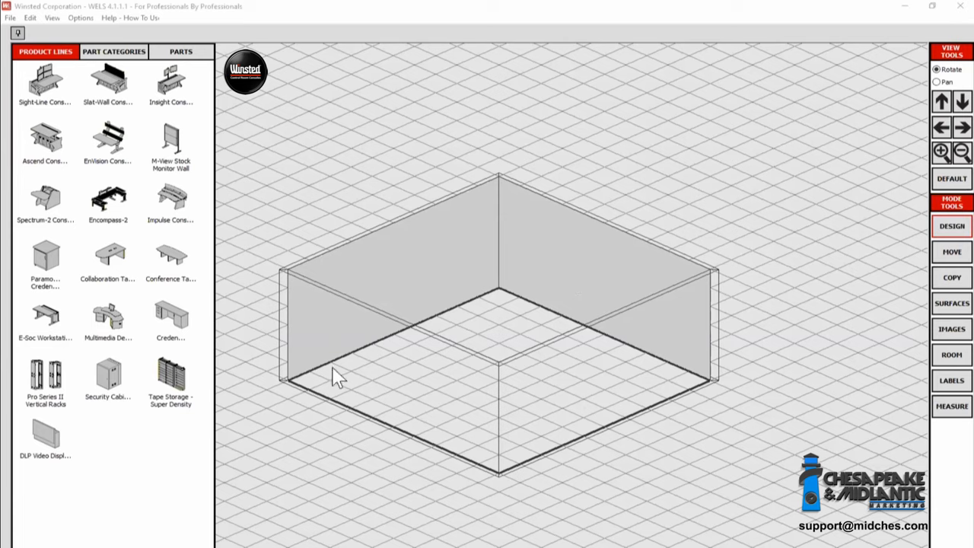
{"action": "mouse_move", "coordinate": [346, 375]}
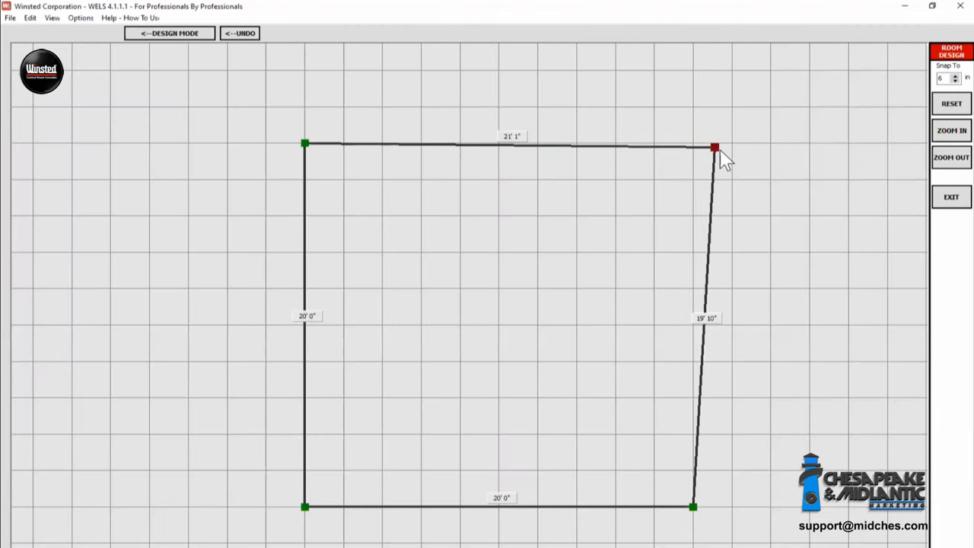
- Stretch the room's top-right corner rightward, widening the top wall to about 29 feet
{"action": "left_click_drag", "start_coordinate": [713, 147], "coordinate": [805, 145]}
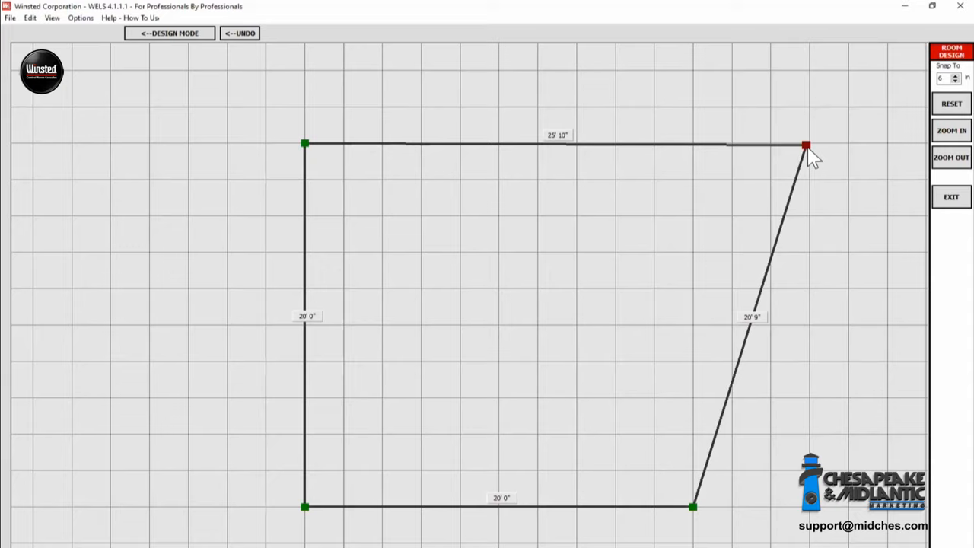
{"action": "left_click_drag", "start_coordinate": [805, 145], "coordinate": [840, 142]}
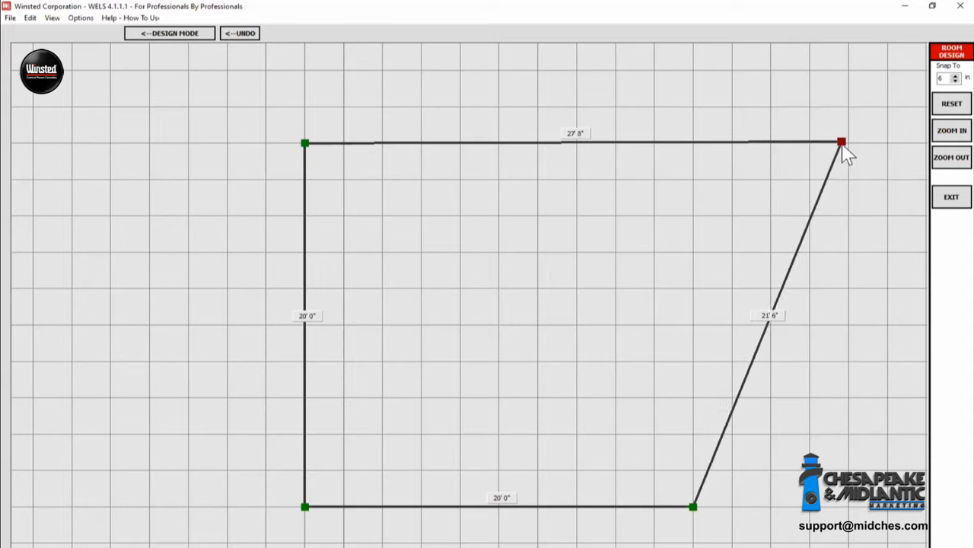
{"action": "left_click_drag", "start_coordinate": [841, 143], "coordinate": [873, 144]}
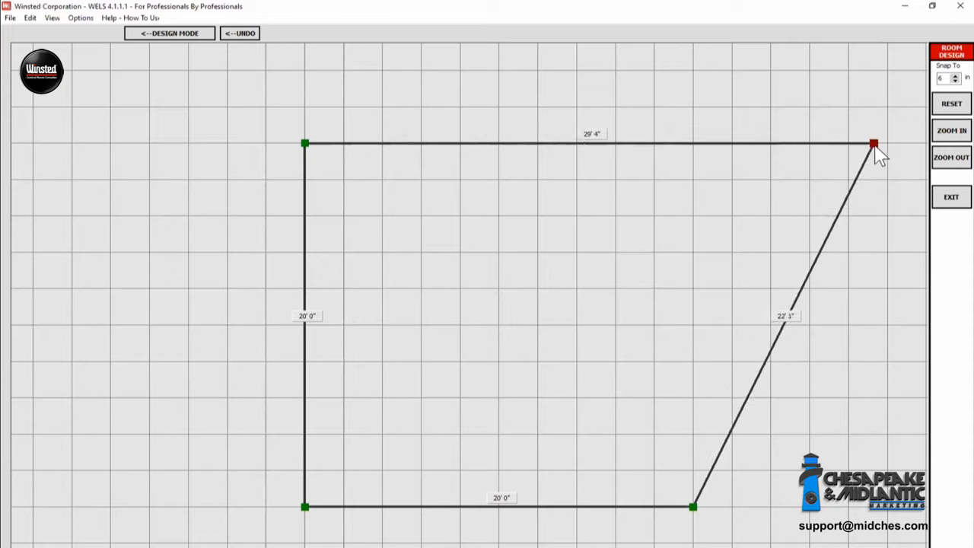
{"action": "left_click_drag", "start_coordinate": [873, 144], "coordinate": [887, 145]}
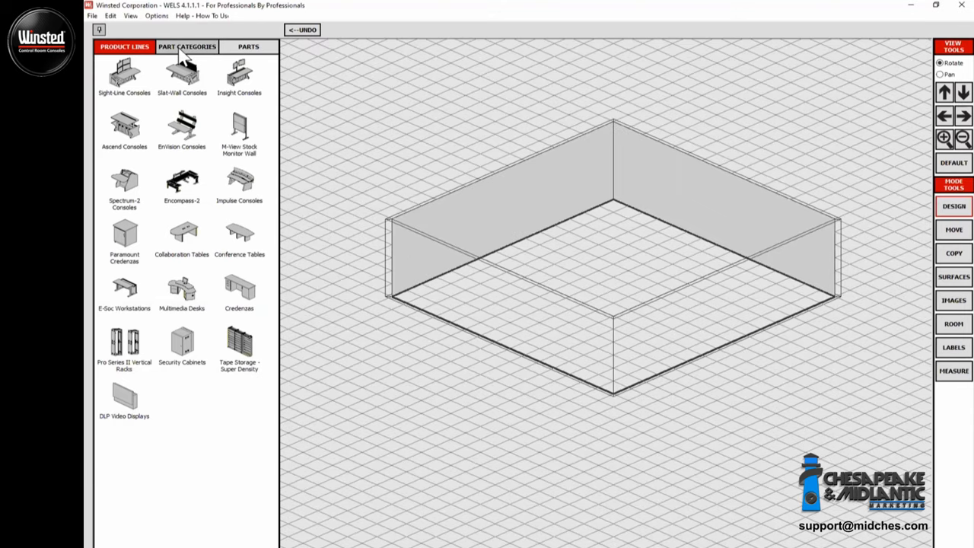
- Place a Double Door from Doors and Windows on the room's left wall
{"action": "left_click", "coordinate": [188, 48]}
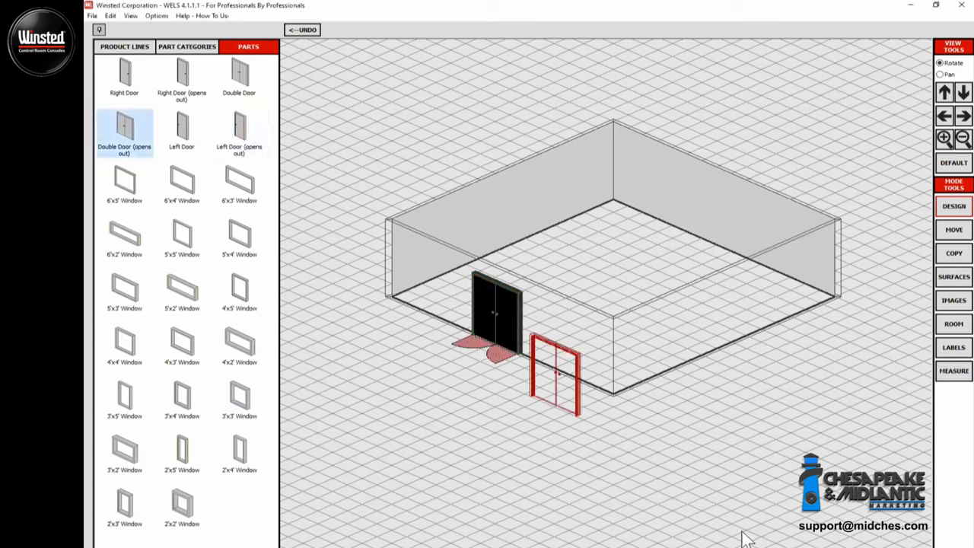
{"action": "left_click_drag", "start_coordinate": [555, 373], "coordinate": [703, 452]}
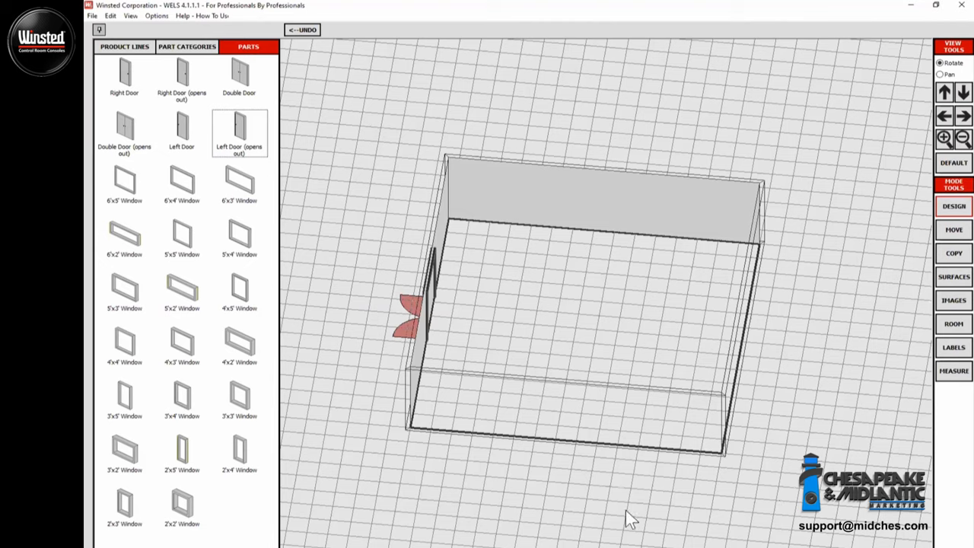
{"action": "left_click", "coordinate": [182, 133]}
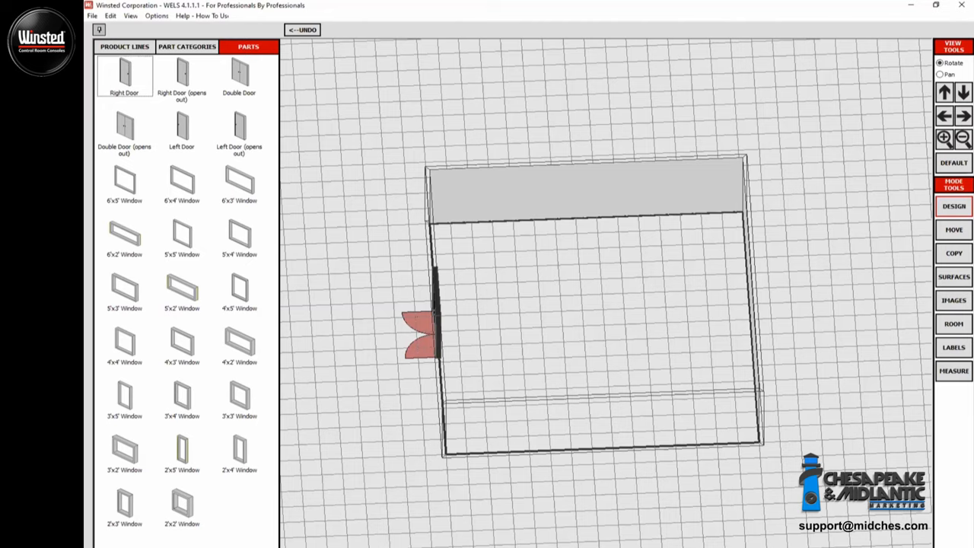
{"action": "mouse_move", "coordinate": [100, 72]}
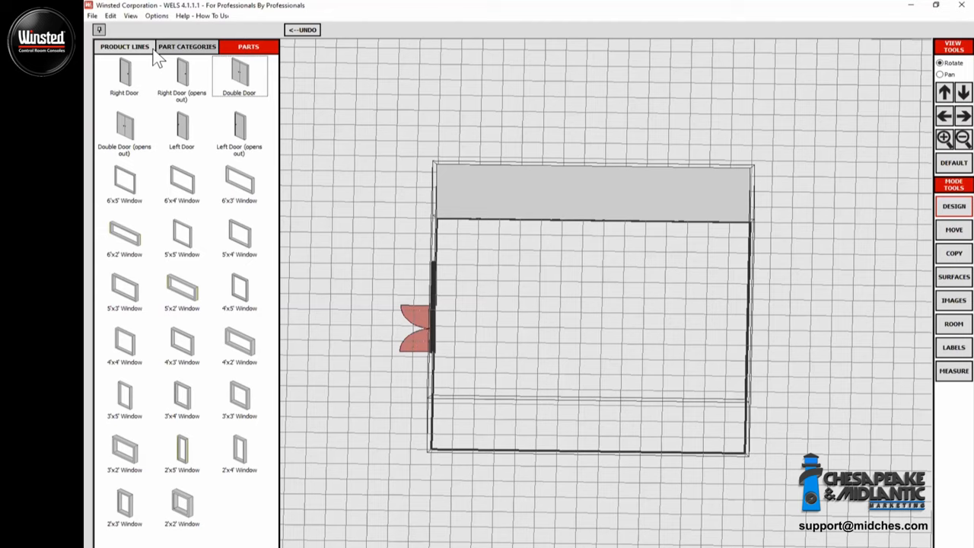
- Show the Sight-Line Consoles chases, then place, move and delete a 72" Triple Bay Chase
{"action": "left_click", "coordinate": [186, 47]}
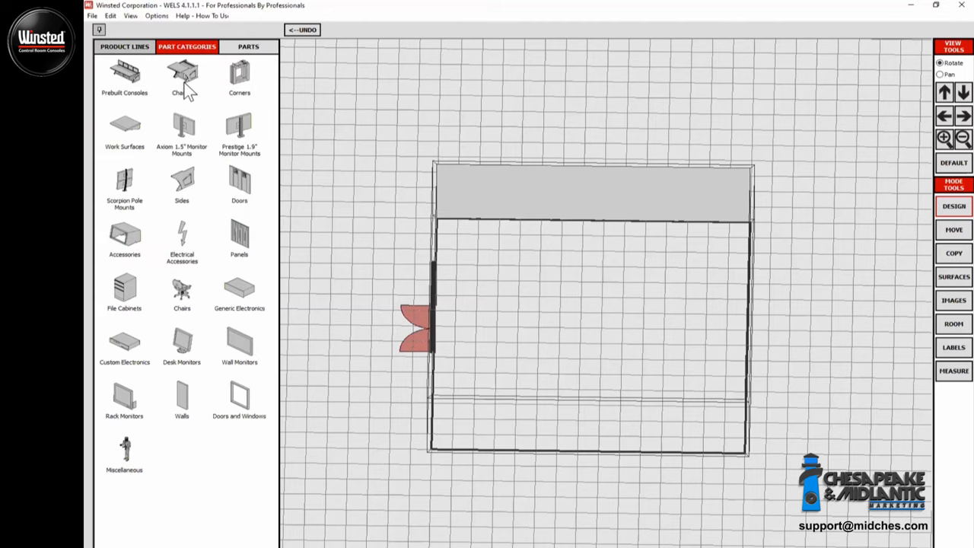
{"action": "left_click", "coordinate": [121, 47]}
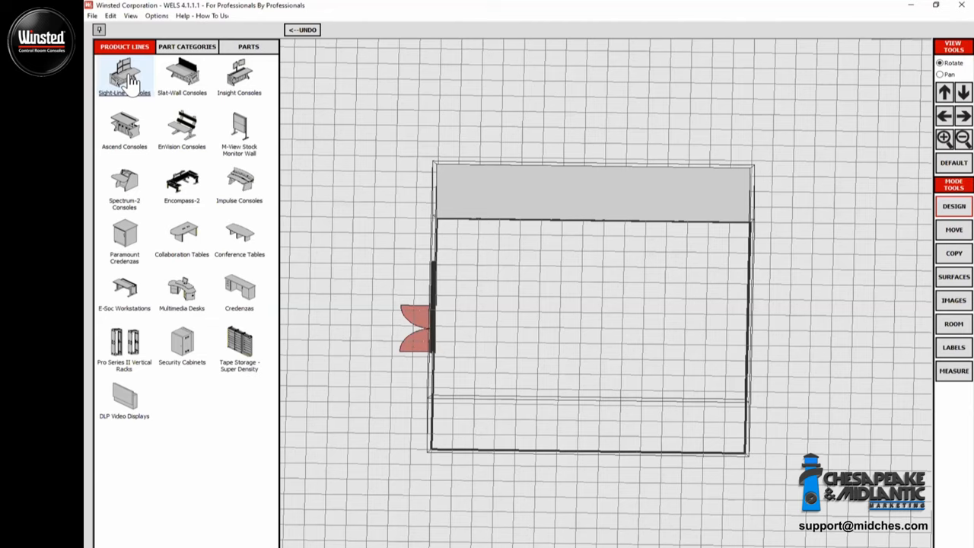
{"action": "left_click", "coordinate": [186, 49]}
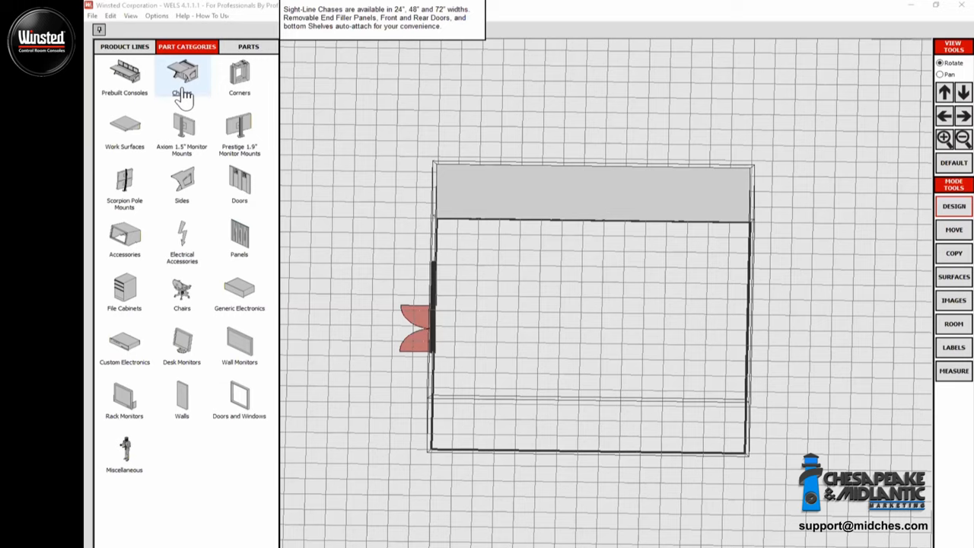
{"action": "mouse_move", "coordinate": [154, 115]}
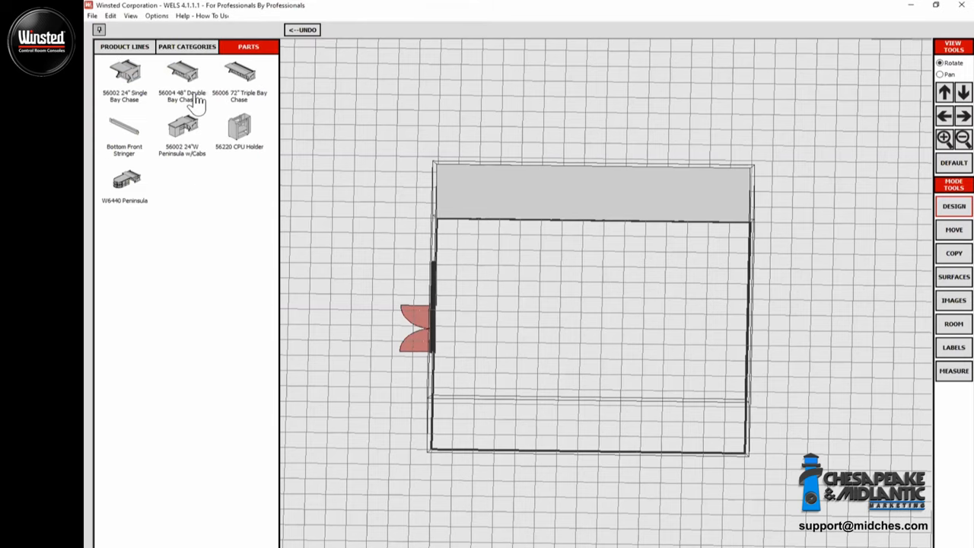
{"action": "left_click", "coordinate": [240, 80]}
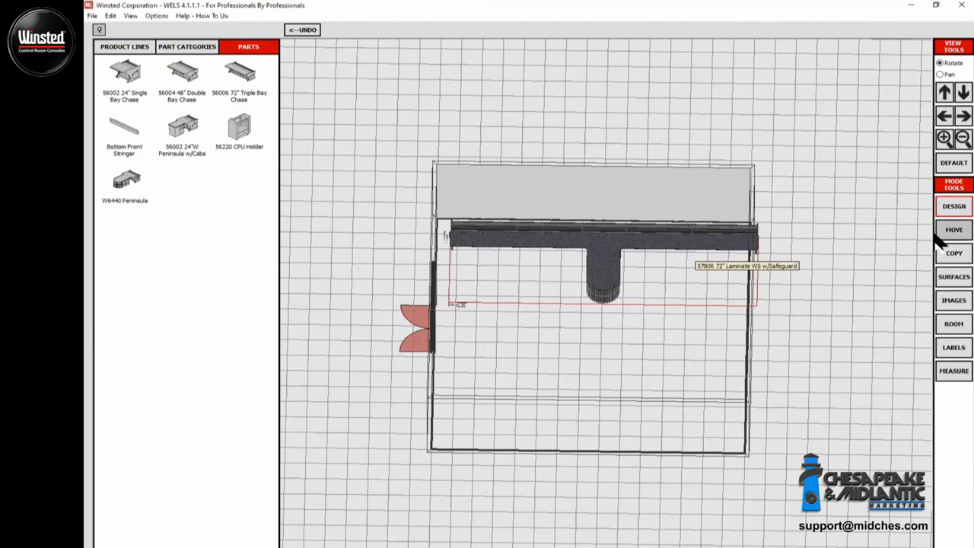
{"action": "left_click", "coordinate": [952, 229]}
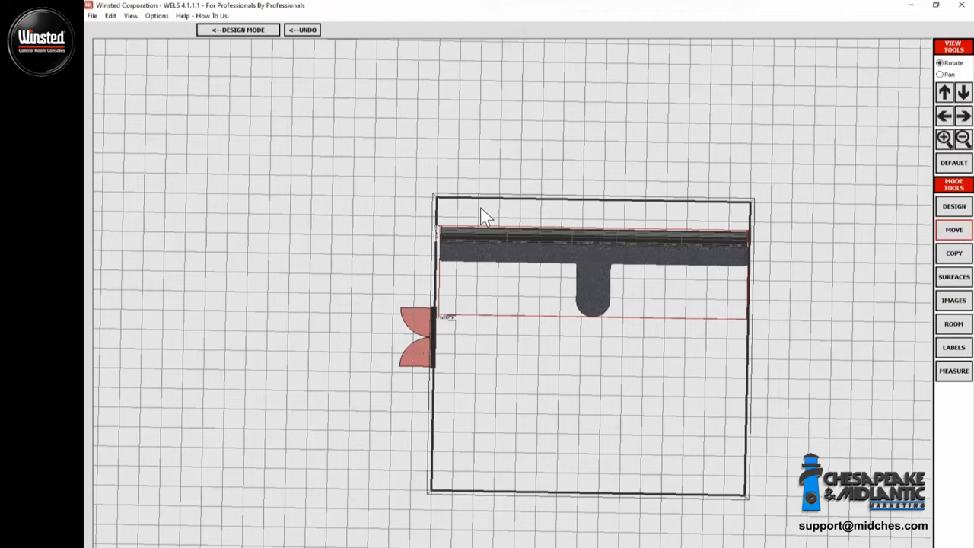
{"action": "mouse_move", "coordinate": [456, 226]}
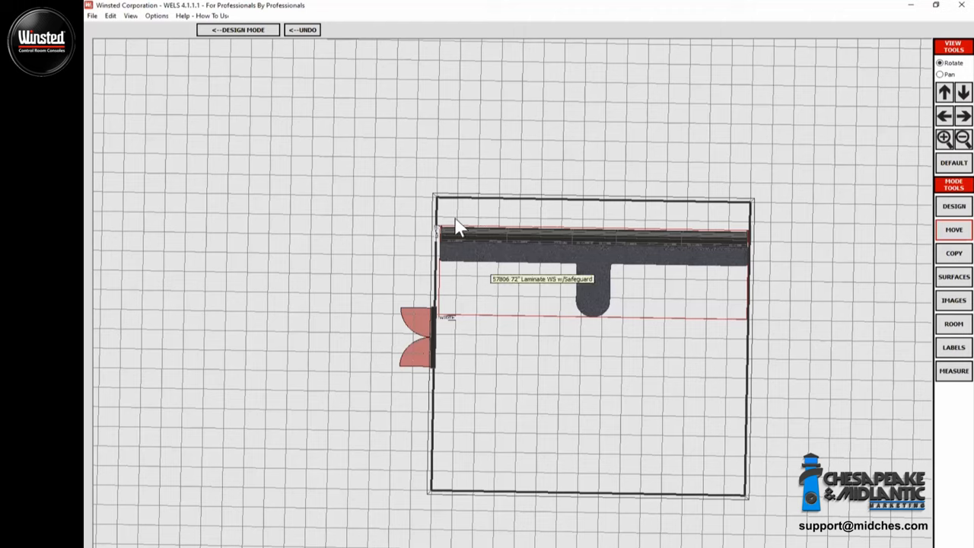
{"action": "mouse_move", "coordinate": [655, 240]}
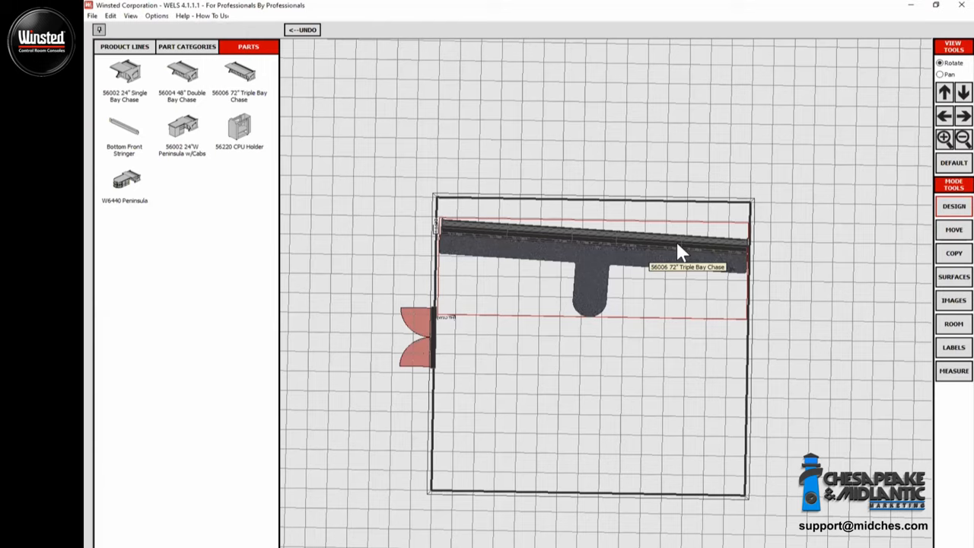
{"action": "left_click", "coordinate": [303, 30]}
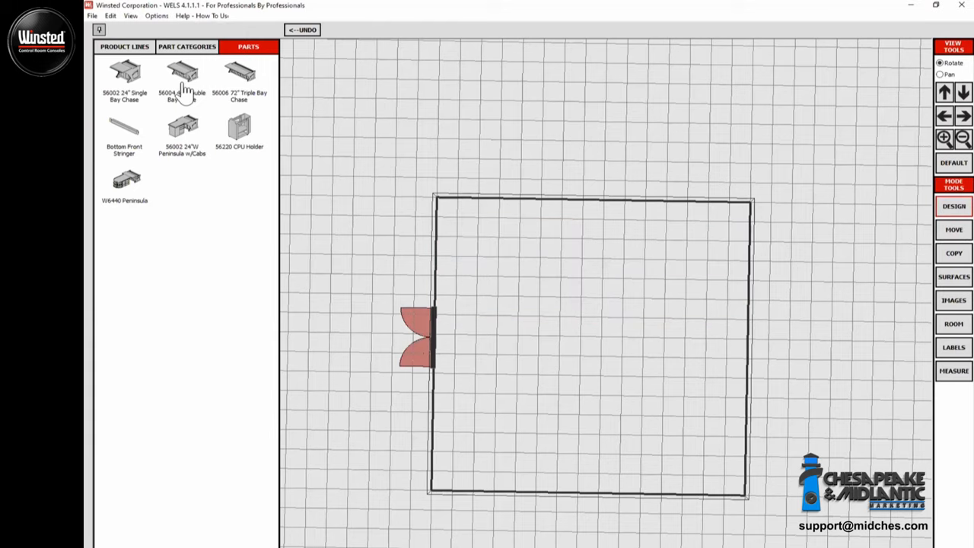
- Place the 56004 48" Double Bay Chase along the top wall
{"action": "left_click", "coordinate": [181, 73]}
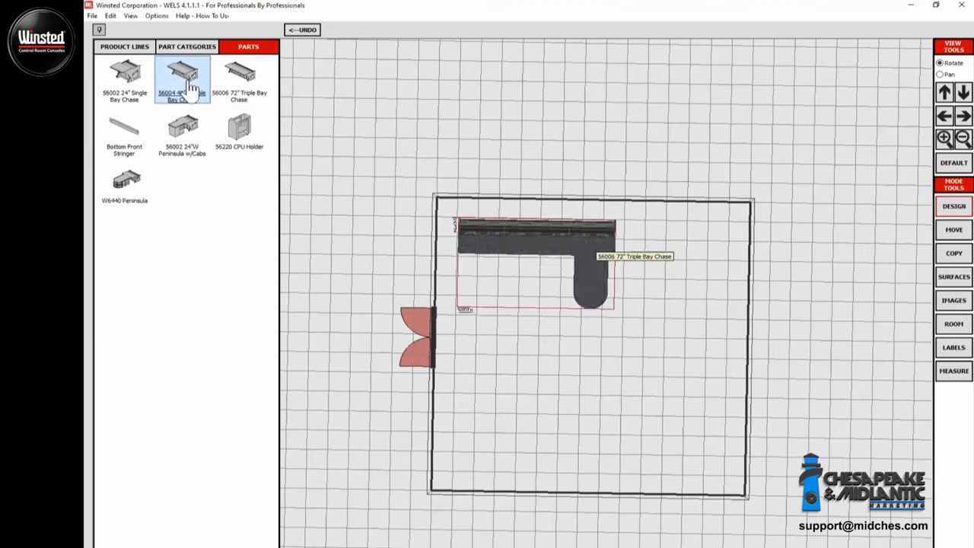
{"action": "mouse_move", "coordinate": [259, 93]}
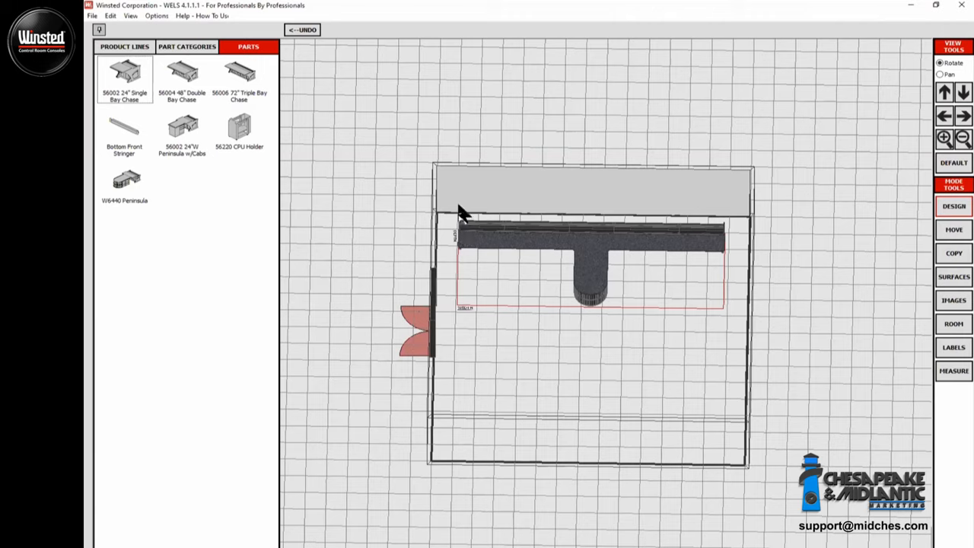
{"action": "mouse_move", "coordinate": [285, 162]}
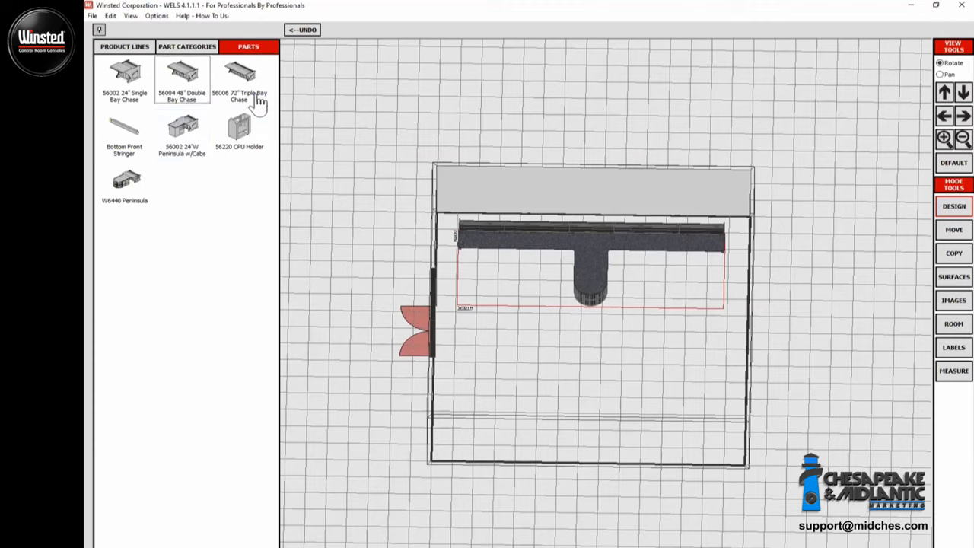
{"action": "left_click", "coordinate": [242, 80]}
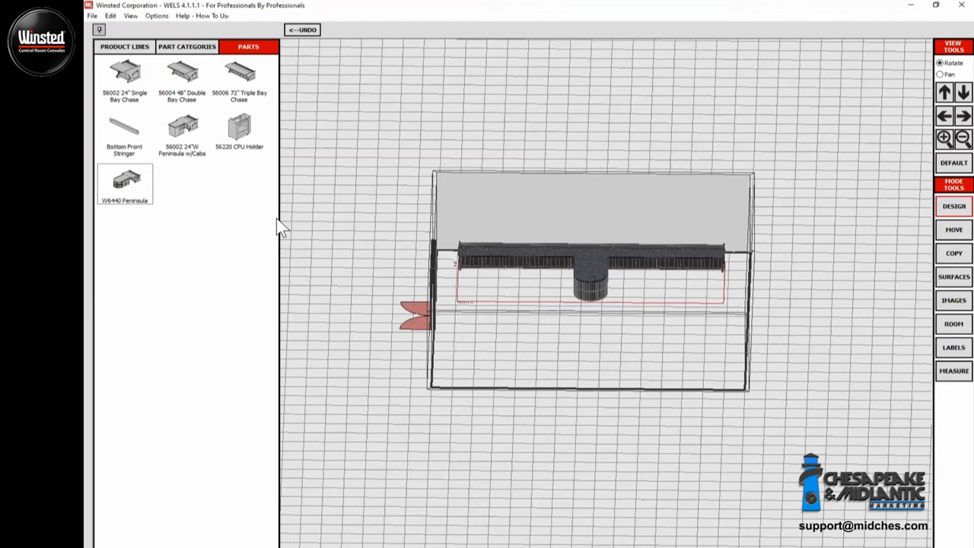
{"action": "mouse_move", "coordinate": [310, 238]}
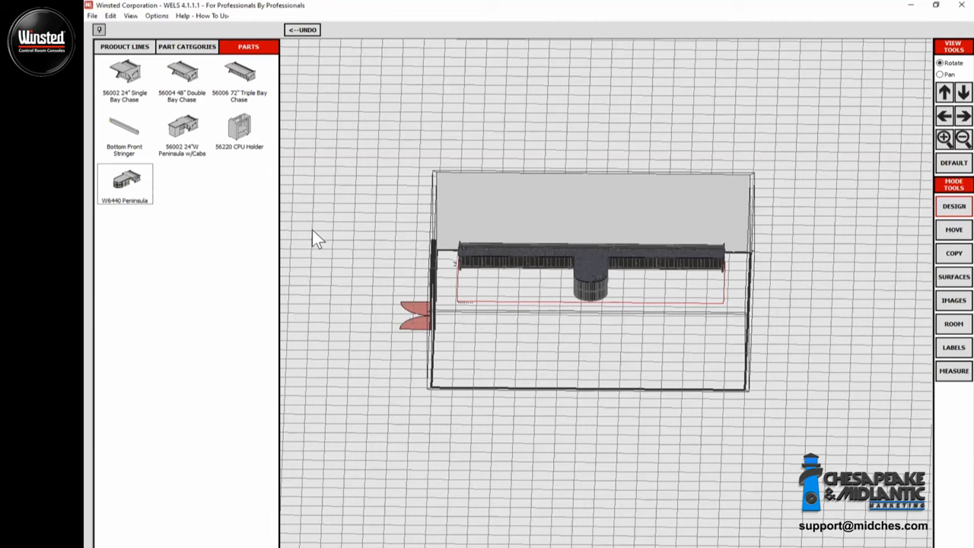
{"action": "mouse_move", "coordinate": [335, 253]}
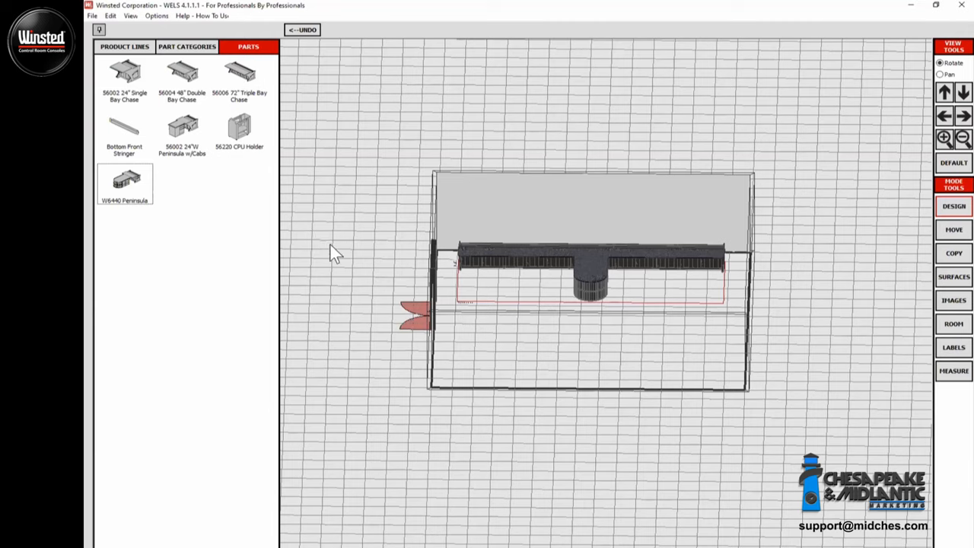
{"action": "mouse_move", "coordinate": [266, 253]}
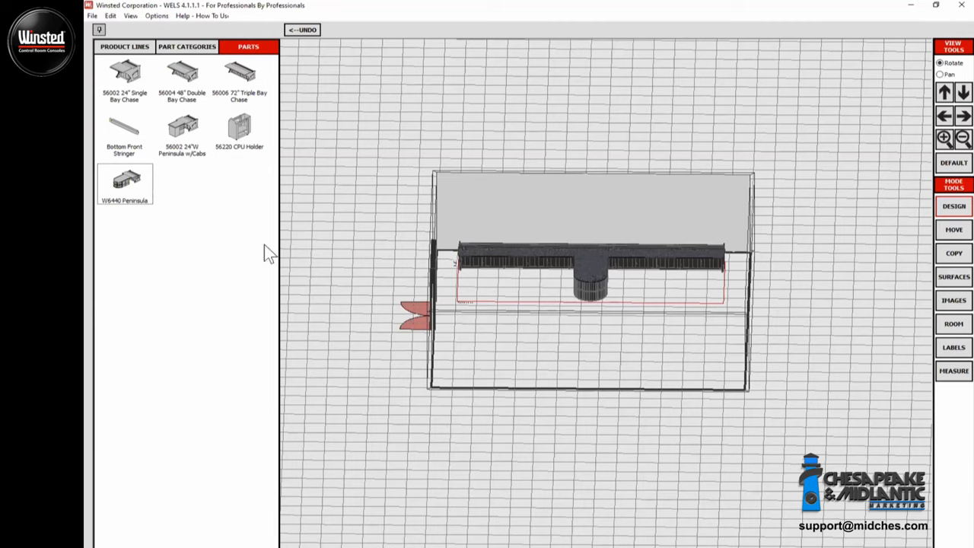
{"action": "left_click", "coordinate": [180, 72]}
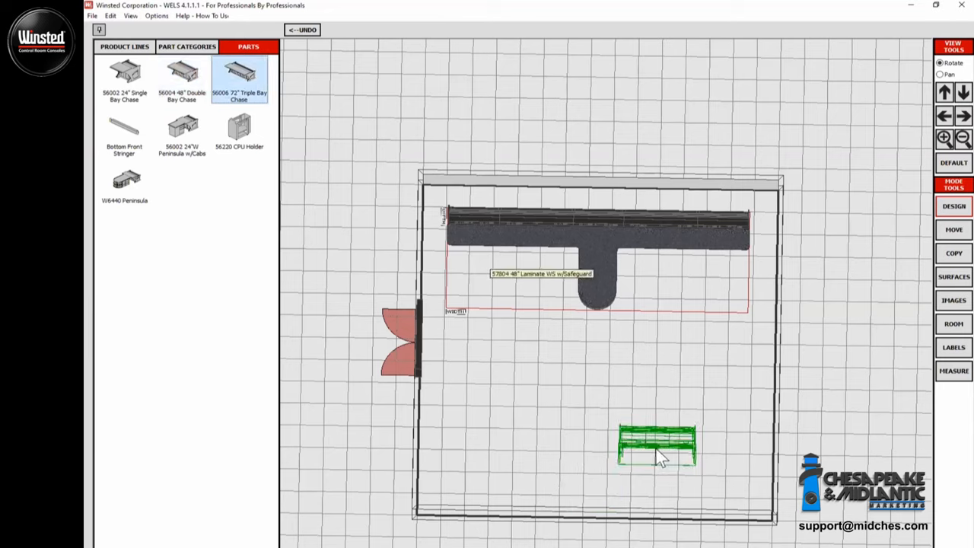
- Position the lower chase and attach a 57185 90-degree Corner to its left end
{"action": "left_click_drag", "start_coordinate": [658, 449], "coordinate": [668, 430]}
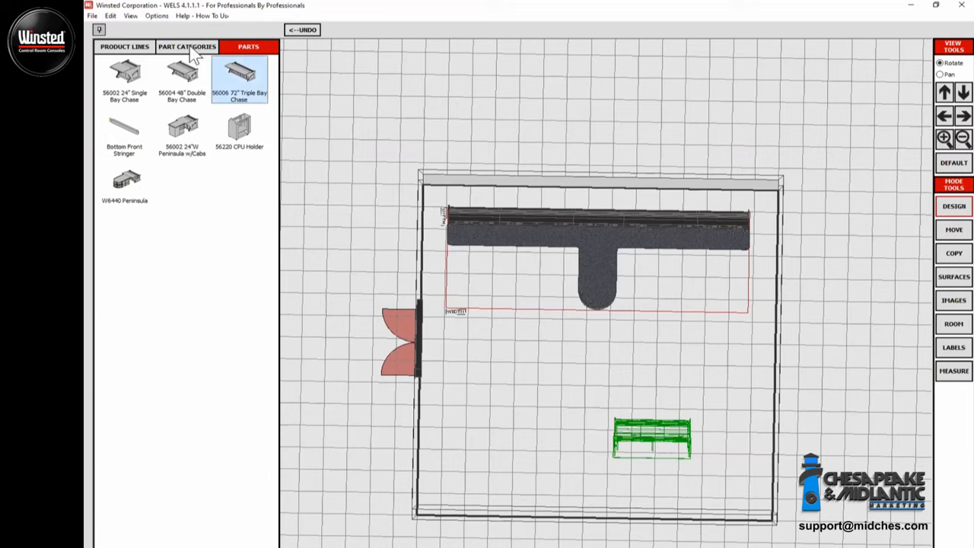
{"action": "left_click", "coordinate": [187, 47]}
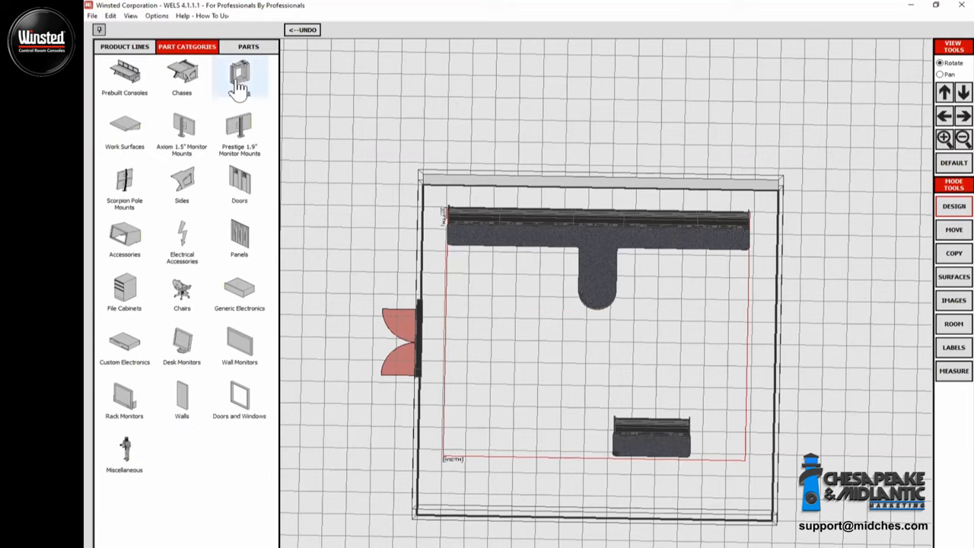
{"action": "left_click", "coordinate": [249, 47]}
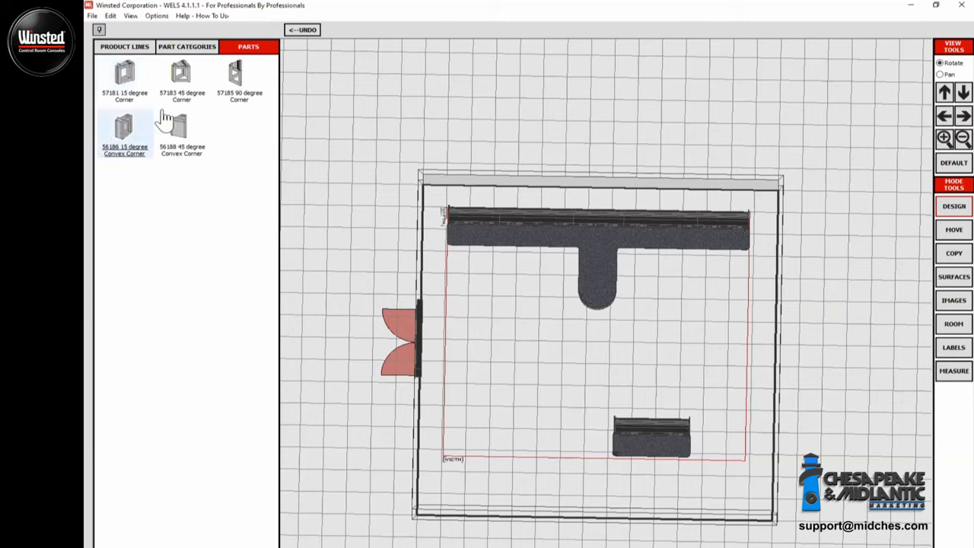
{"action": "left_click", "coordinate": [238, 82]}
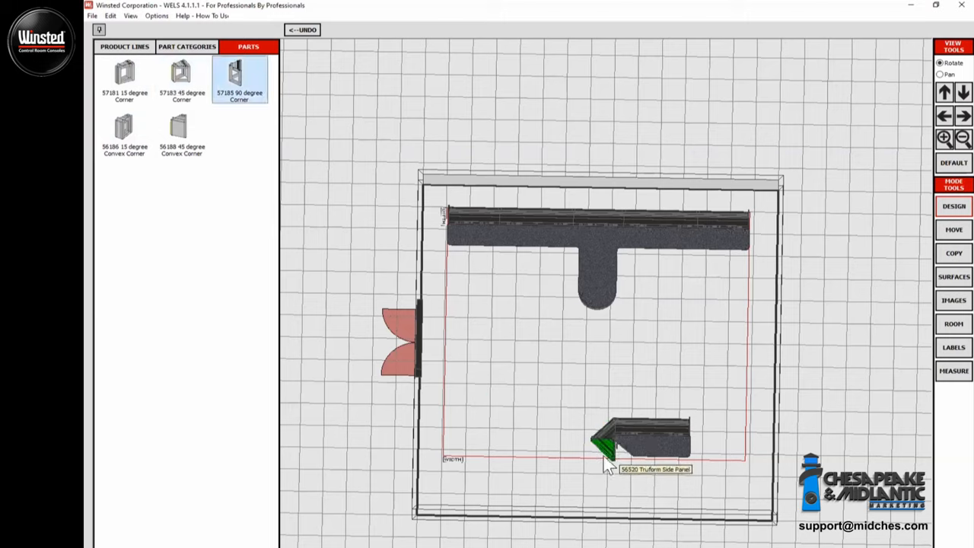
{"action": "left_click", "coordinate": [187, 47]}
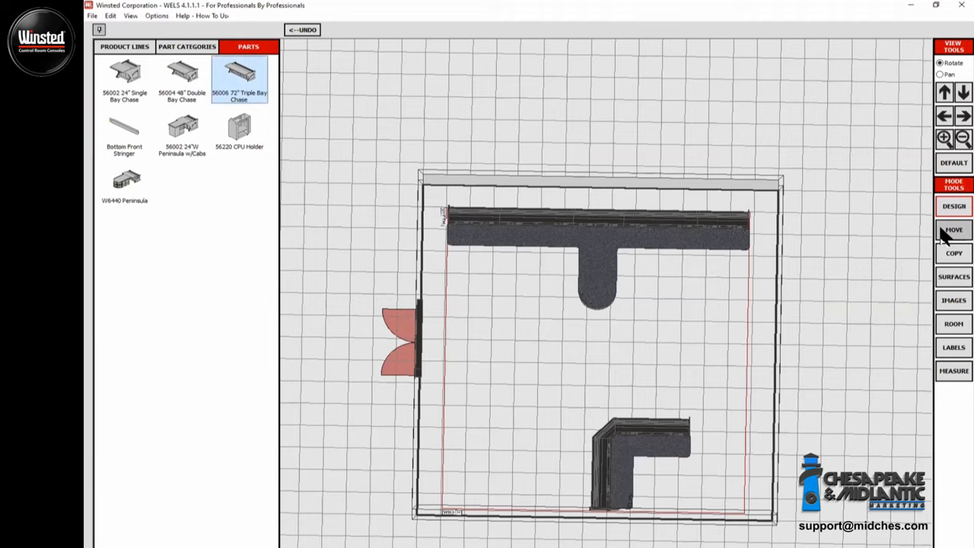
- Reposition the L-shaped console in the room and return to Design Mode
{"action": "left_click", "coordinate": [181, 74]}
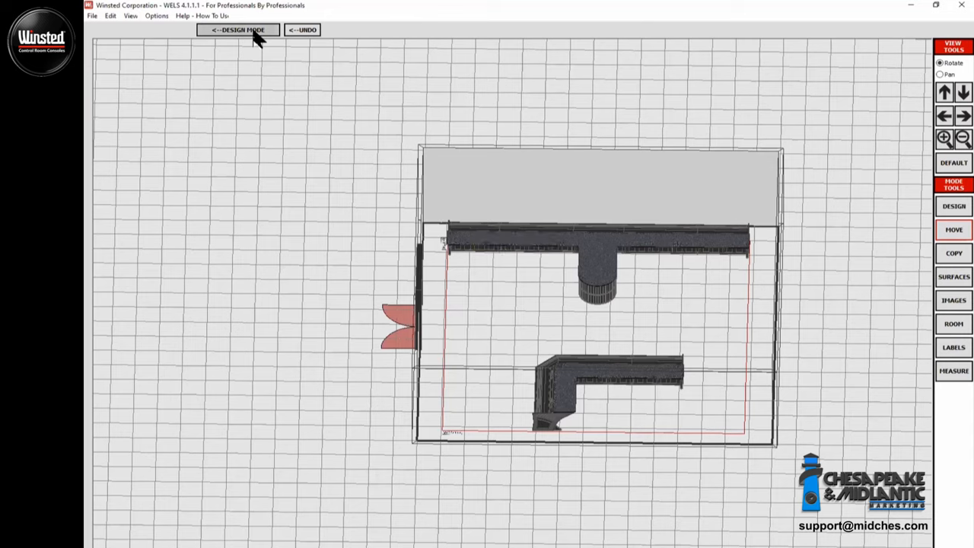
{"action": "left_click", "coordinate": [243, 32]}
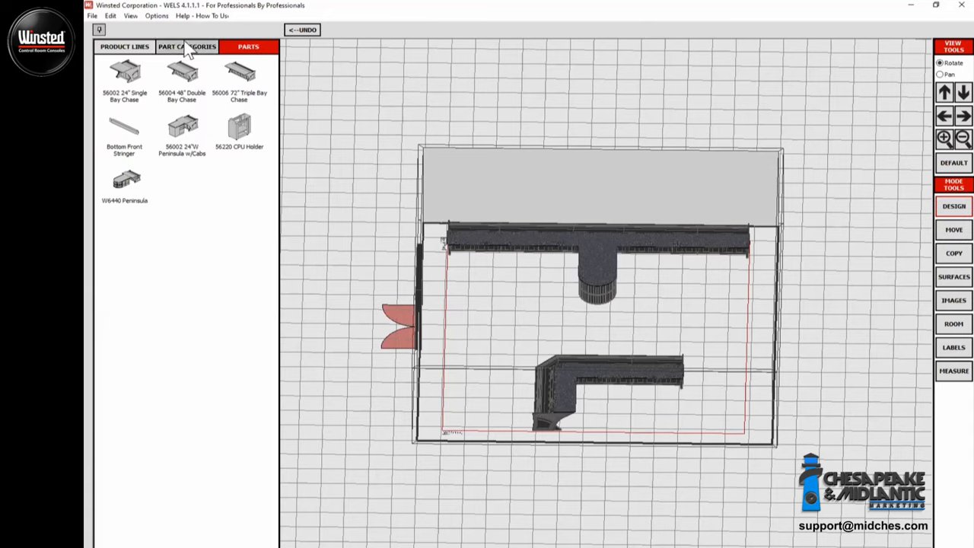
- Place two W5774 four-arm pole mounts with 27" monitors along the top console
{"action": "left_click", "coordinate": [185, 47]}
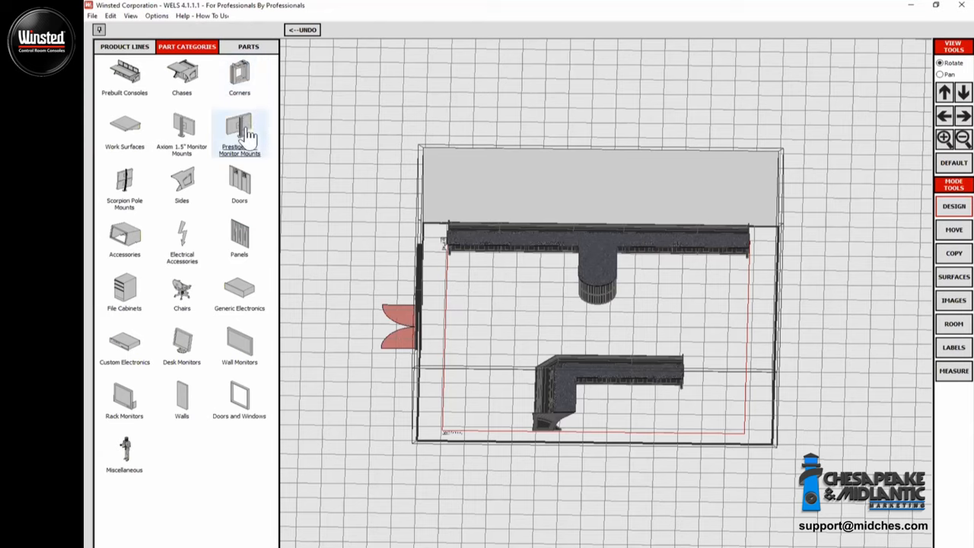
{"action": "mouse_move", "coordinate": [251, 160]}
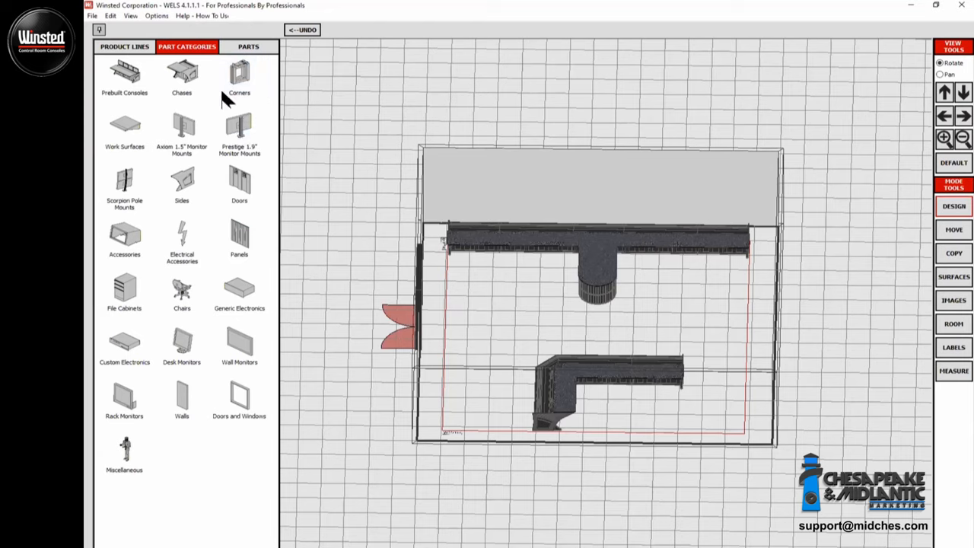
{"action": "mouse_move", "coordinate": [141, 182]}
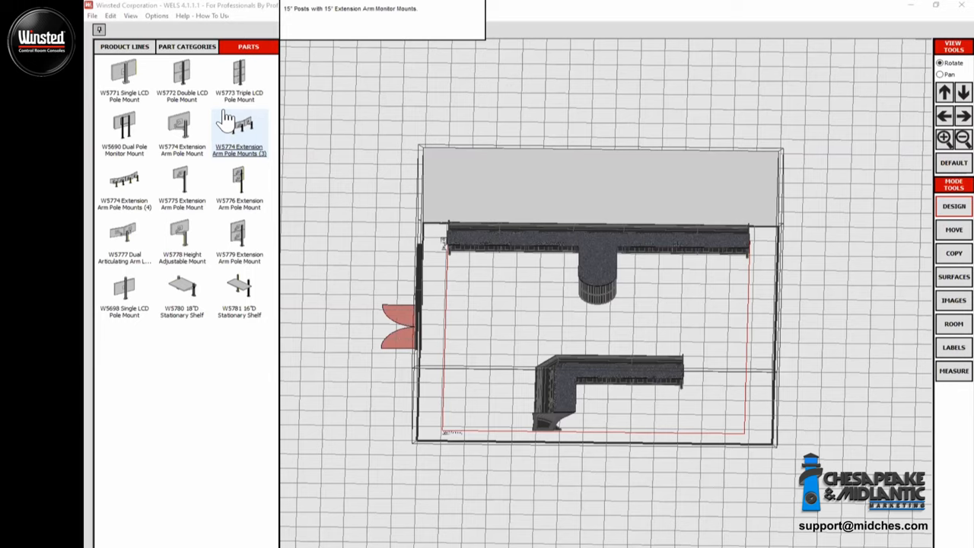
{"action": "mouse_move", "coordinate": [228, 122]}
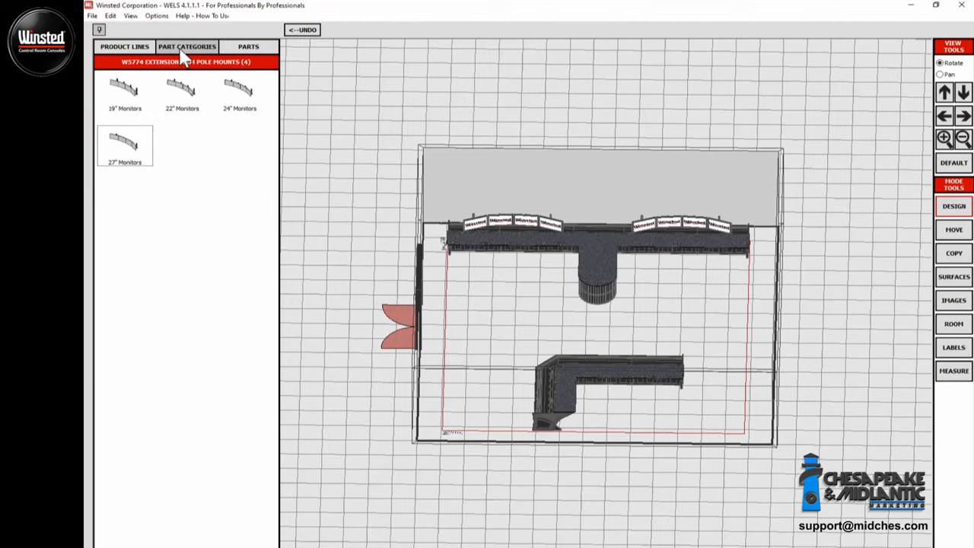
{"action": "left_click", "coordinate": [186, 47]}
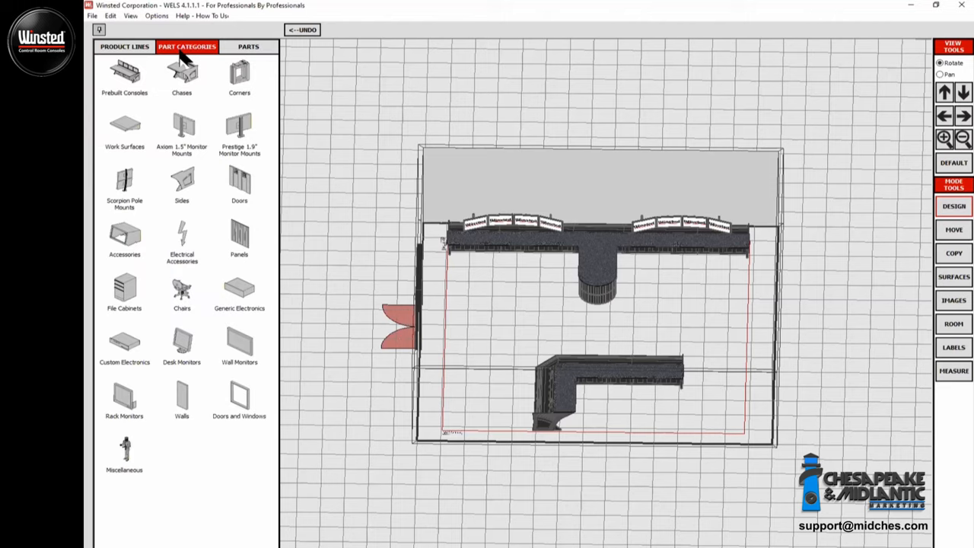
{"action": "mouse_move", "coordinate": [239, 358]}
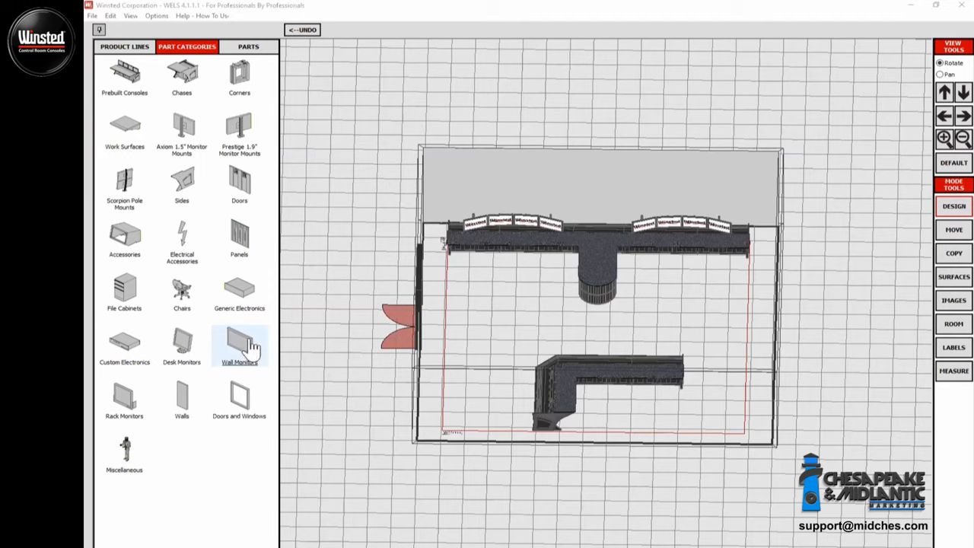
{"action": "mouse_move", "coordinate": [249, 348]}
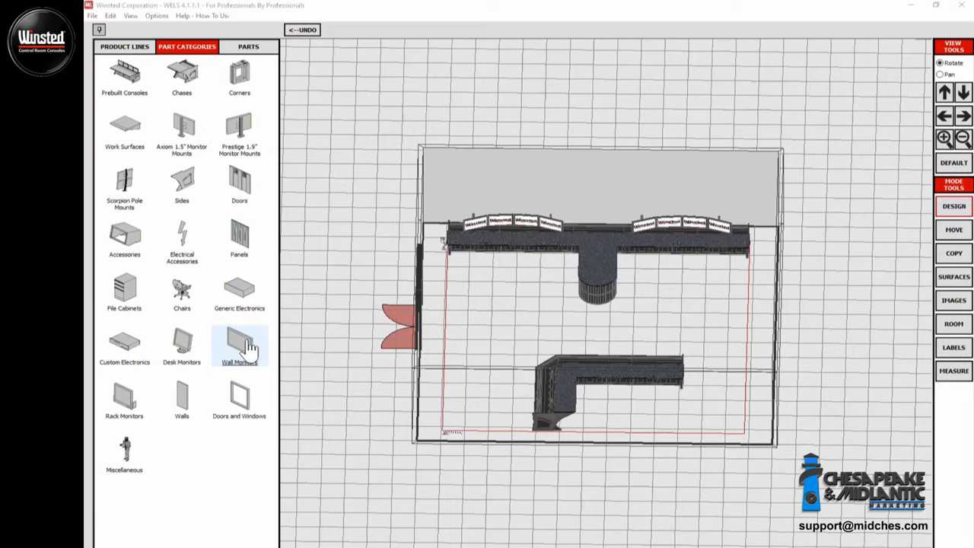
{"action": "mouse_move", "coordinate": [245, 350]}
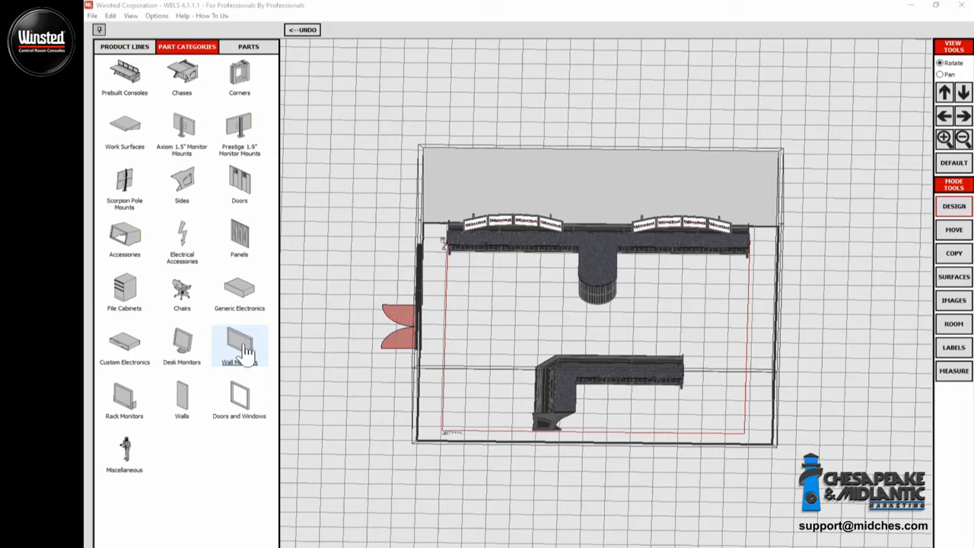
- Place the 80" Wall-Mountable LCD Monitors from Wall Monitors along the back wall
{"action": "left_click", "coordinate": [239, 345]}
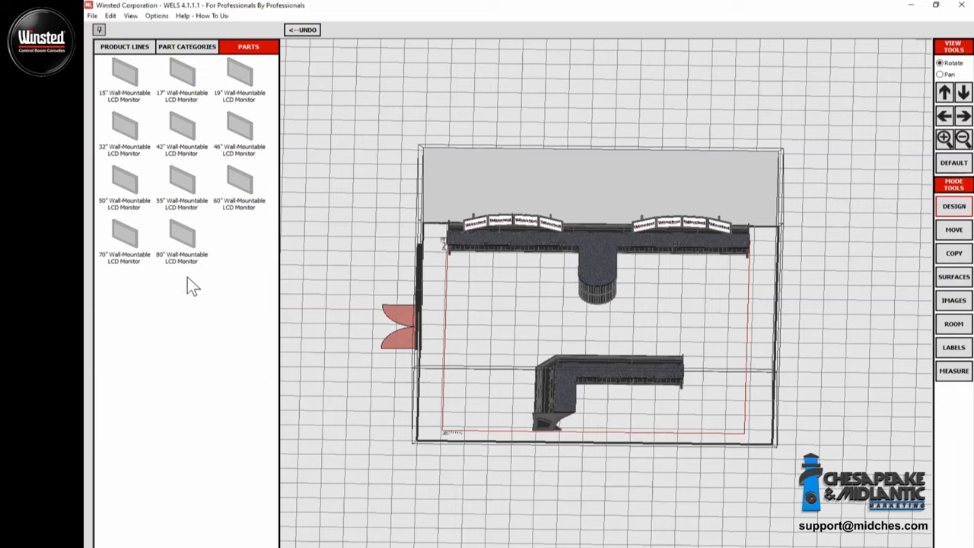
{"action": "left_click", "coordinate": [181, 232]}
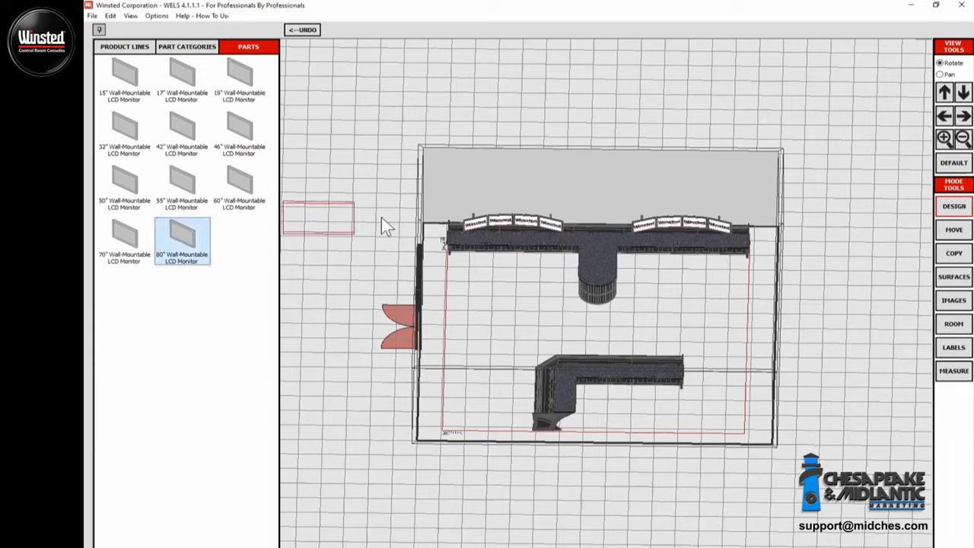
{"action": "left_click_drag", "start_coordinate": [317, 216], "coordinate": [482, 183]}
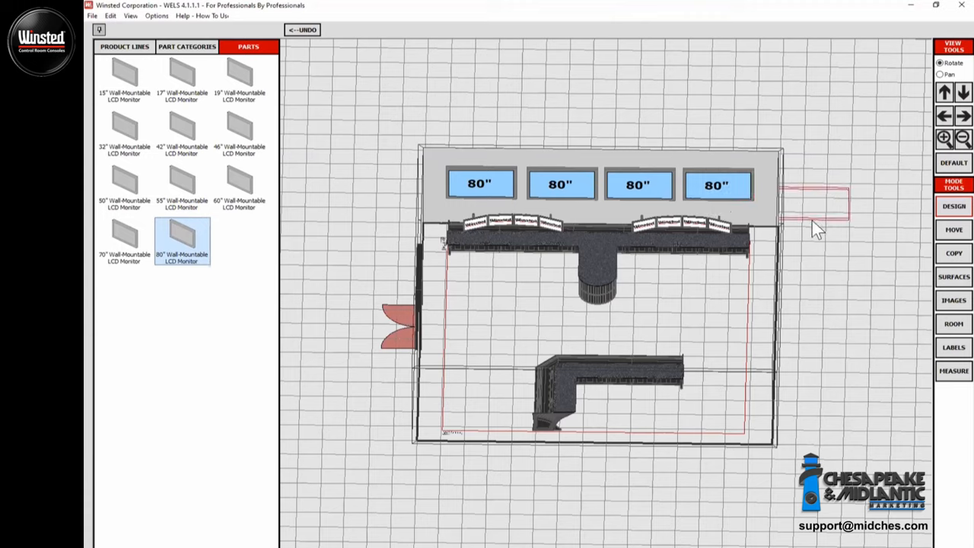
{"action": "mouse_move", "coordinate": [816, 226]}
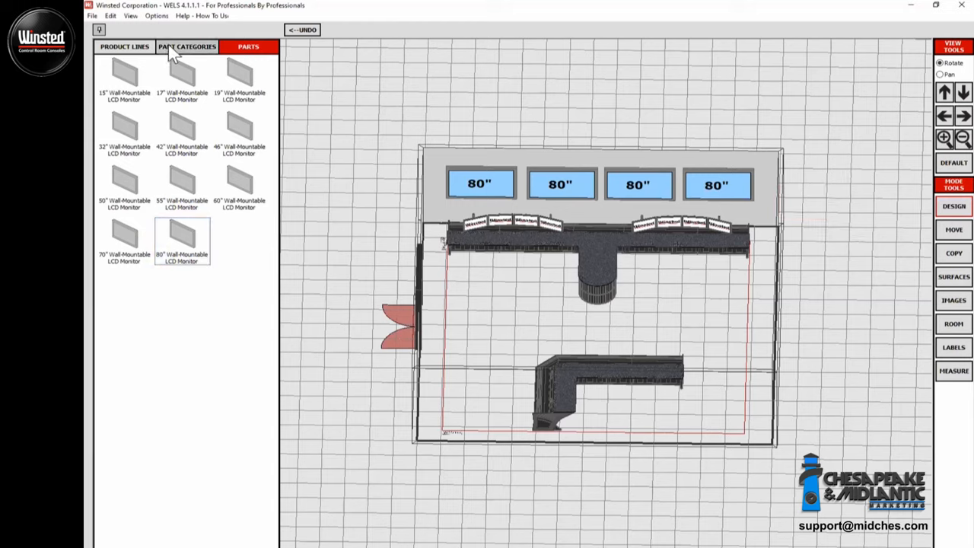
- Pick the W5774 Extension Arm Pole Mounts (4) from Prestige 1.9" Monitor Mounts for the L-shaped console
{"action": "left_click", "coordinate": [187, 47]}
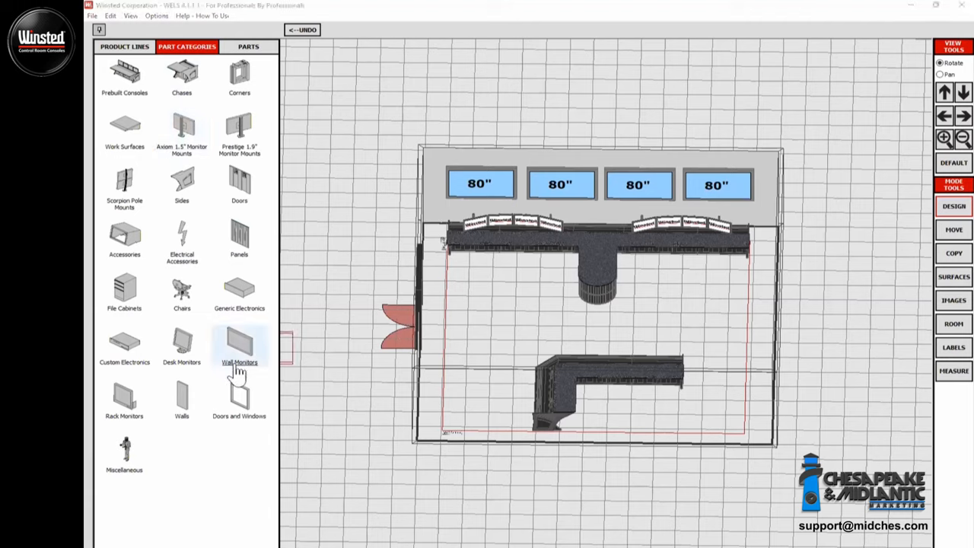
{"action": "mouse_move", "coordinate": [240, 354]}
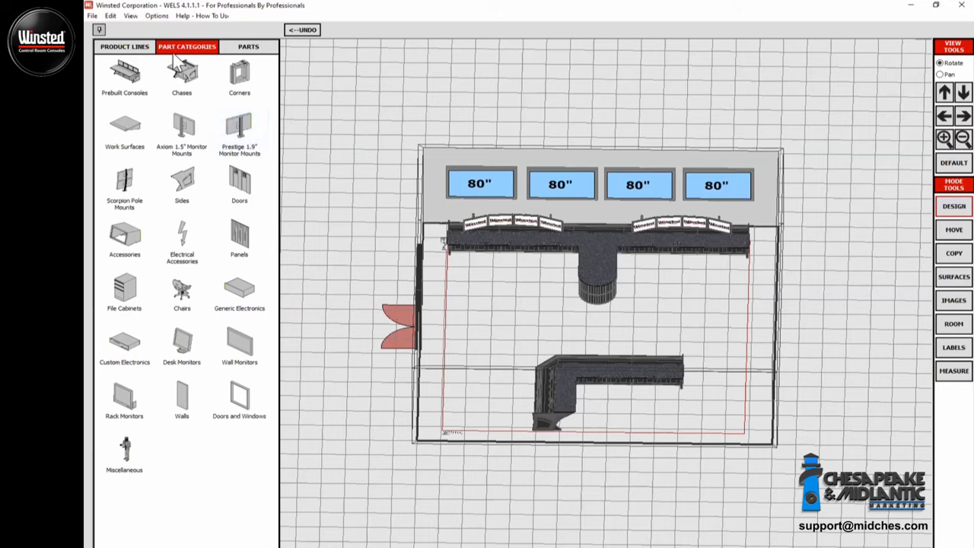
{"action": "left_click", "coordinate": [251, 46]}
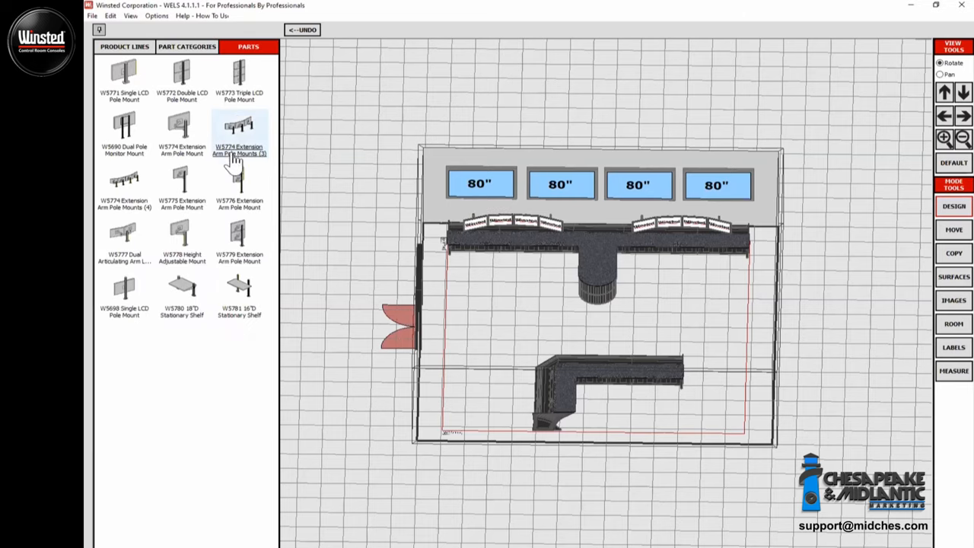
{"action": "mouse_move", "coordinate": [242, 162]}
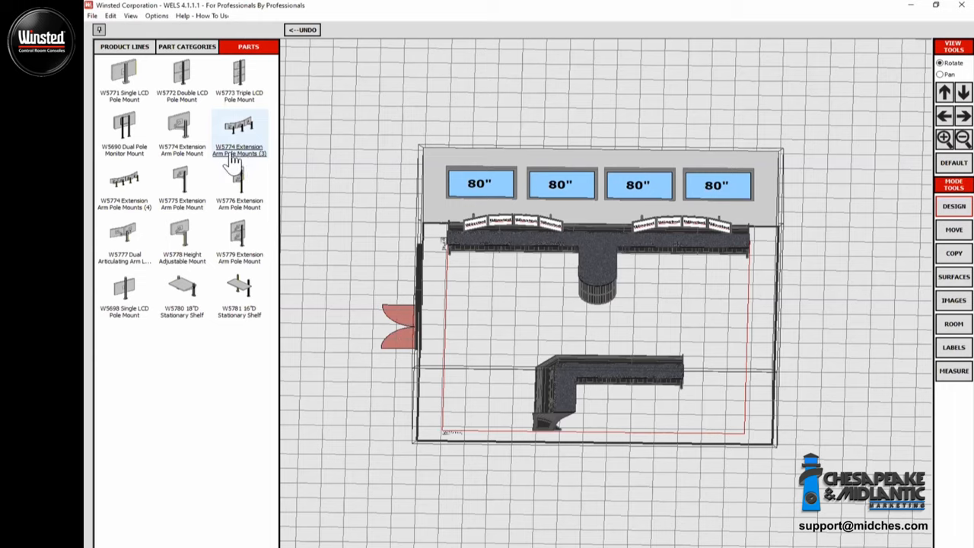
{"action": "left_click", "coordinate": [239, 134]}
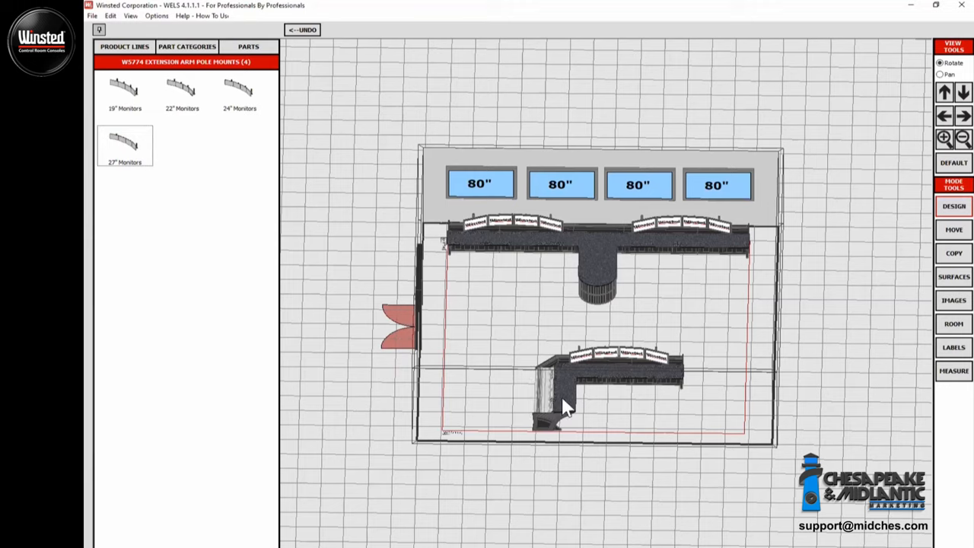
{"action": "mouse_move", "coordinate": [753, 134]}
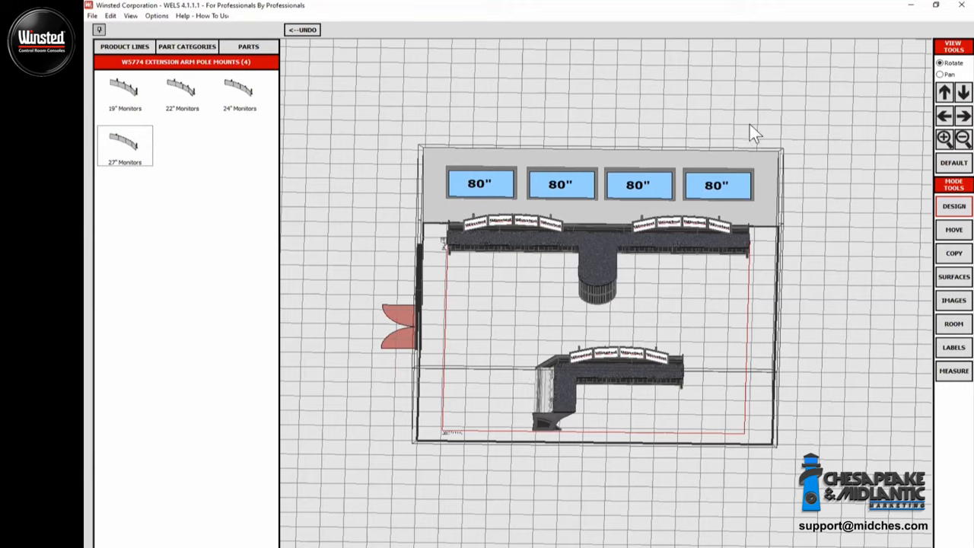
{"action": "mouse_move", "coordinate": [642, 305]}
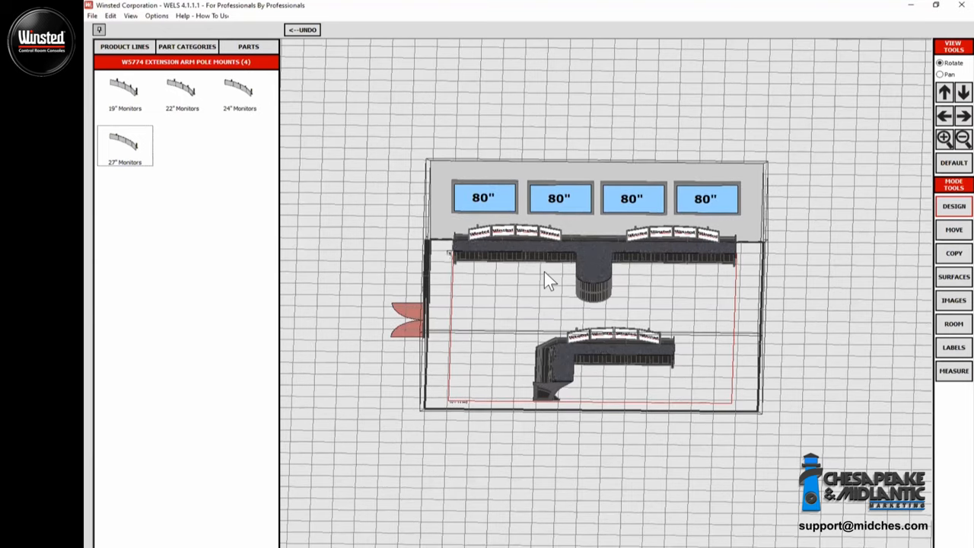
{"action": "mouse_move", "coordinate": [559, 279]}
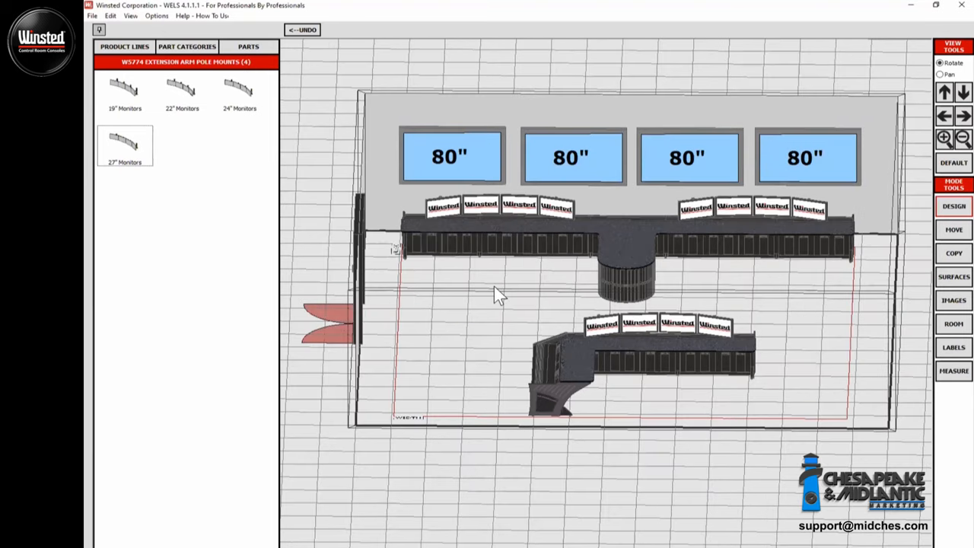
{"action": "mouse_move", "coordinate": [518, 274]}
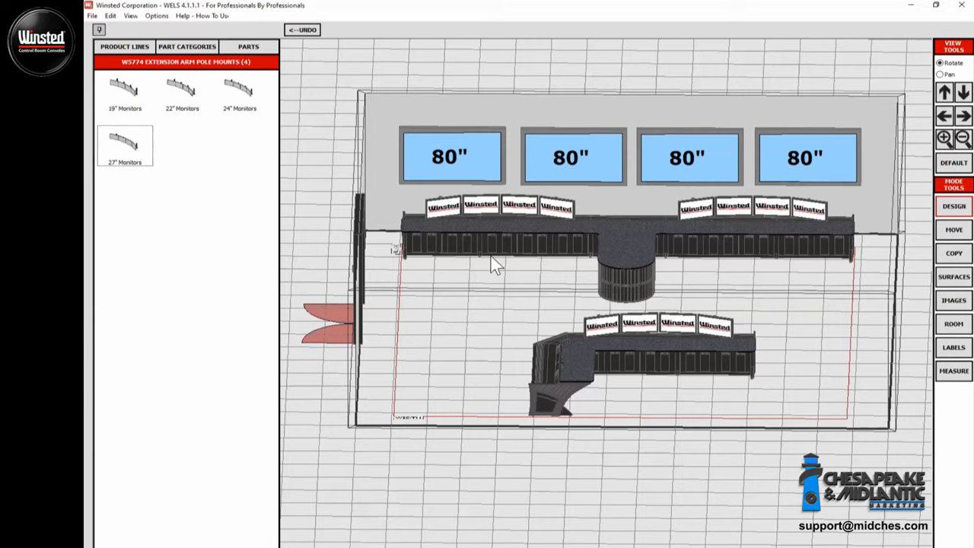
{"action": "mouse_move", "coordinate": [818, 209]}
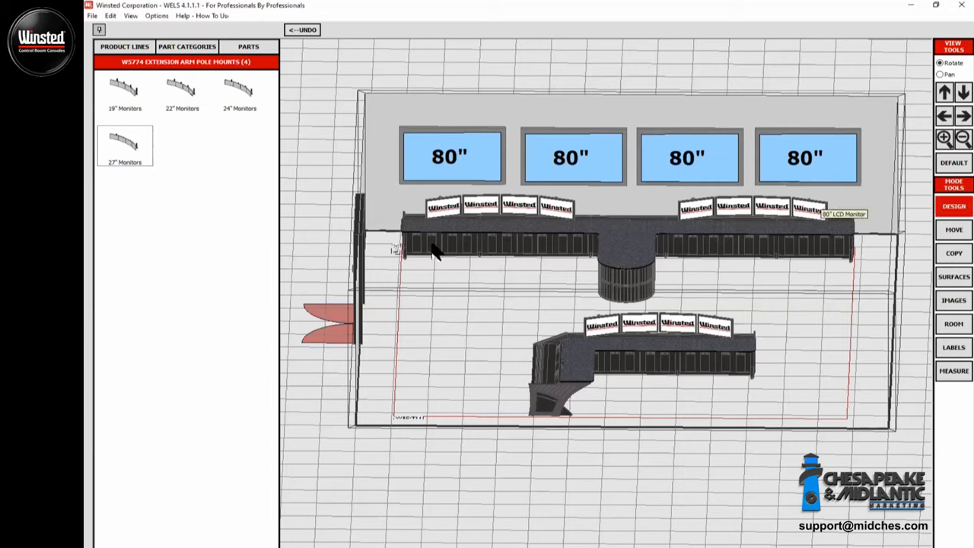
{"action": "mouse_move", "coordinate": [452, 255]}
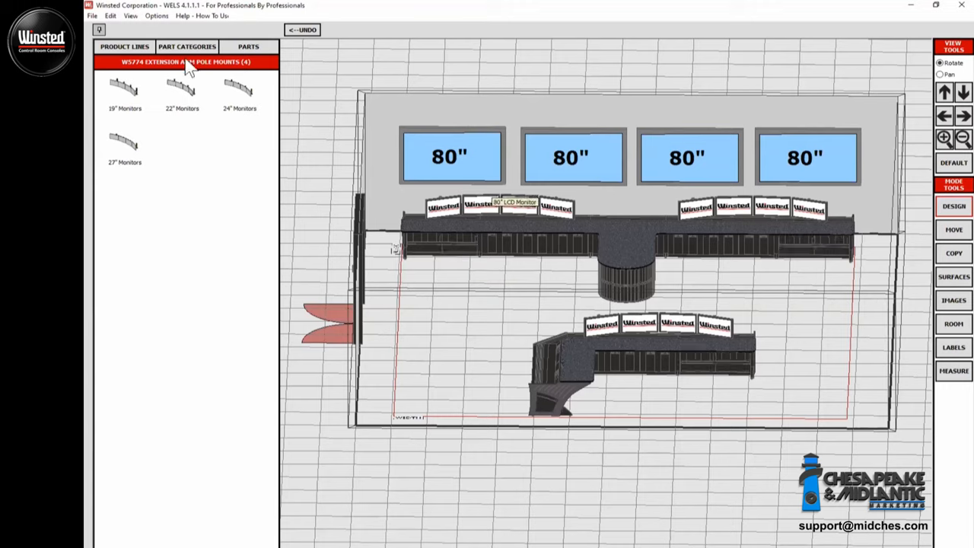
- Bring up the Sight-Line console parts holding the W5651 Door w/CPU for a console bay
{"action": "left_click", "coordinate": [191, 46]}
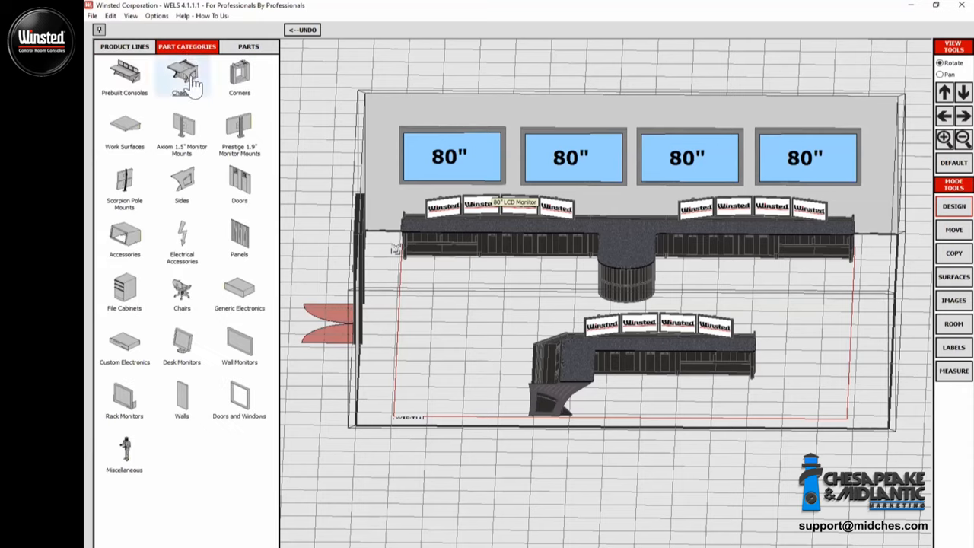
{"action": "left_click", "coordinate": [124, 48]}
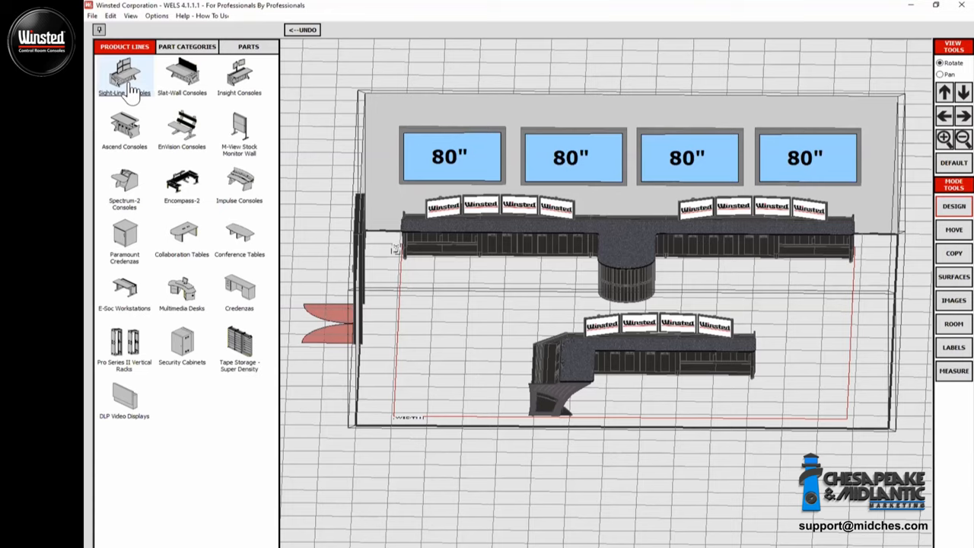
{"action": "left_click", "coordinate": [186, 47]}
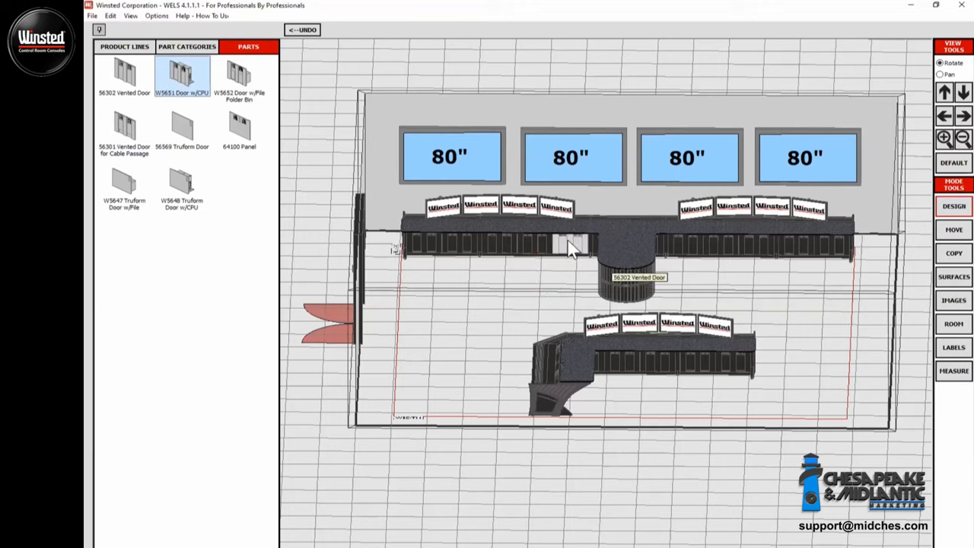
{"action": "mouse_move", "coordinate": [532, 253]}
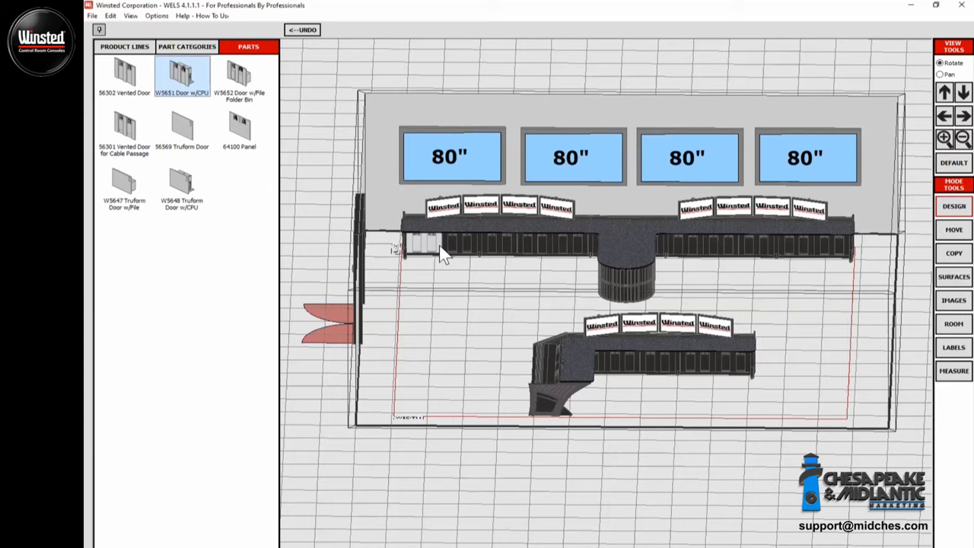
{"action": "mouse_move", "coordinate": [574, 263]}
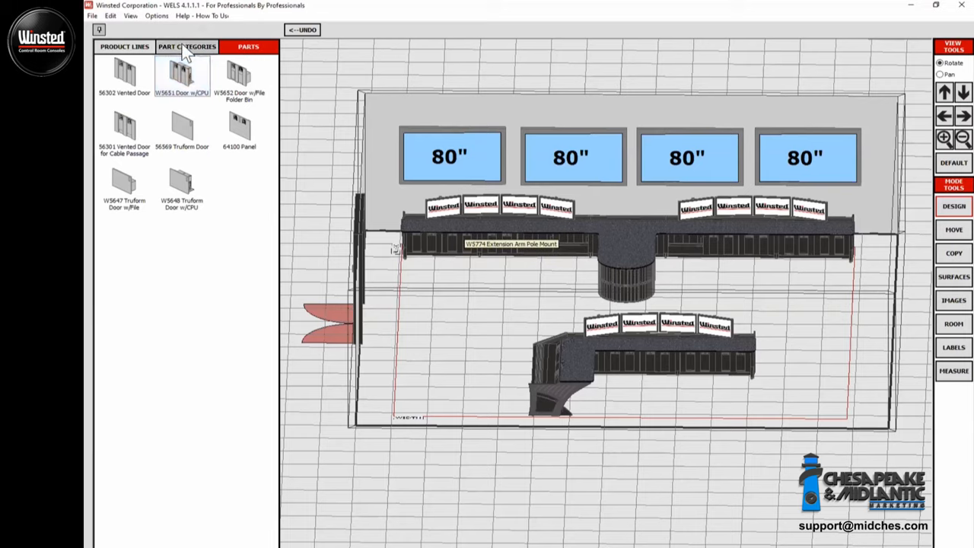
- Fit 56165/56166 tapped rack rails into a front console bay, then list the console door parts
{"action": "left_click", "coordinate": [187, 47]}
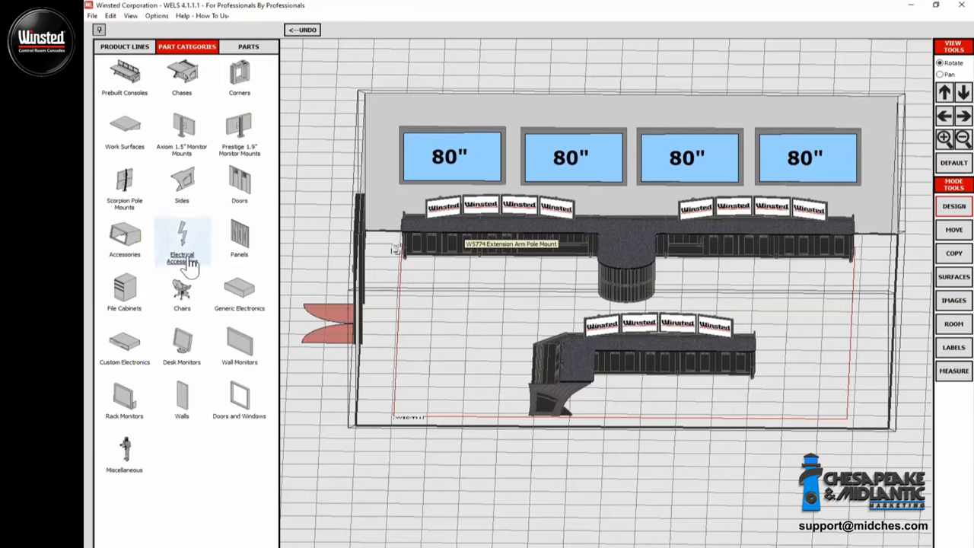
{"action": "left_click", "coordinate": [181, 240]}
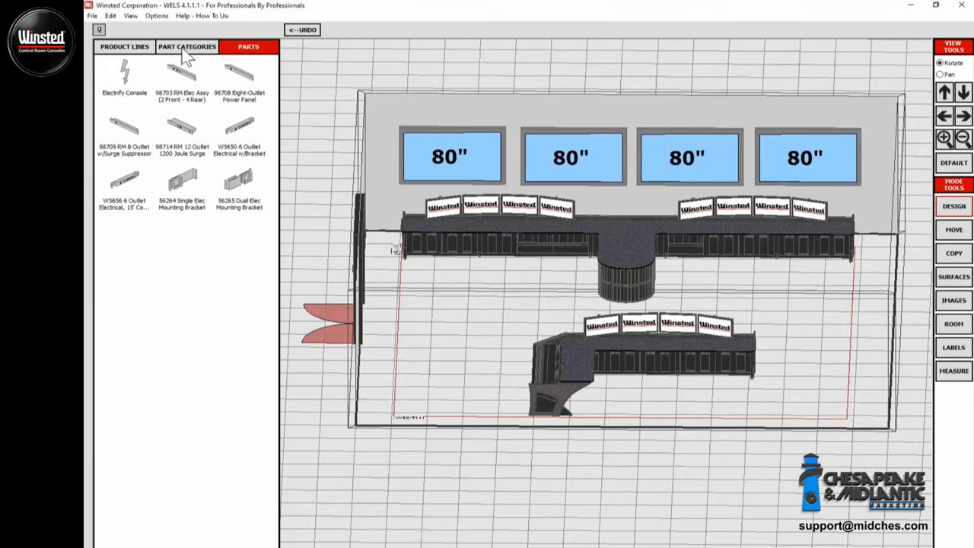
{"action": "left_click", "coordinate": [186, 47]}
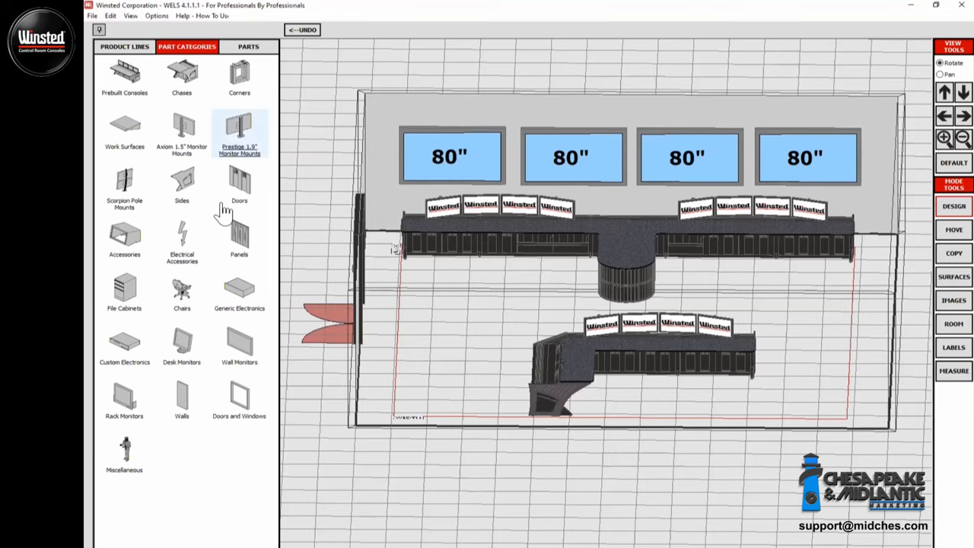
{"action": "left_click", "coordinate": [249, 46]}
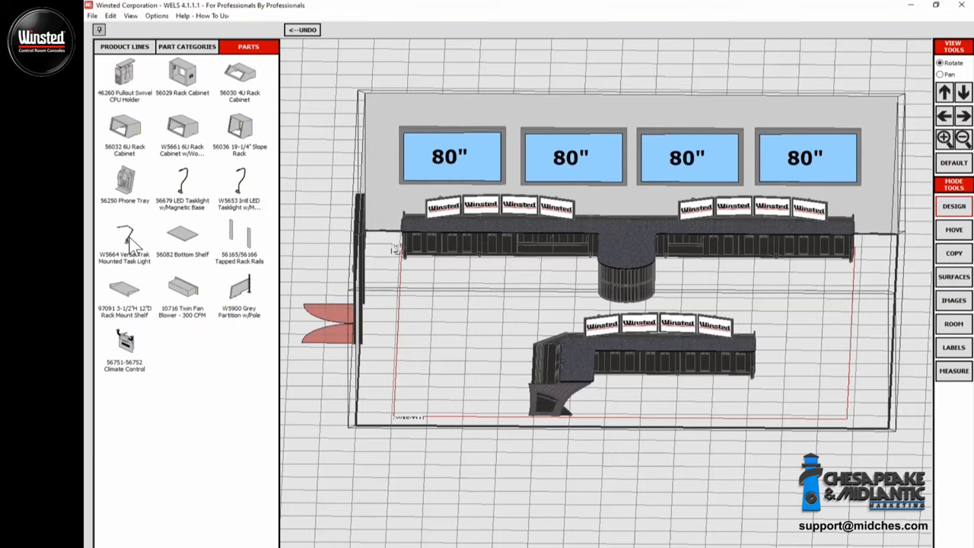
{"action": "left_click", "coordinate": [239, 238]}
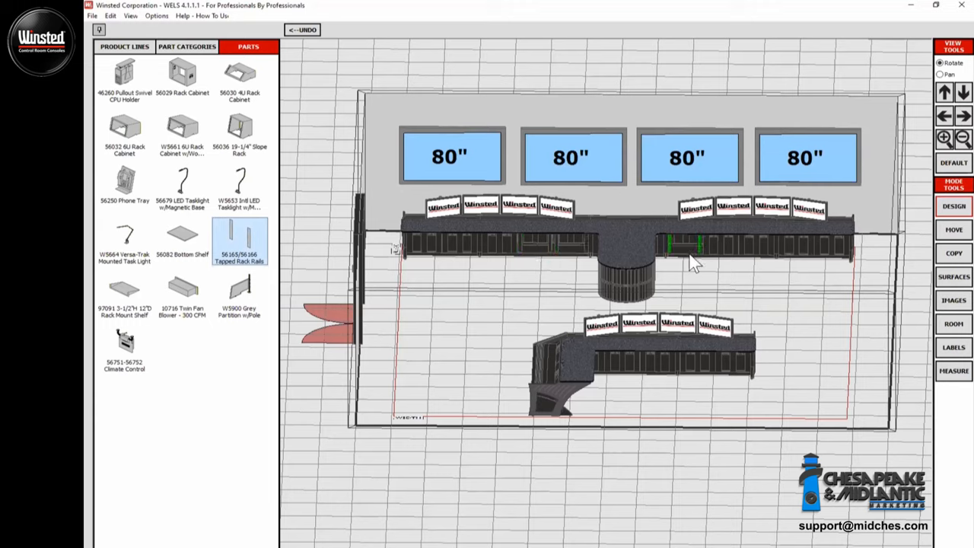
{"action": "mouse_move", "coordinate": [527, 246]}
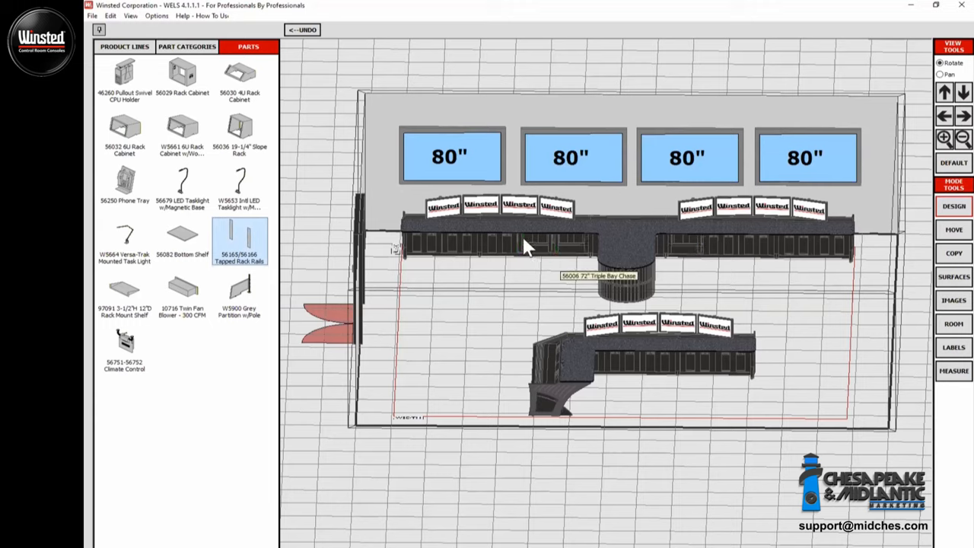
{"action": "mouse_move", "coordinate": [563, 257]}
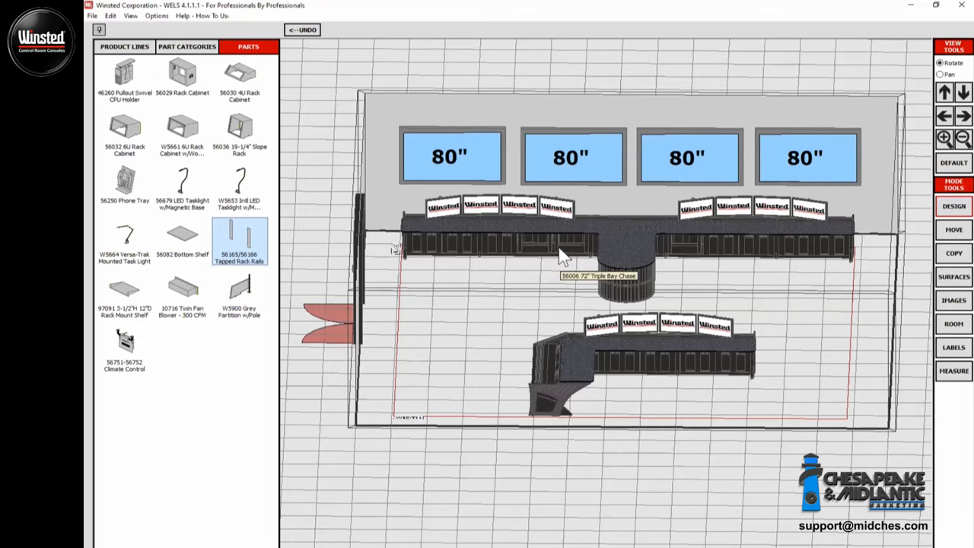
{"action": "mouse_move", "coordinate": [578, 261]}
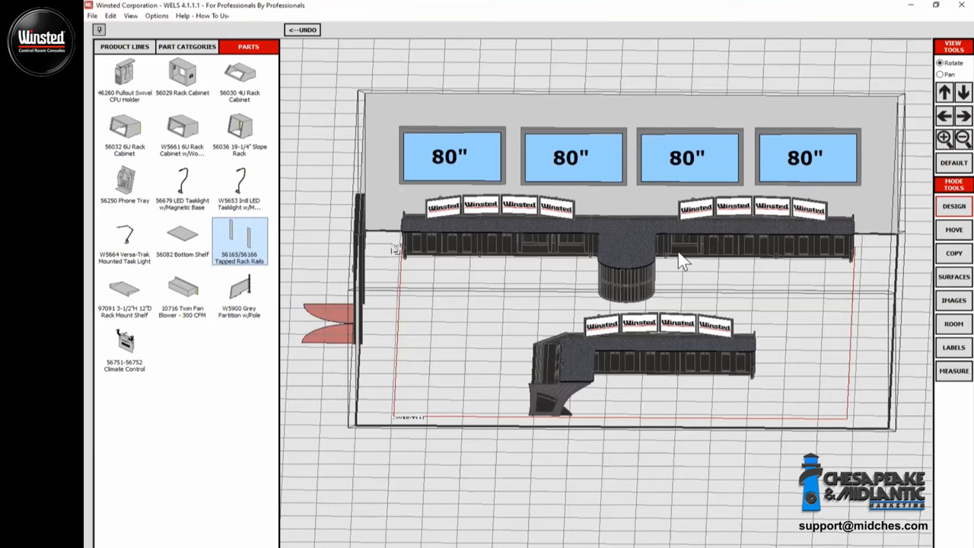
{"action": "left_click", "coordinate": [184, 46]}
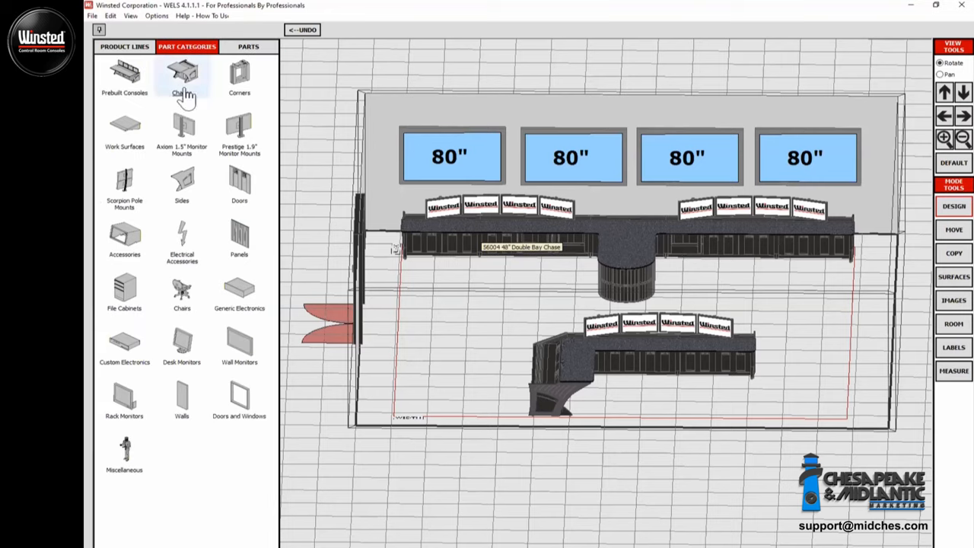
{"action": "left_click", "coordinate": [250, 47]}
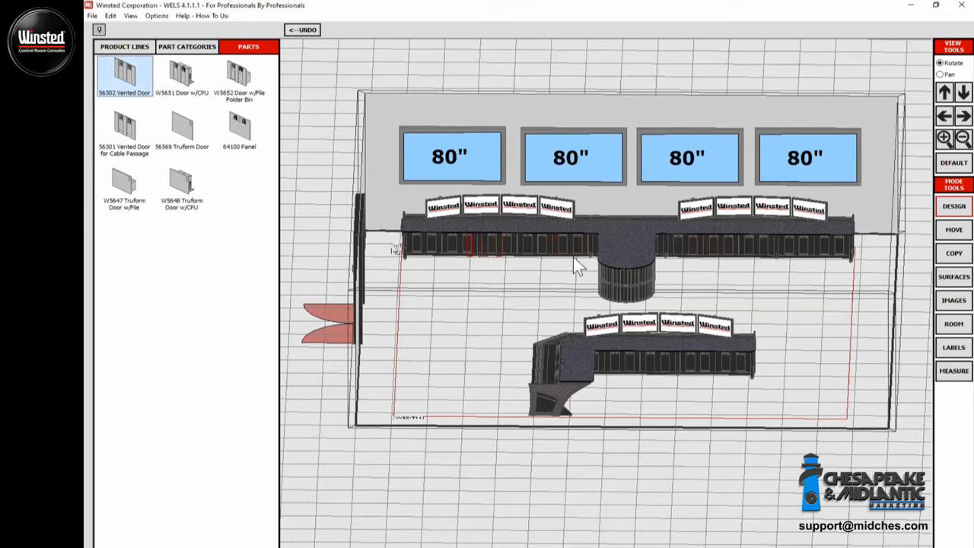
{"action": "mouse_move", "coordinate": [626, 258]}
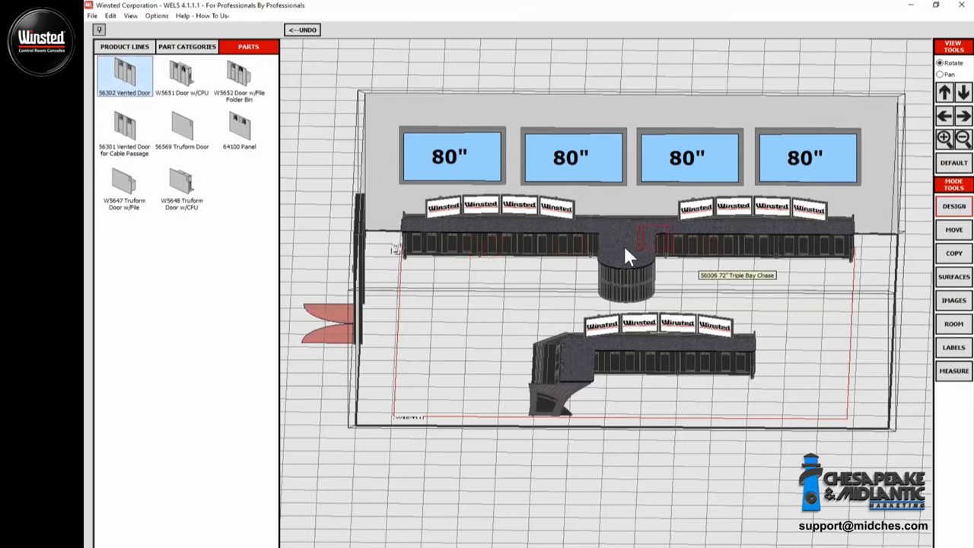
- Choose Electrify Console from Electrical Accessories to electrify the front Sight-Line console
{"action": "left_click", "coordinate": [186, 47]}
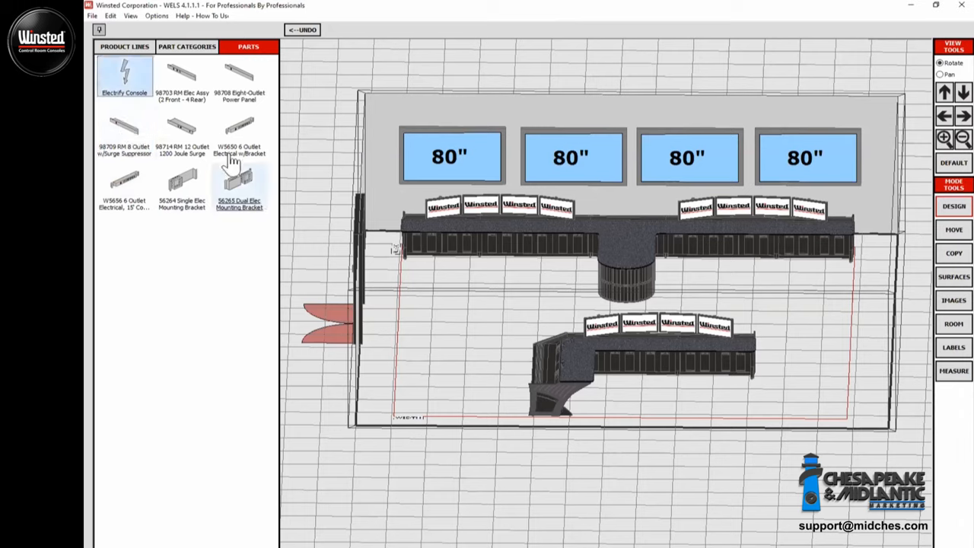
{"action": "mouse_move", "coordinate": [126, 92]}
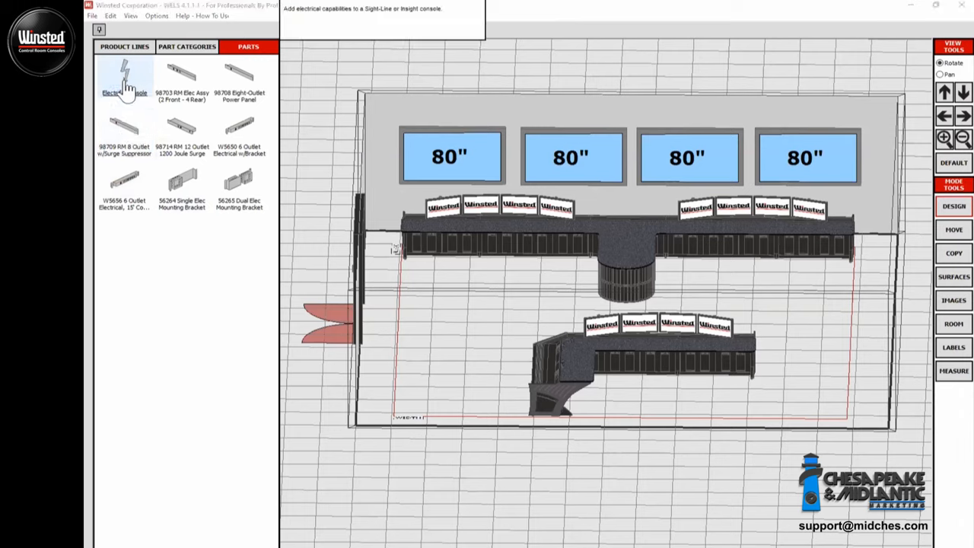
{"action": "left_click", "coordinate": [122, 76]}
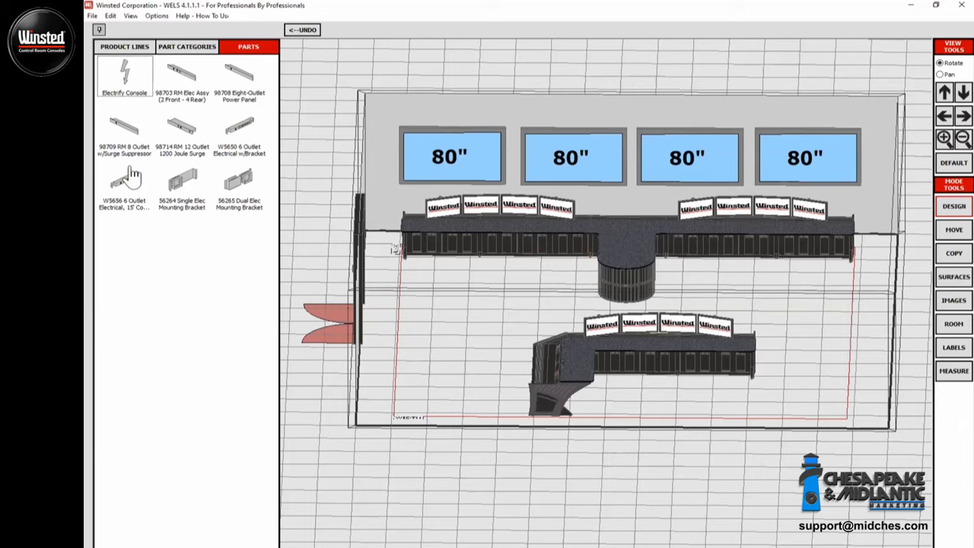
{"action": "mouse_move", "coordinate": [128, 183]}
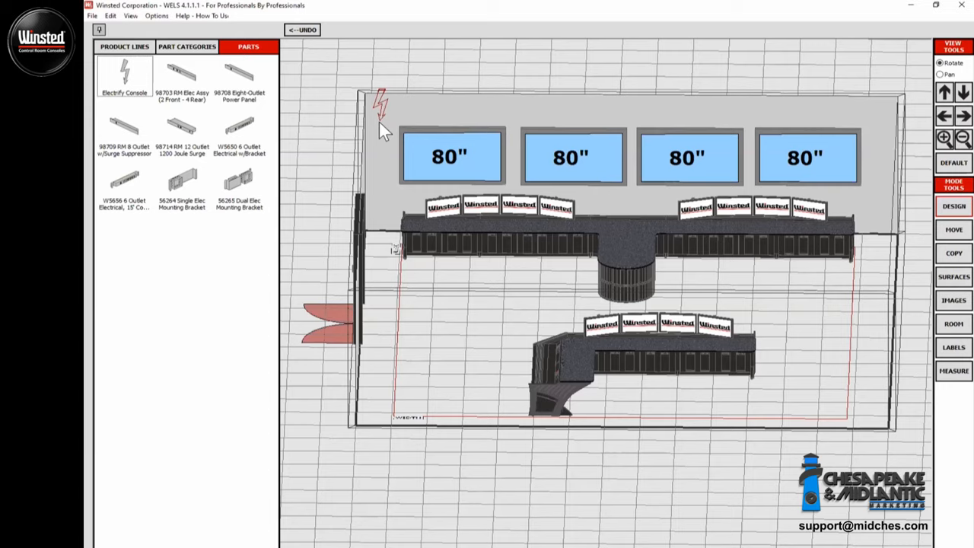
{"action": "mouse_move", "coordinate": [346, 146]}
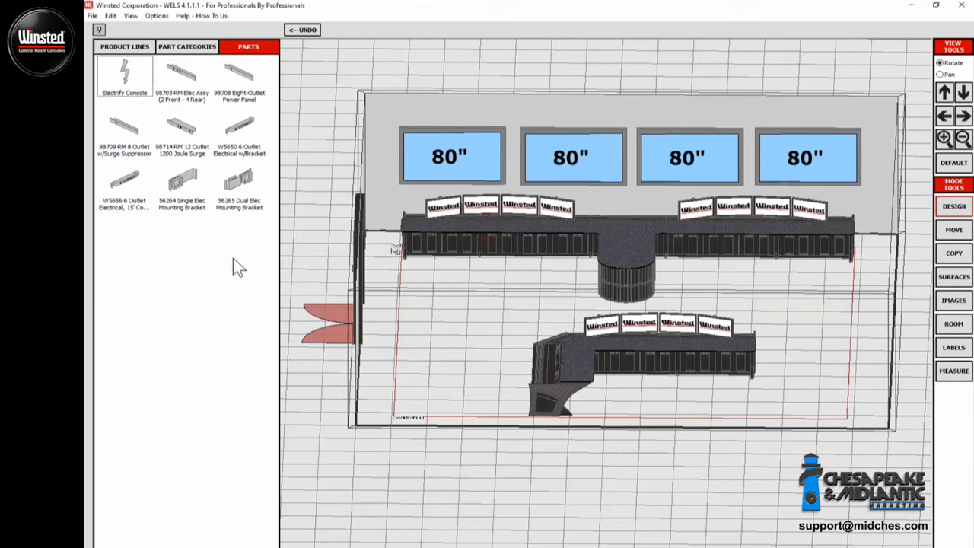
{"action": "mouse_move", "coordinate": [134, 222]}
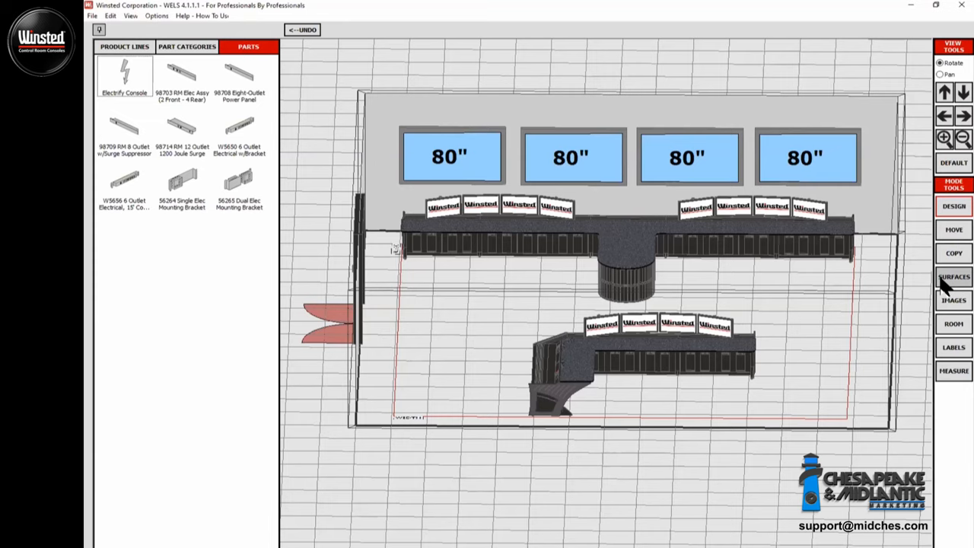
- Give the 48-inch and 72-inch worksurfaces a Comfort Edge profile
{"action": "left_click", "coordinate": [954, 277]}
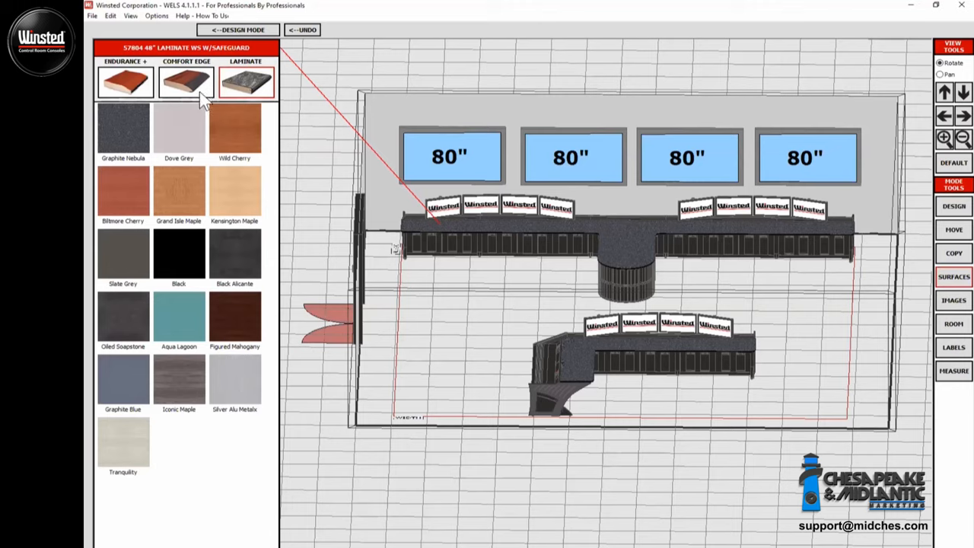
{"action": "left_click", "coordinate": [185, 80]}
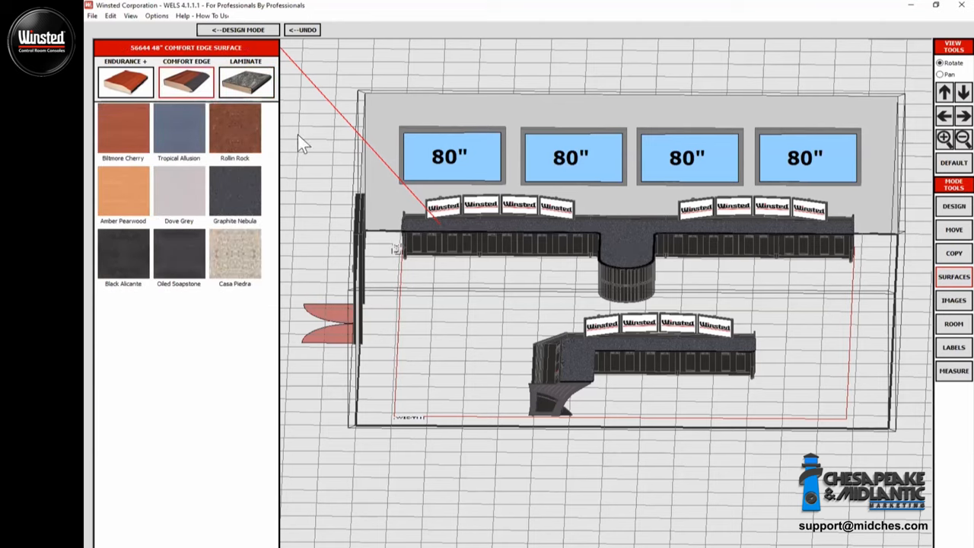
{"action": "mouse_move", "coordinate": [506, 237]}
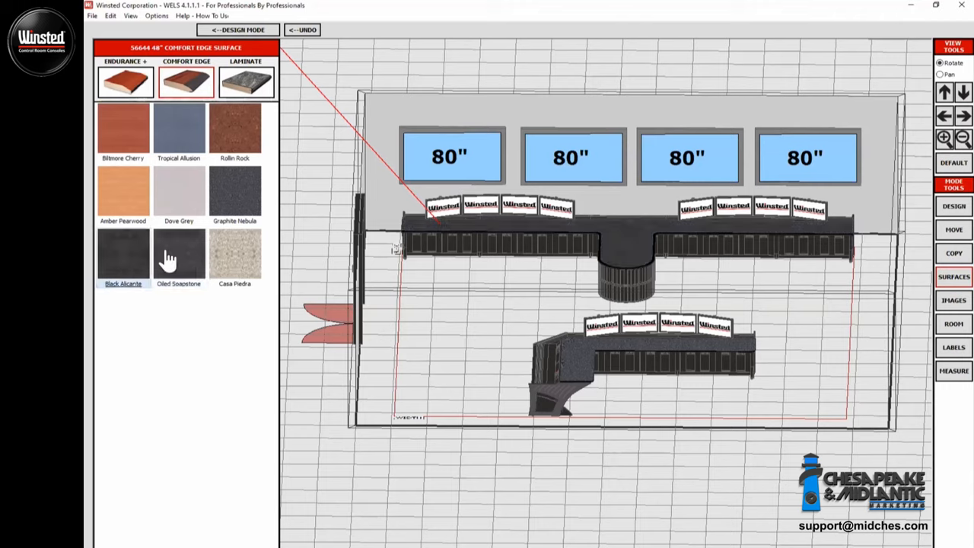
{"action": "mouse_move", "coordinate": [618, 354]}
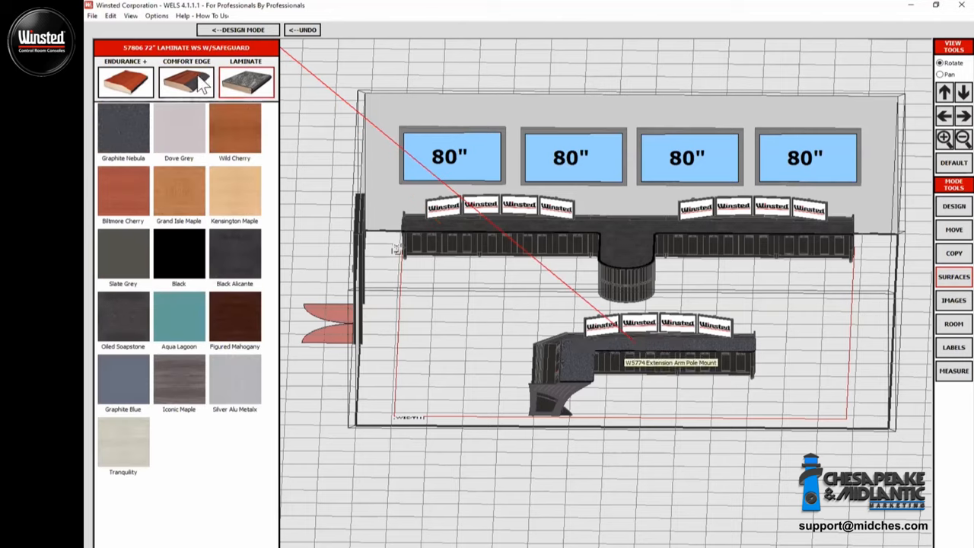
{"action": "left_click", "coordinate": [182, 80]}
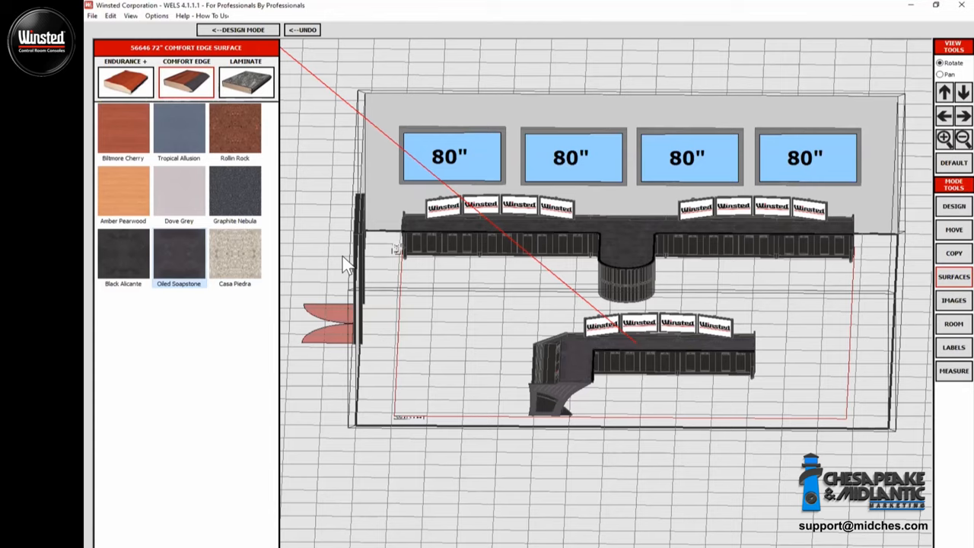
{"action": "left_click", "coordinate": [555, 399]}
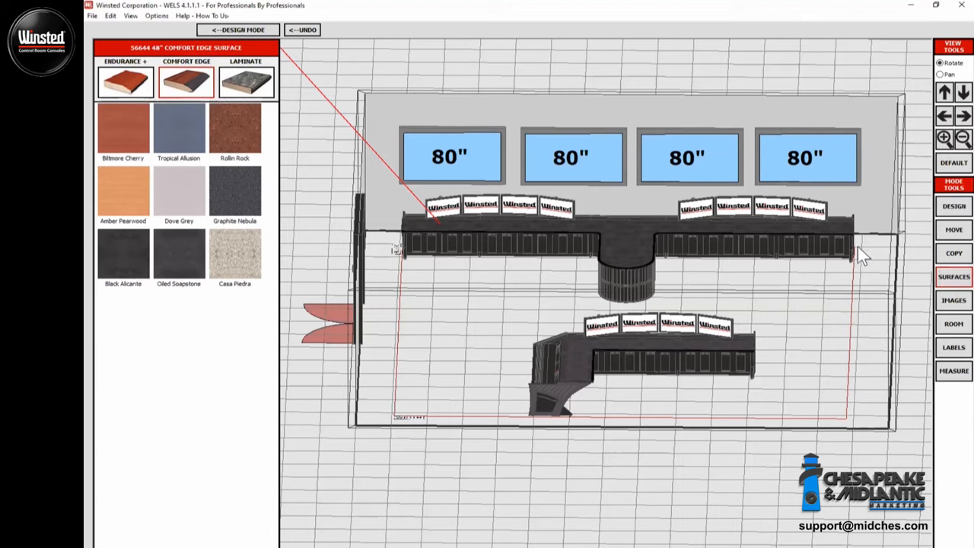
{"action": "mouse_move", "coordinate": [865, 257]}
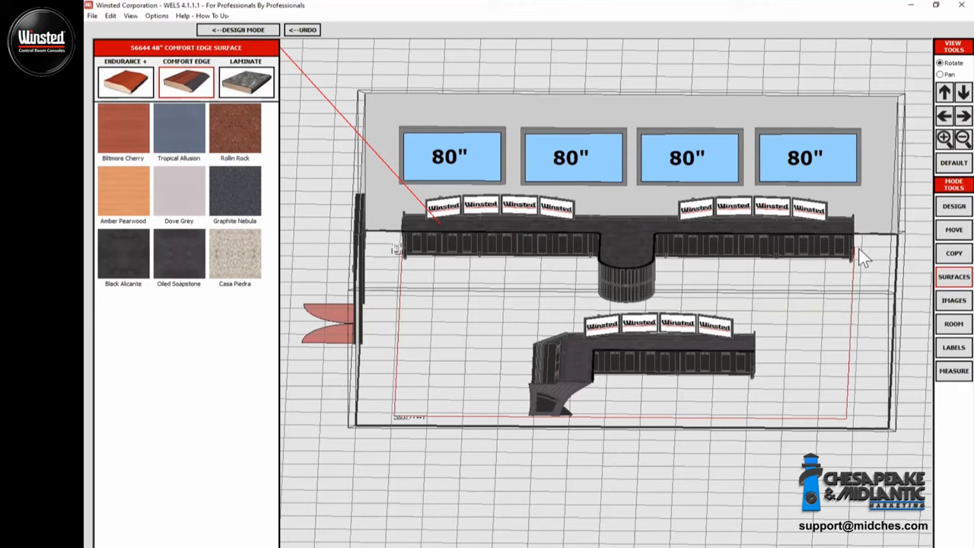
{"action": "mouse_move", "coordinate": [884, 258]}
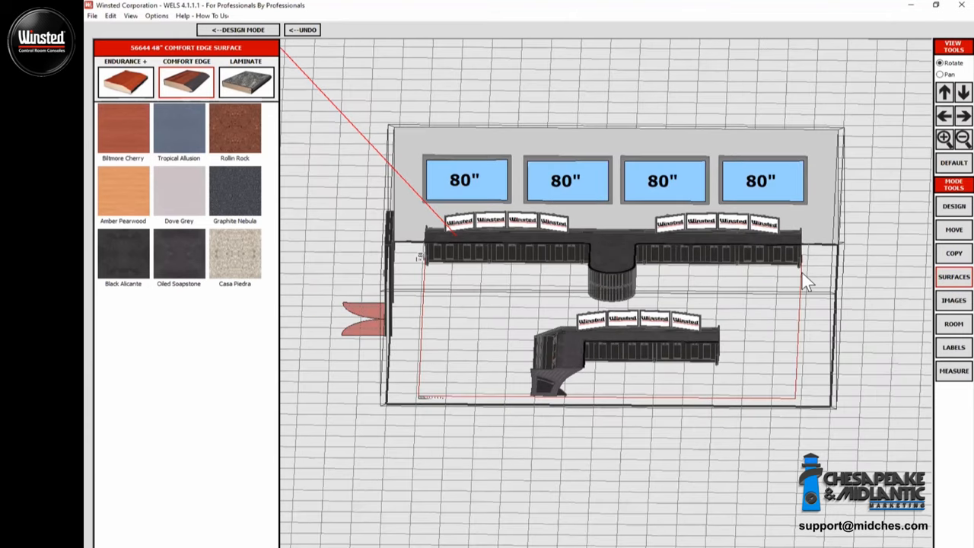
{"action": "mouse_move", "coordinate": [814, 272]}
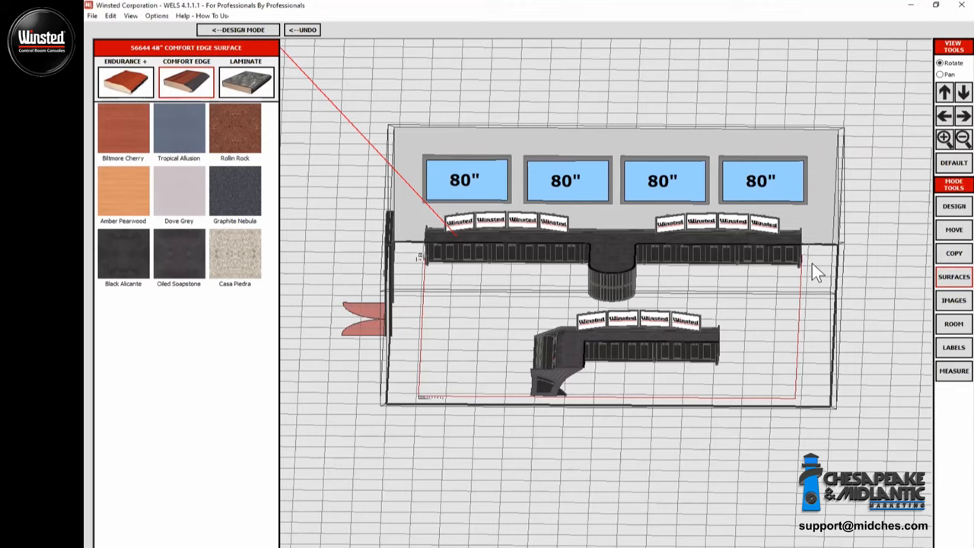
{"action": "mouse_move", "coordinate": [850, 268]}
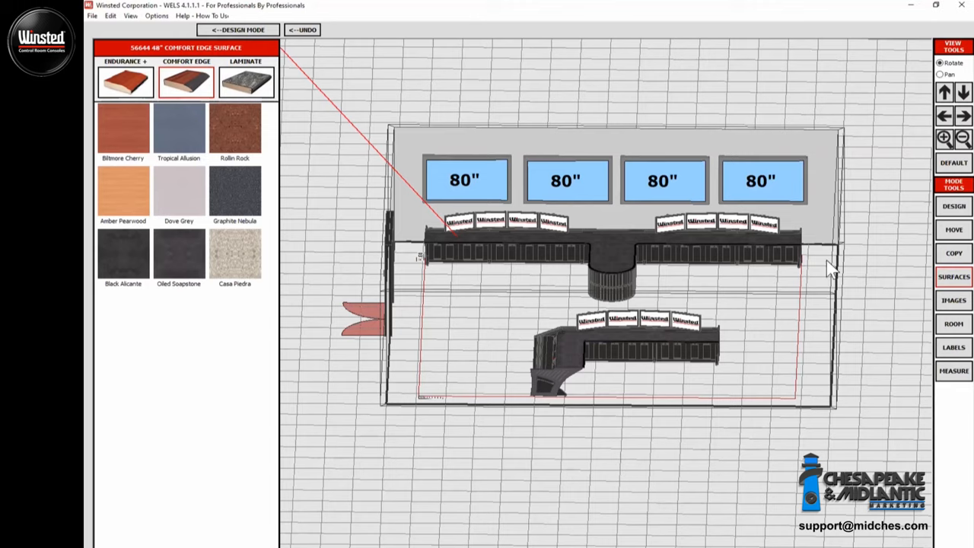
{"action": "mouse_move", "coordinate": [856, 280]}
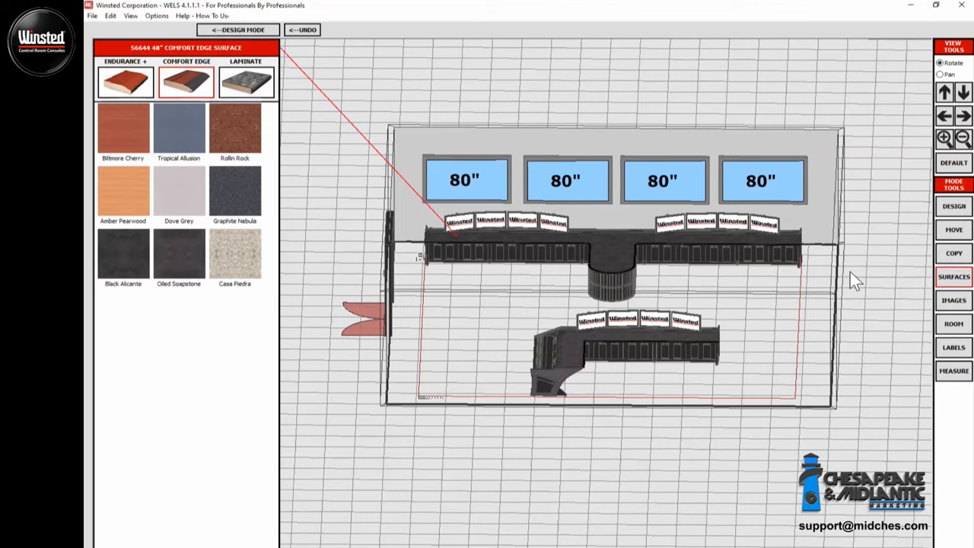
{"action": "mouse_move", "coordinate": [637, 350]}
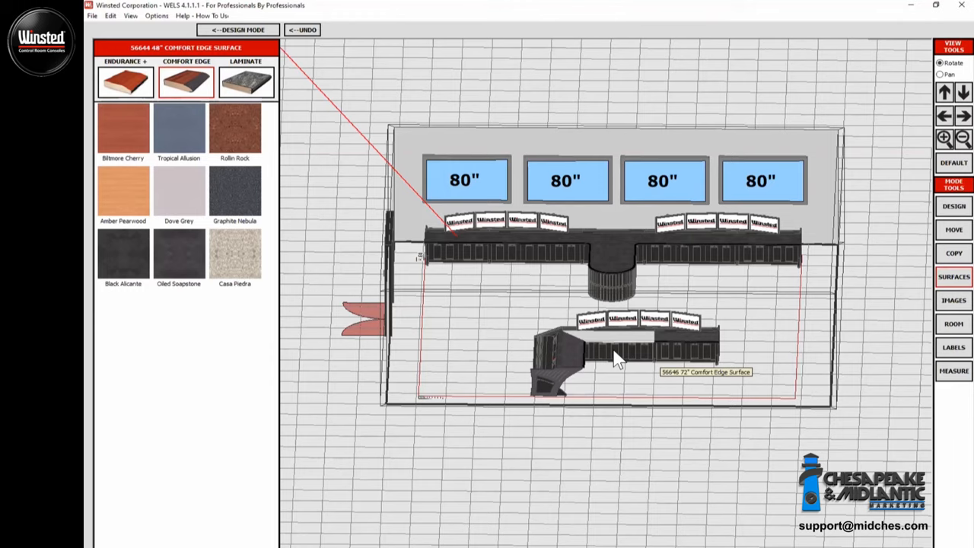
{"action": "mouse_move", "coordinate": [640, 260]}
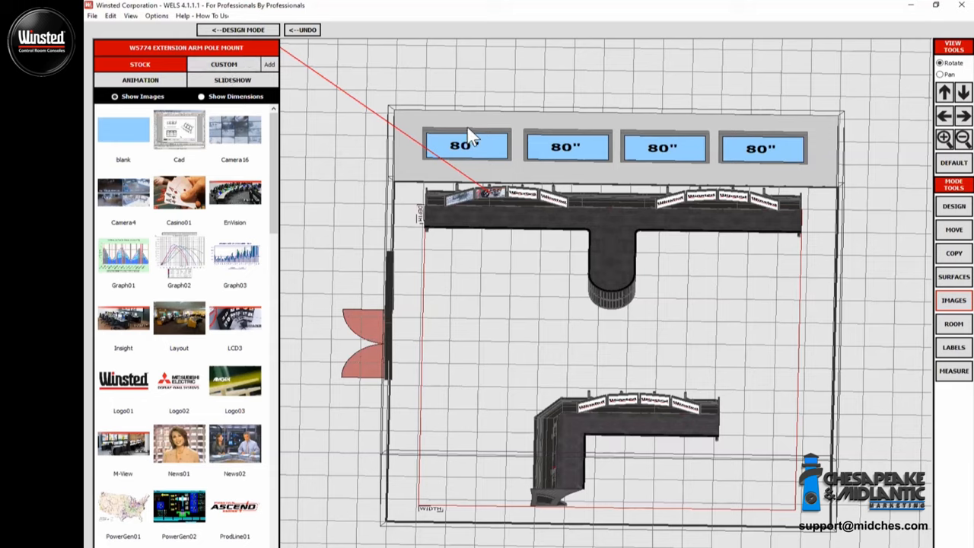
{"action": "mouse_move", "coordinate": [523, 213]}
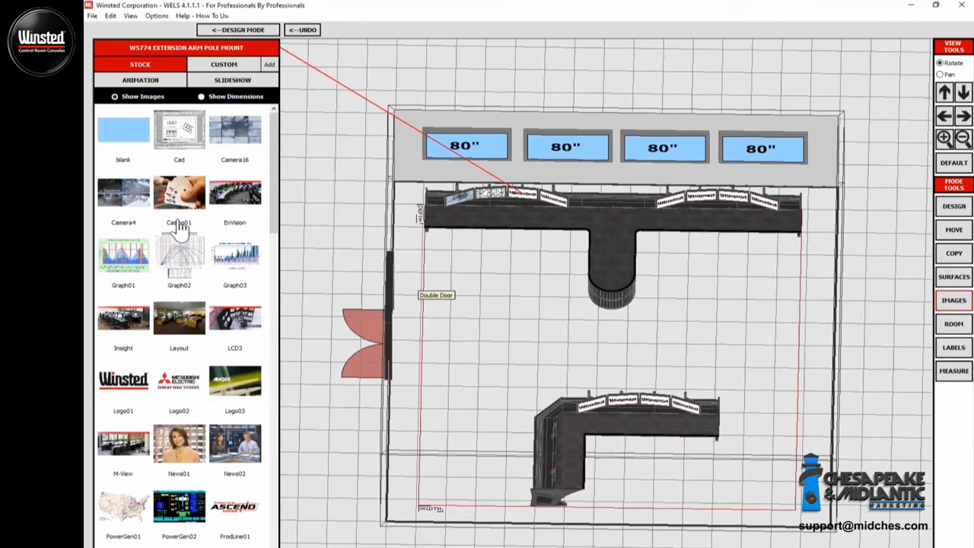
- Show the Casino01 stock picture on a desk monitor and the first 80-inch wall screen
{"action": "left_click", "coordinate": [179, 191]}
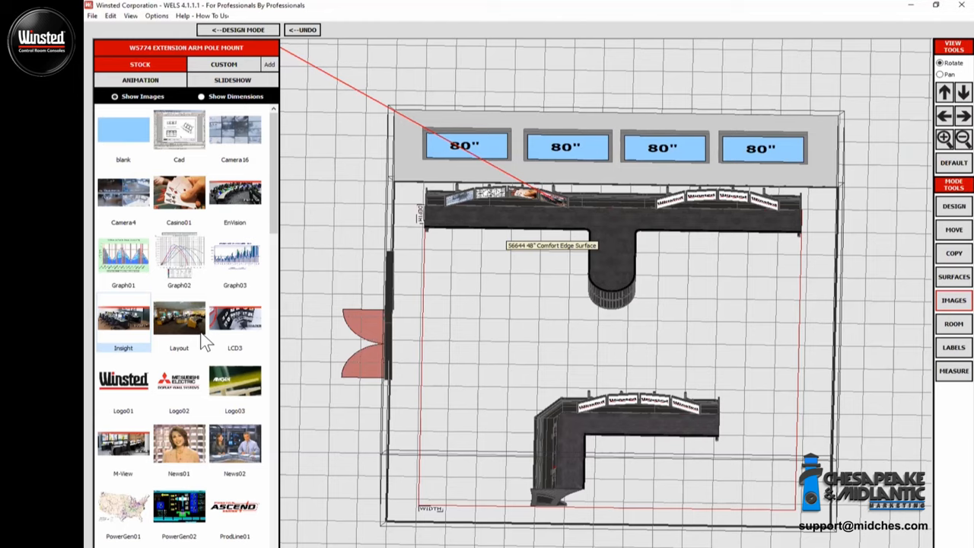
{"action": "mouse_move", "coordinate": [208, 419]}
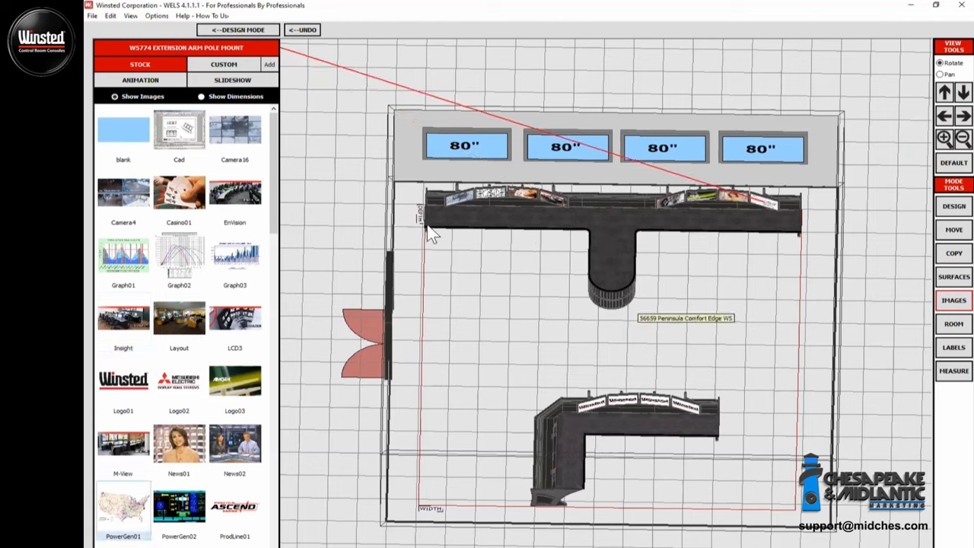
{"action": "left_click", "coordinate": [178, 192]}
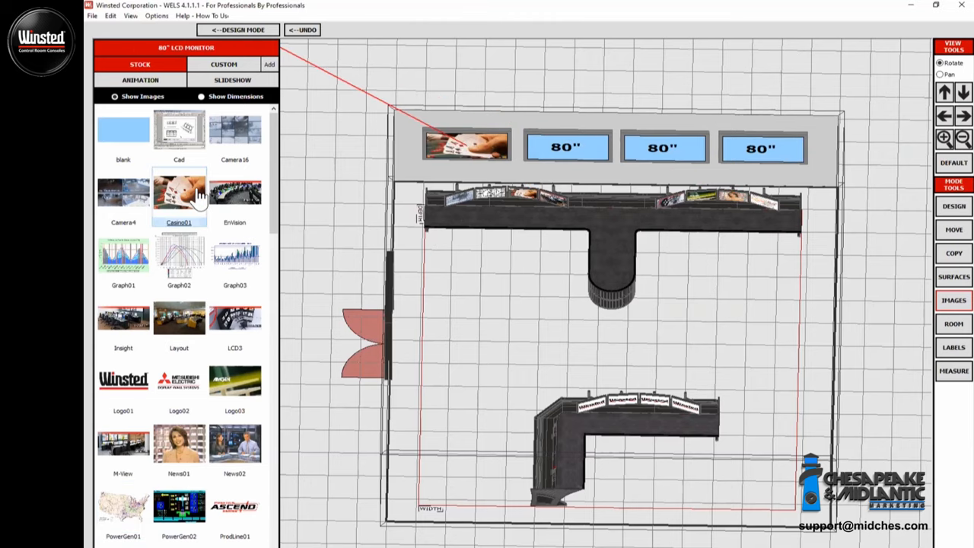
{"action": "scroll", "scroll_direction": "down", "scroll_amount": 3}
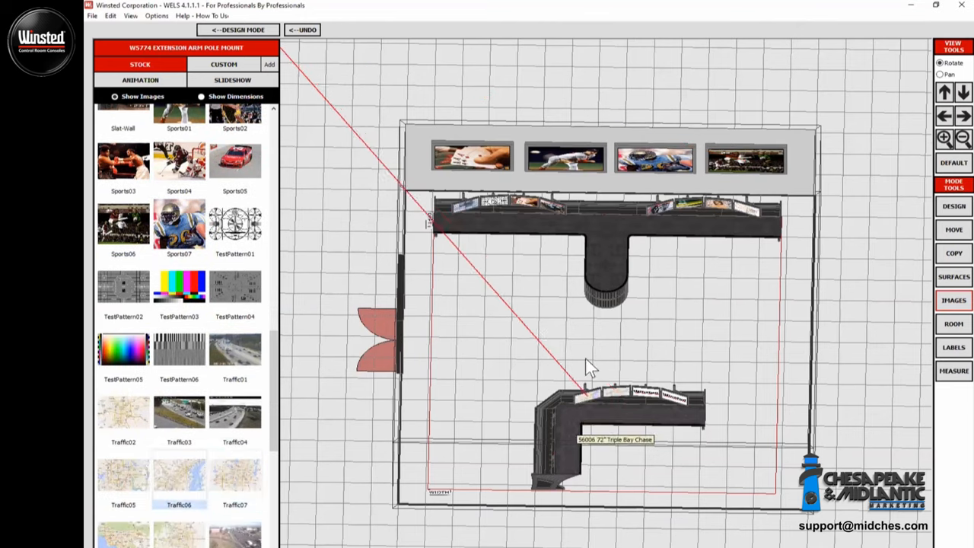
{"action": "mouse_move", "coordinate": [394, 521]}
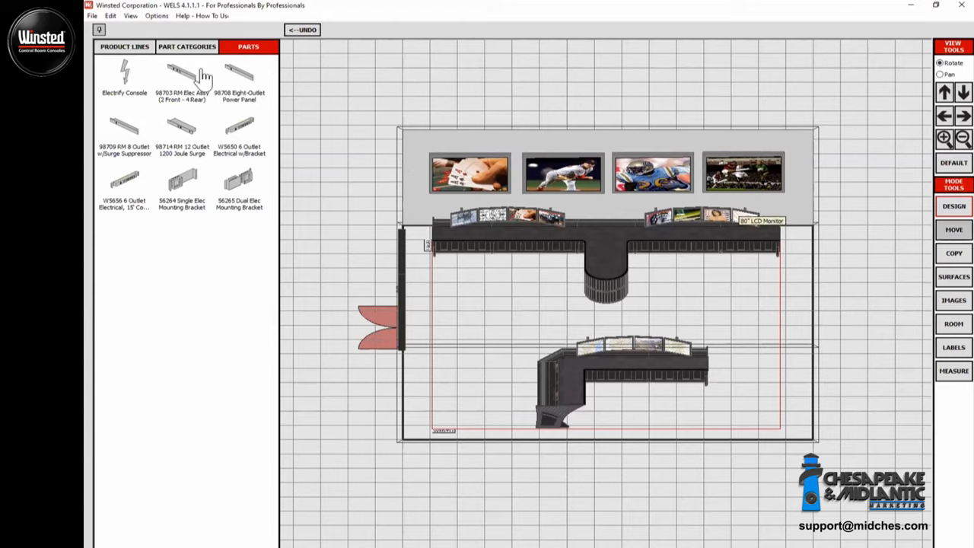
- Open the Chairs category to list the 11745 Black Pilot Chairs
{"action": "left_click", "coordinate": [185, 49]}
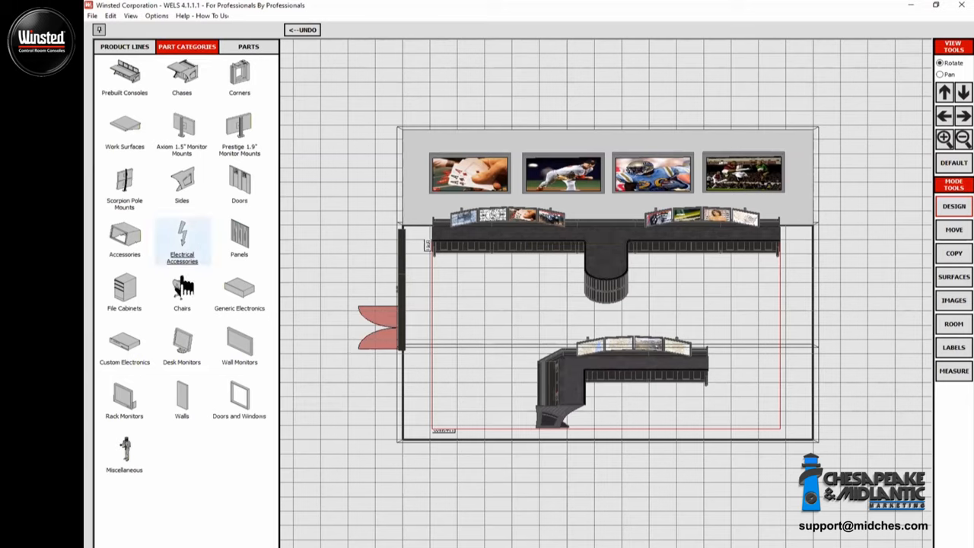
{"action": "left_click", "coordinate": [181, 289]}
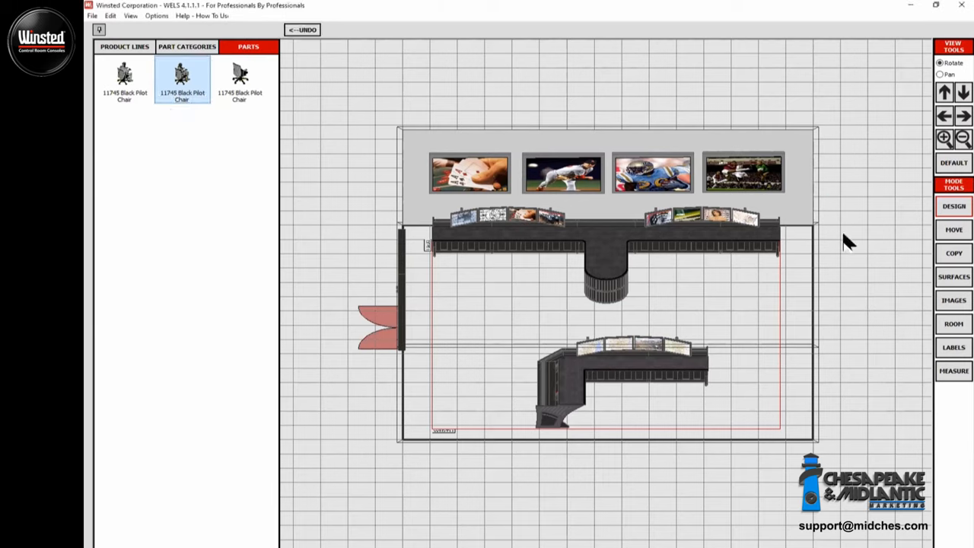
{"action": "mouse_move", "coordinate": [822, 236]}
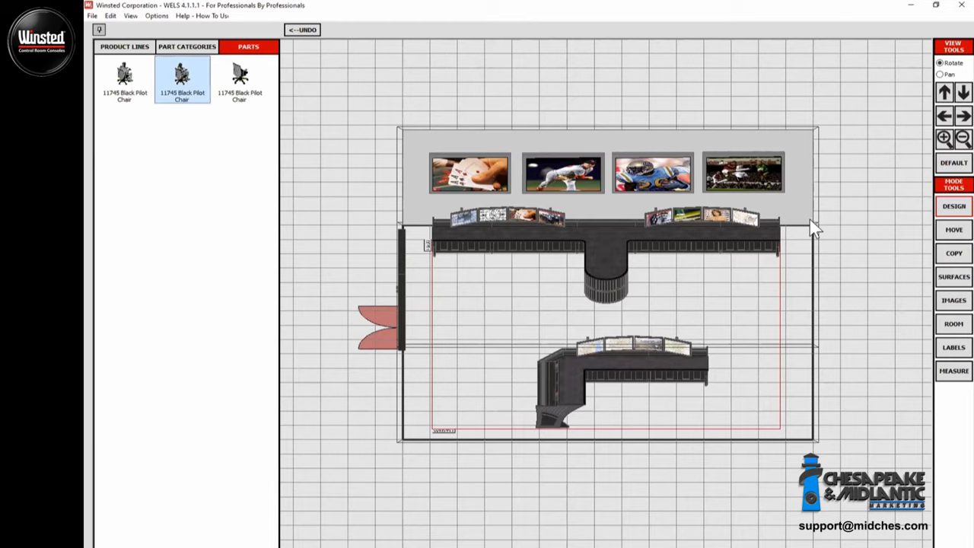
{"action": "mouse_move", "coordinate": [806, 228]}
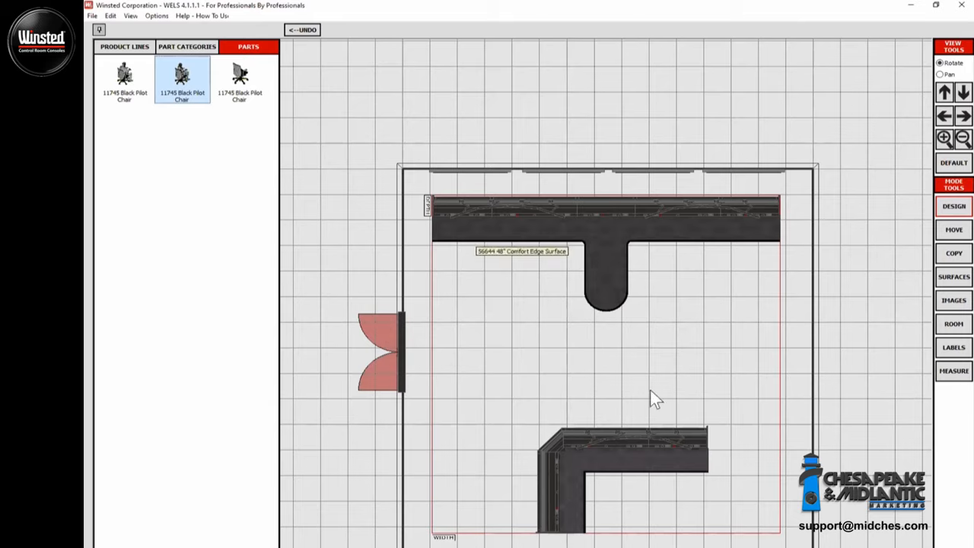
{"action": "mouse_move", "coordinate": [651, 360]}
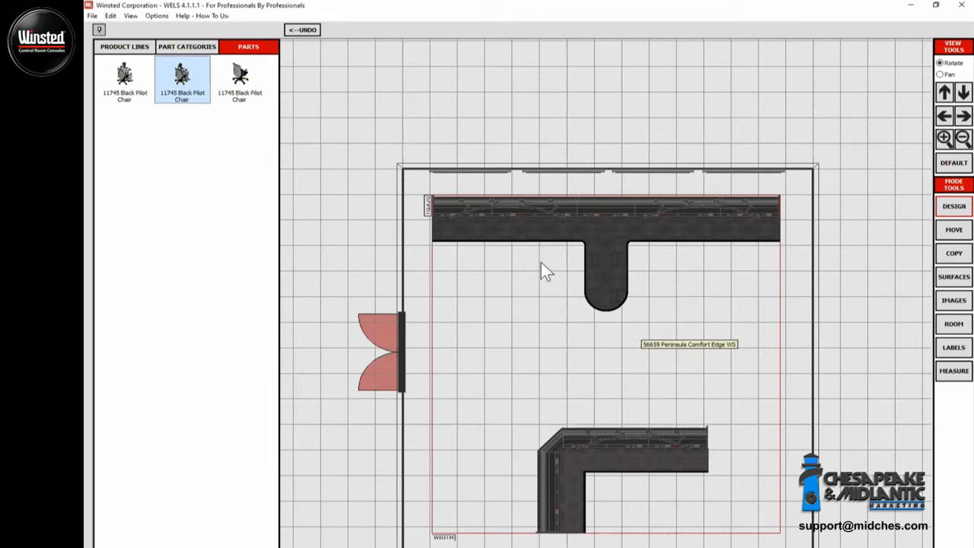
{"action": "mouse_move", "coordinate": [709, 388]}
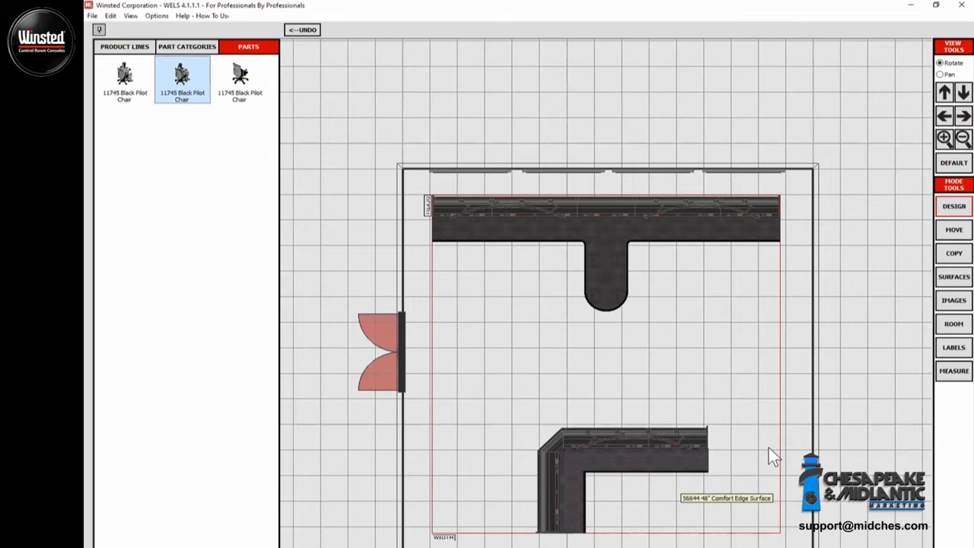
{"action": "mouse_move", "coordinate": [829, 270]}
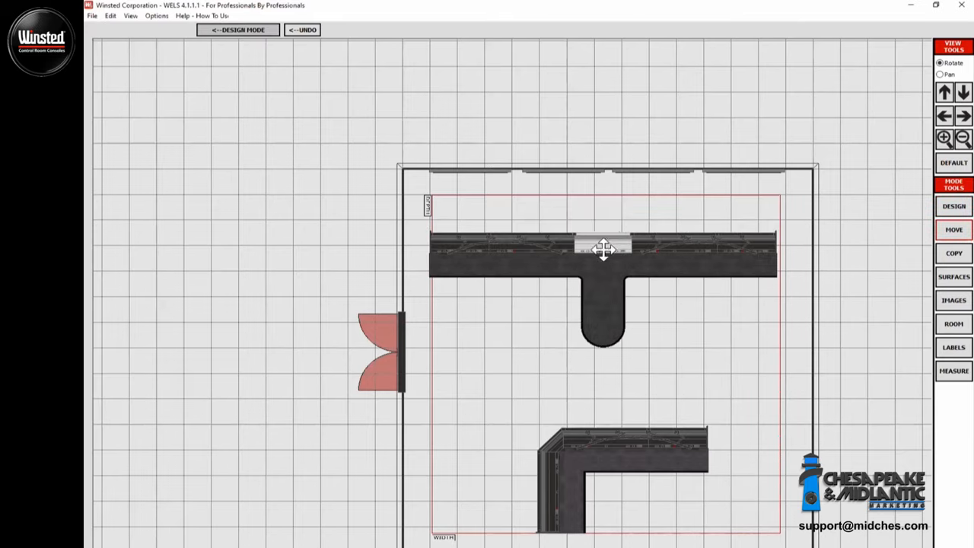
- Drag the T-shaped console slightly away from the screen wall
{"action": "left_click_drag", "start_coordinate": [603, 249], "coordinate": [603, 234]}
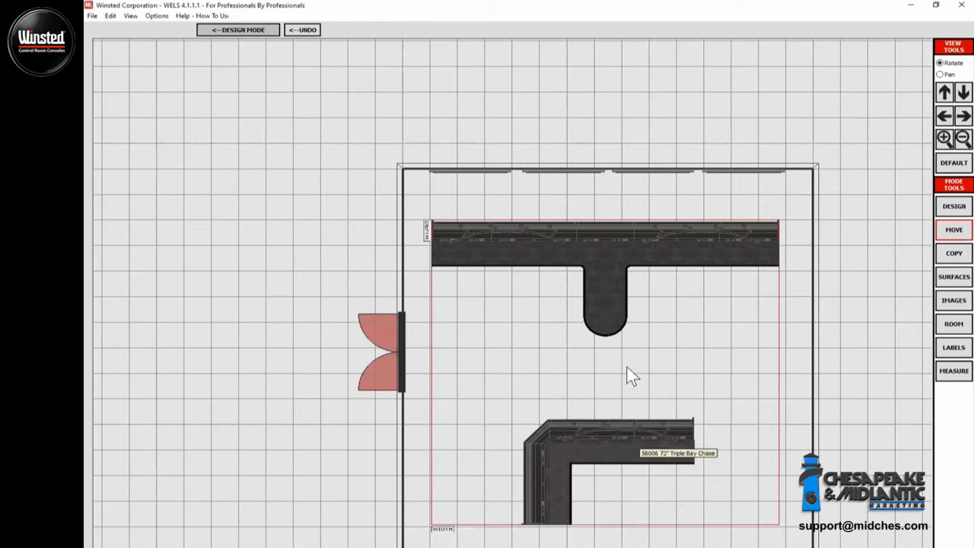
{"action": "mouse_move", "coordinate": [611, 411]}
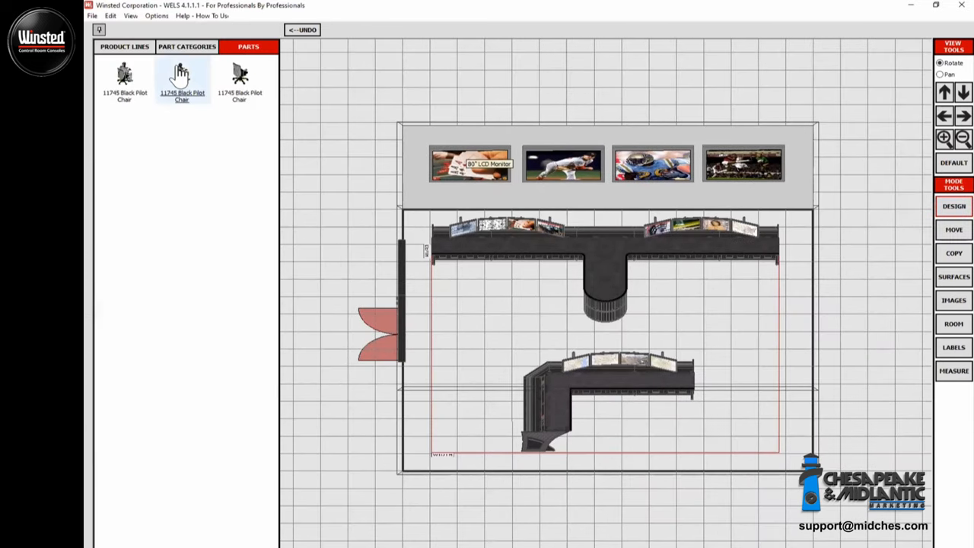
- Place 11745 Black Pilot Chairs at the consoles and remove the spare chair
{"action": "left_click", "coordinate": [188, 47]}
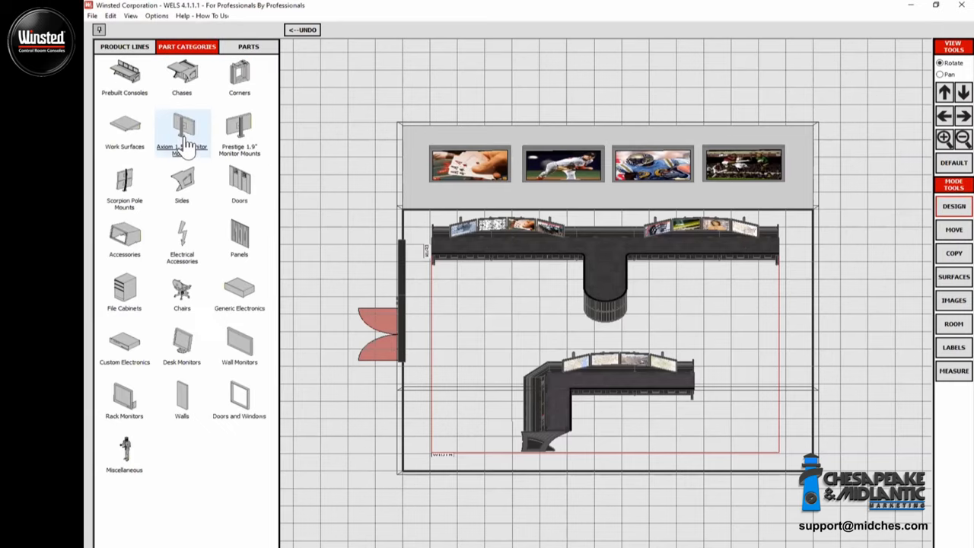
{"action": "left_click", "coordinate": [181, 293]}
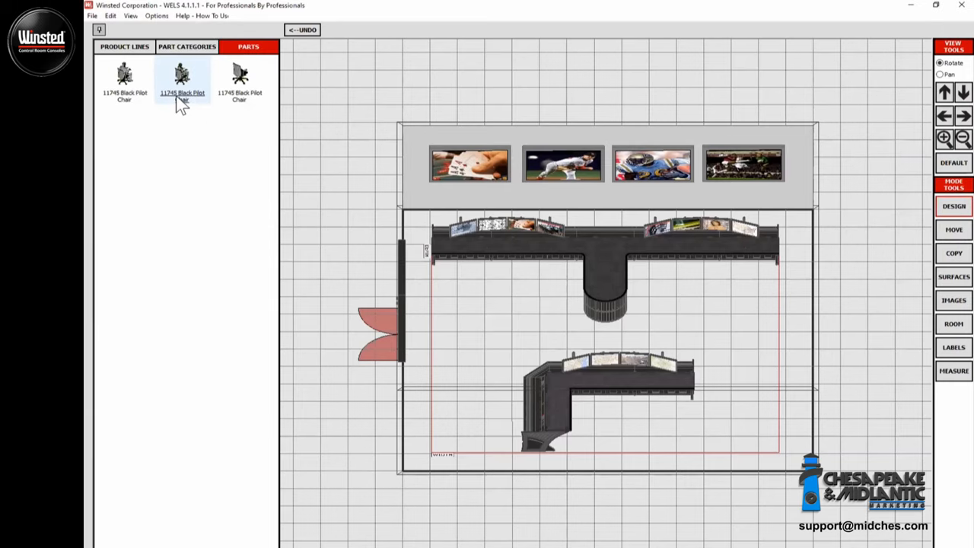
{"action": "left_click", "coordinate": [121, 81]}
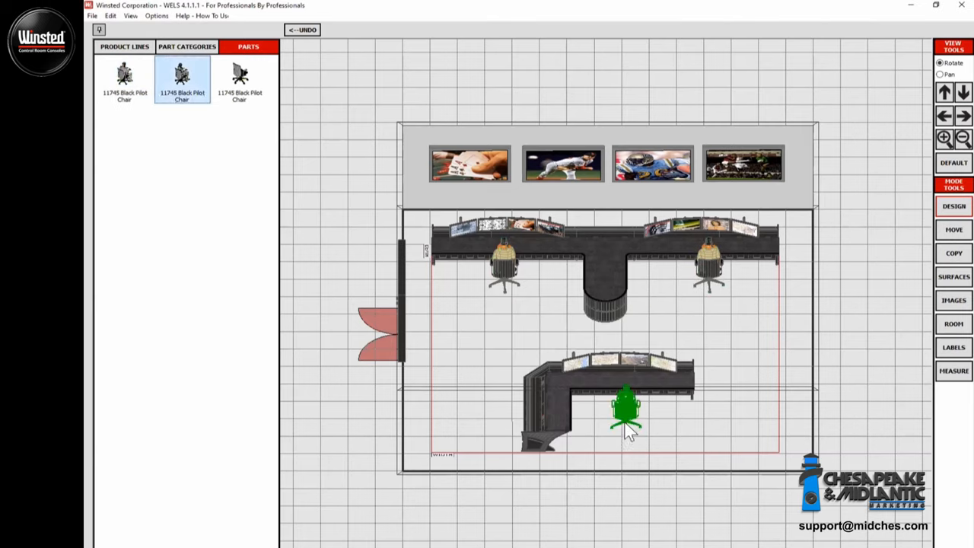
{"action": "left_click_drag", "start_coordinate": [626, 409], "coordinate": [432, 334]}
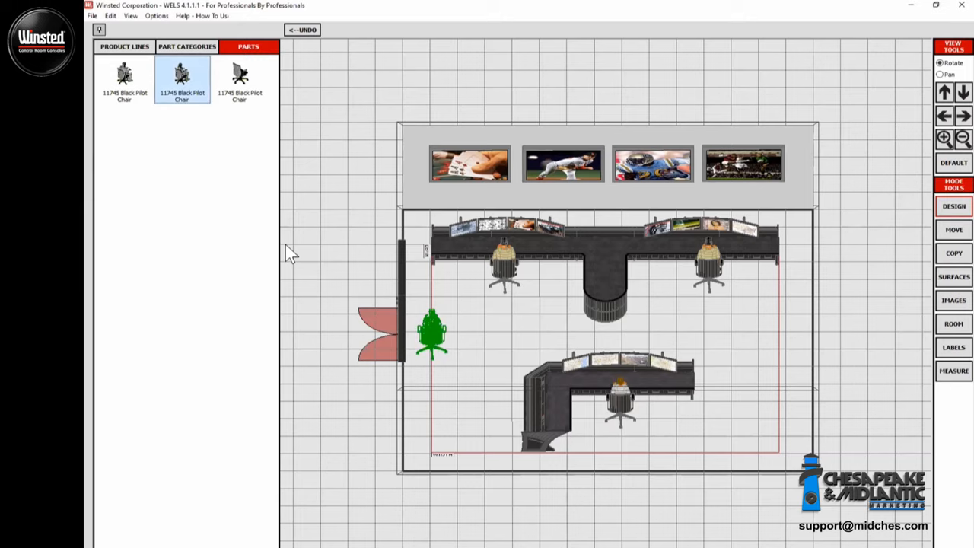
{"action": "left_click_drag", "start_coordinate": [431, 333], "coordinate": [366, 76]}
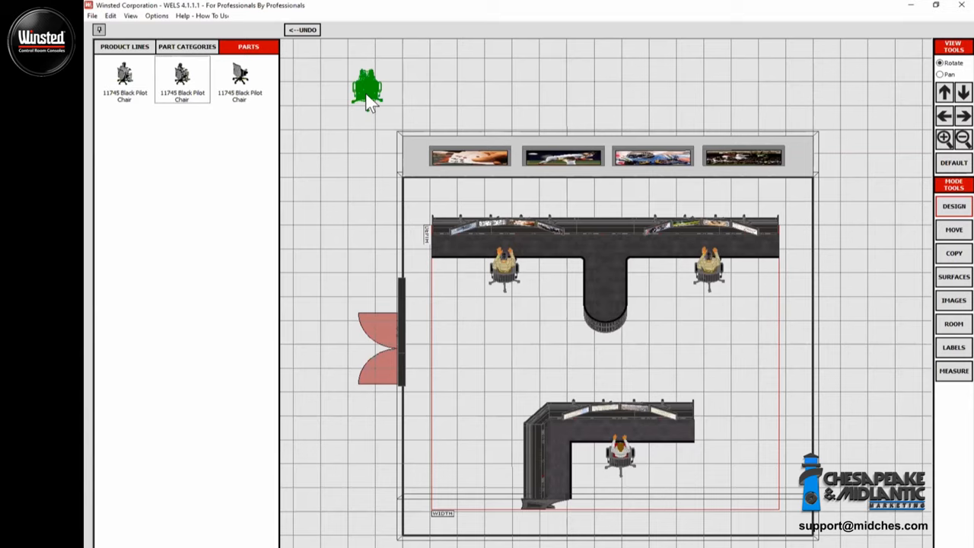
{"action": "left_click_drag", "start_coordinate": [367, 88], "coordinate": [413, 57]}
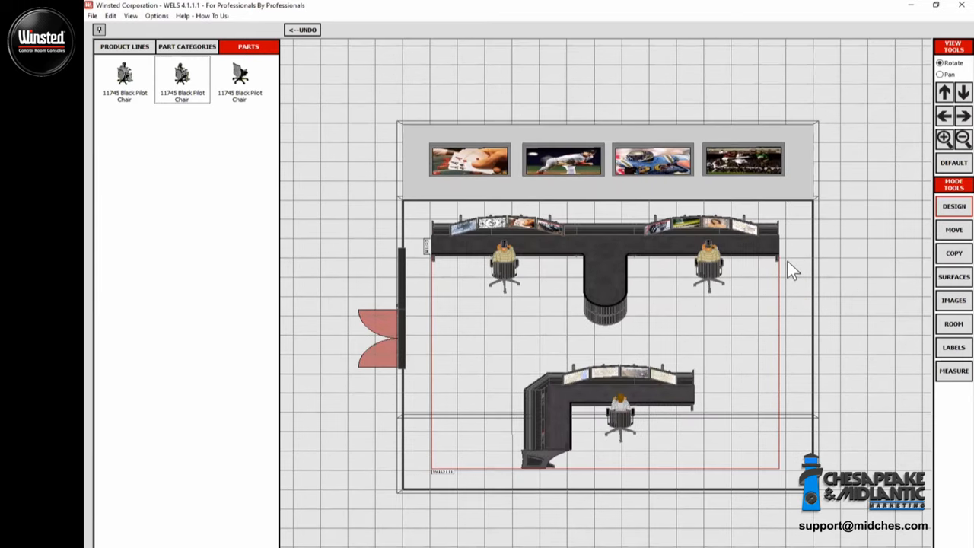
- Open the Miscellaneous parts category and select Printer 2 to add
{"action": "left_click", "coordinate": [183, 47]}
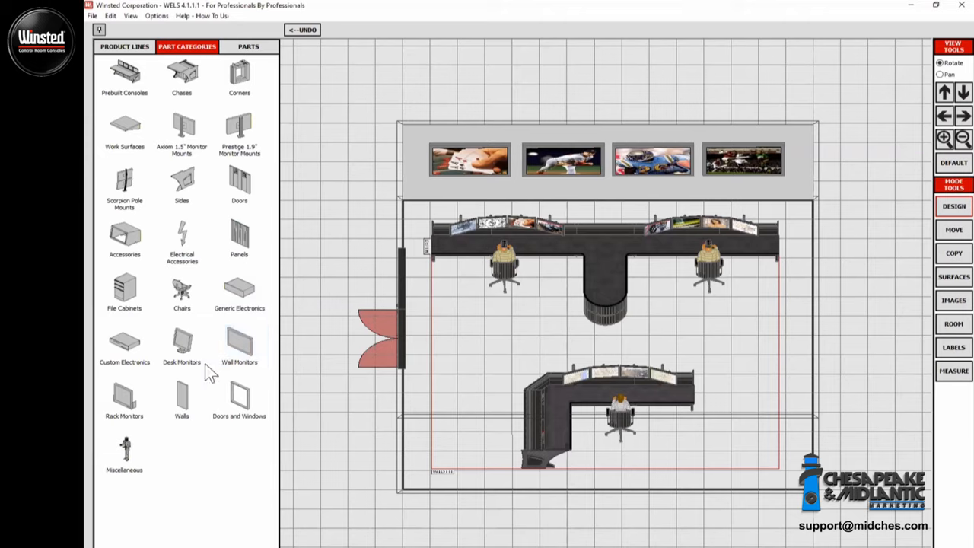
{"action": "left_click", "coordinate": [124, 79]}
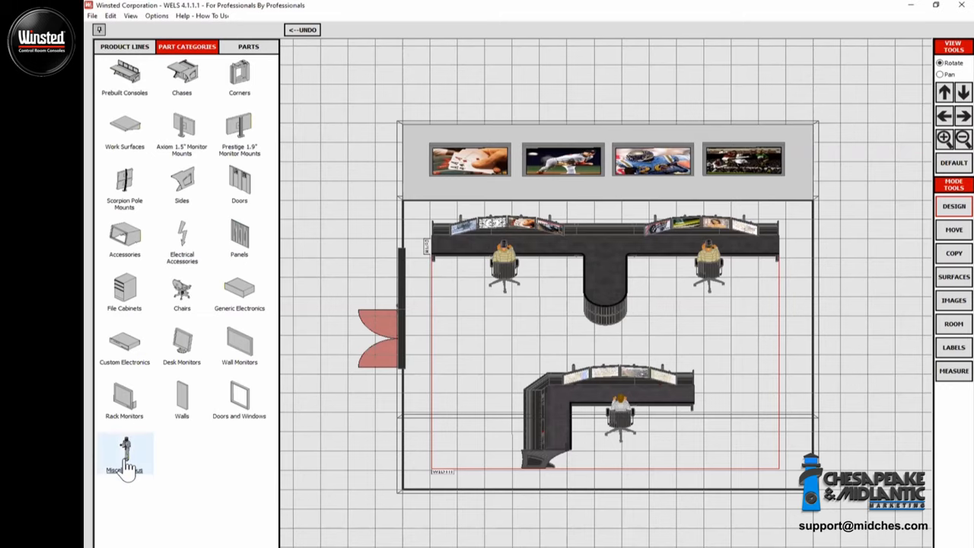
{"action": "left_click", "coordinate": [252, 47]}
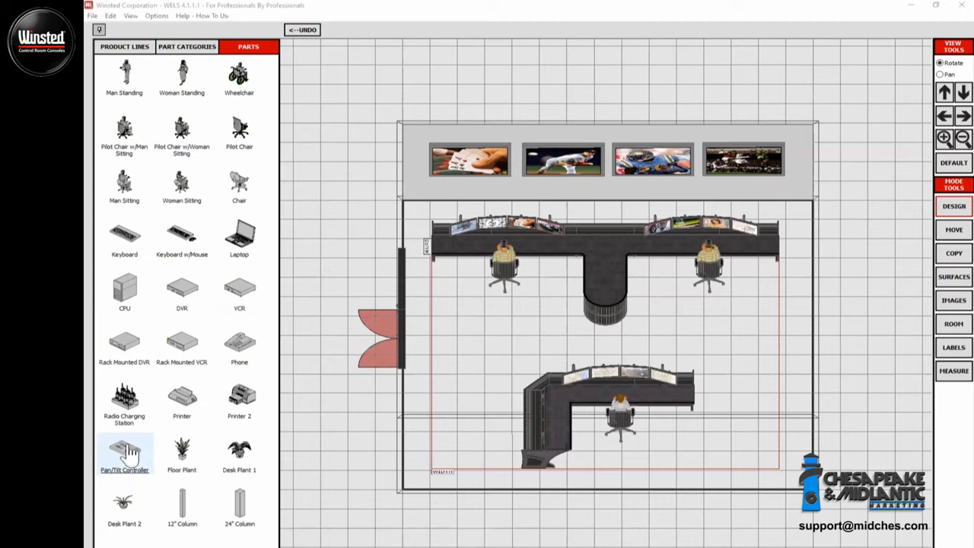
{"action": "mouse_move", "coordinate": [135, 449]}
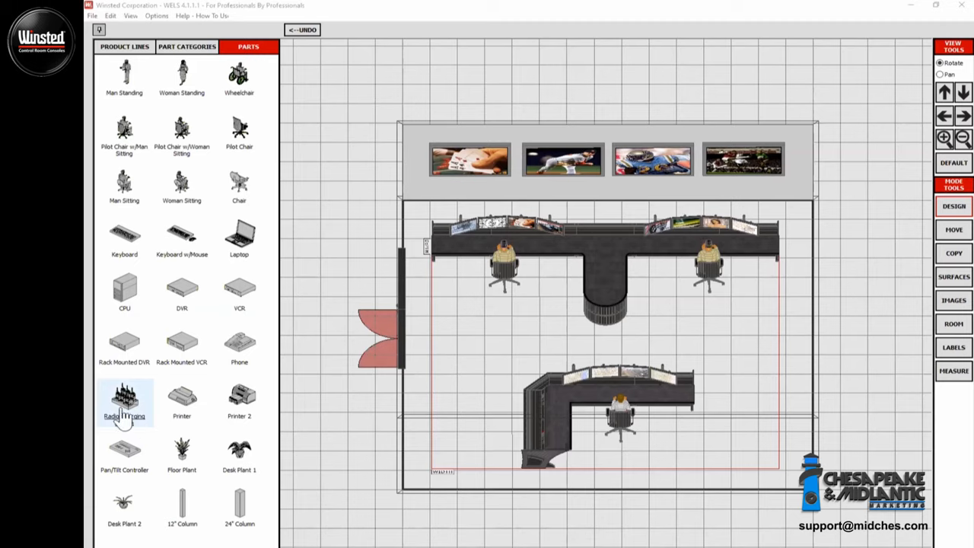
{"action": "mouse_move", "coordinate": [196, 373]}
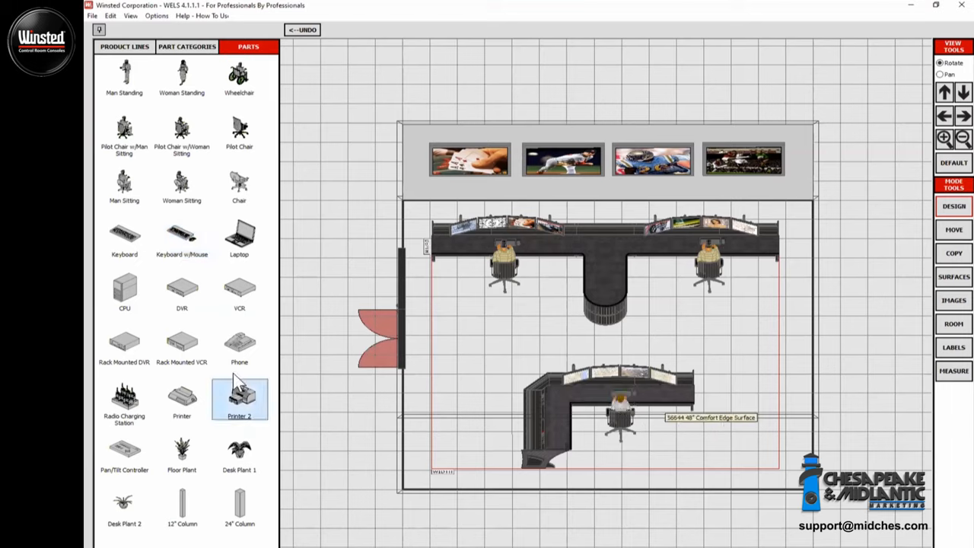
{"action": "left_click", "coordinate": [122, 399]}
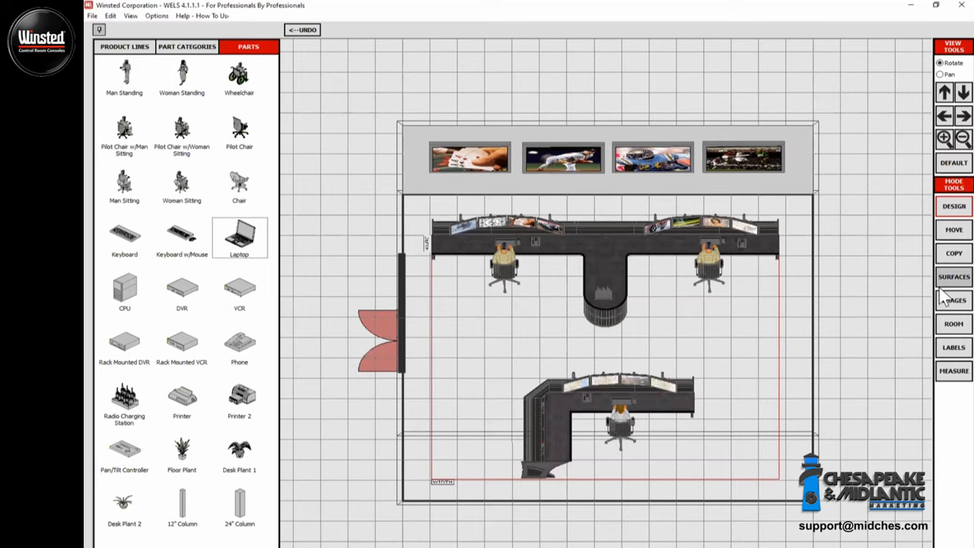
{"action": "mouse_move", "coordinate": [605, 278]}
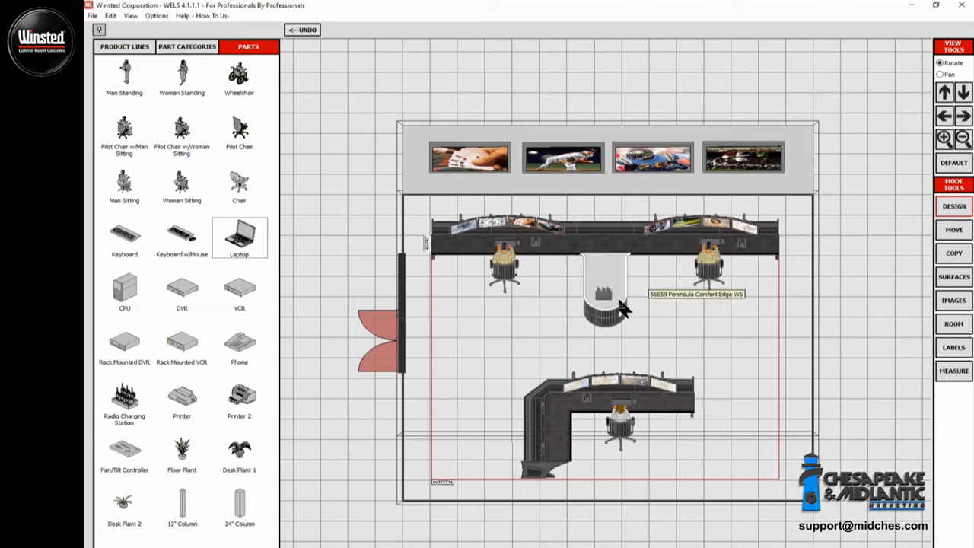
{"action": "mouse_move", "coordinate": [620, 418]}
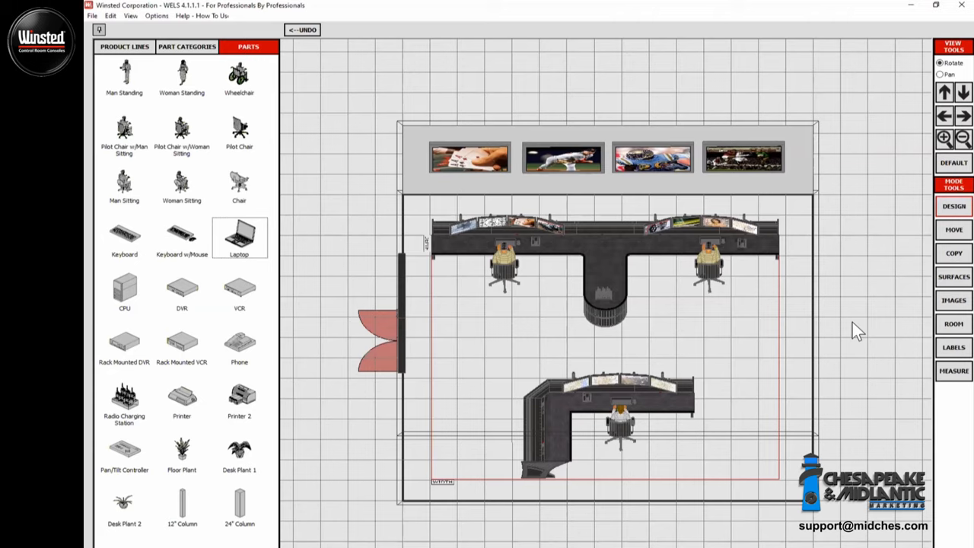
{"action": "mouse_move", "coordinate": [856, 328]}
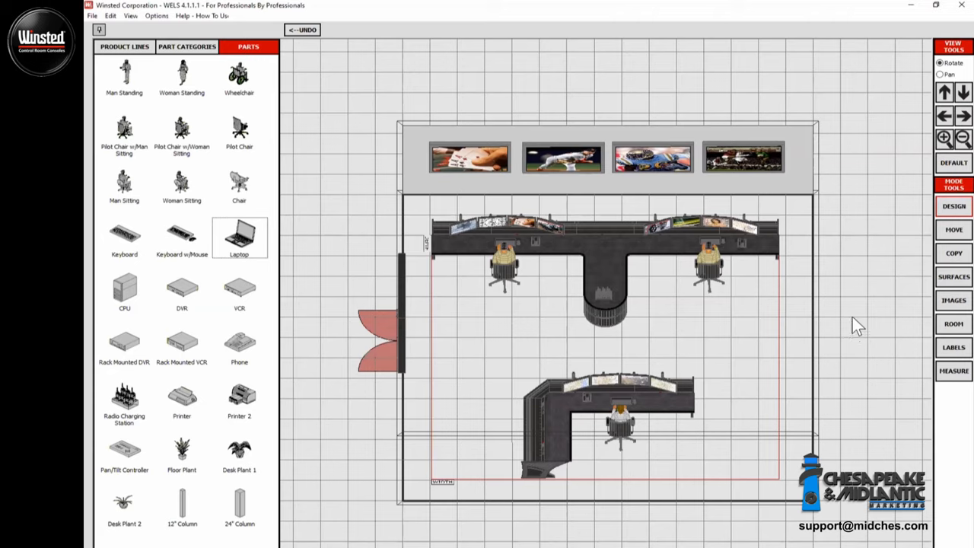
{"action": "mouse_move", "coordinate": [844, 322]}
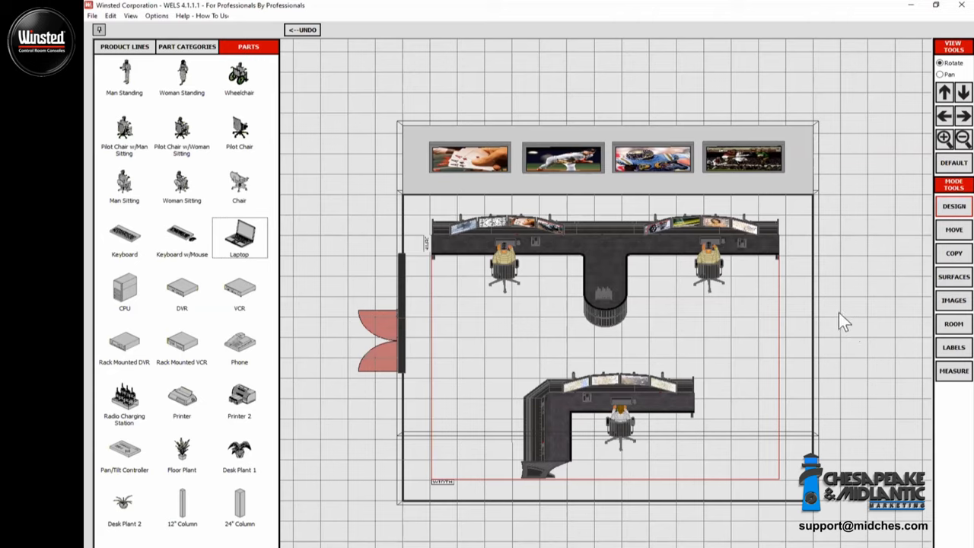
{"action": "mouse_move", "coordinate": [814, 270]}
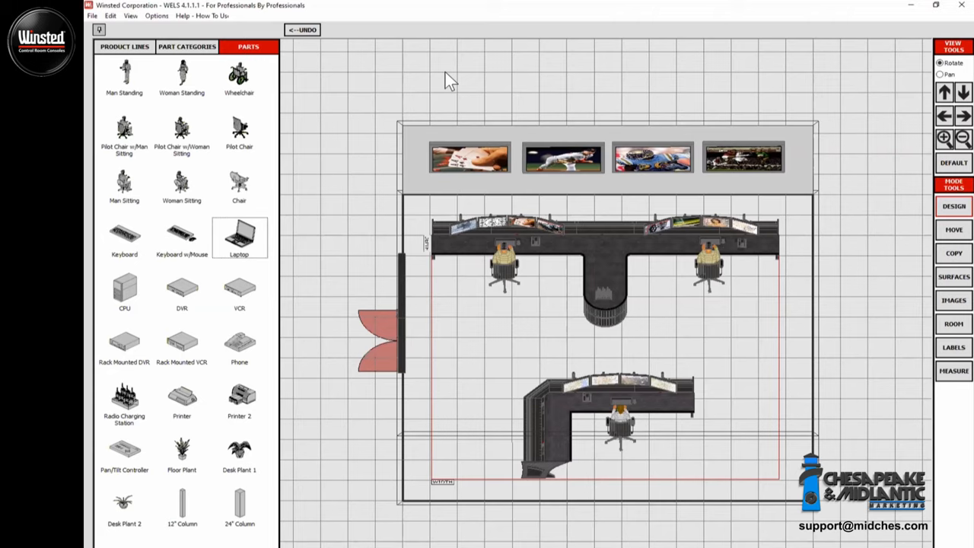
{"action": "mouse_move", "coordinate": [400, 80]}
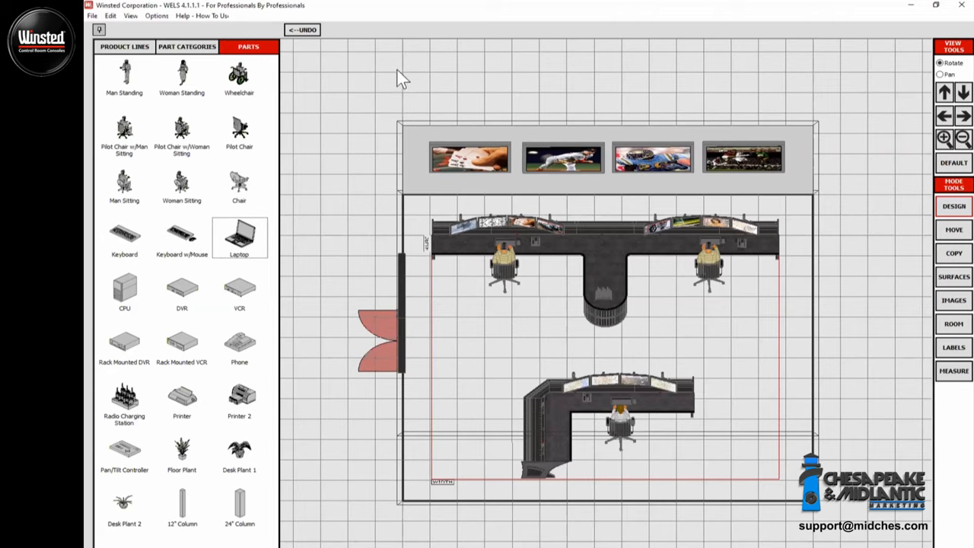
{"action": "mouse_move", "coordinate": [417, 176]}
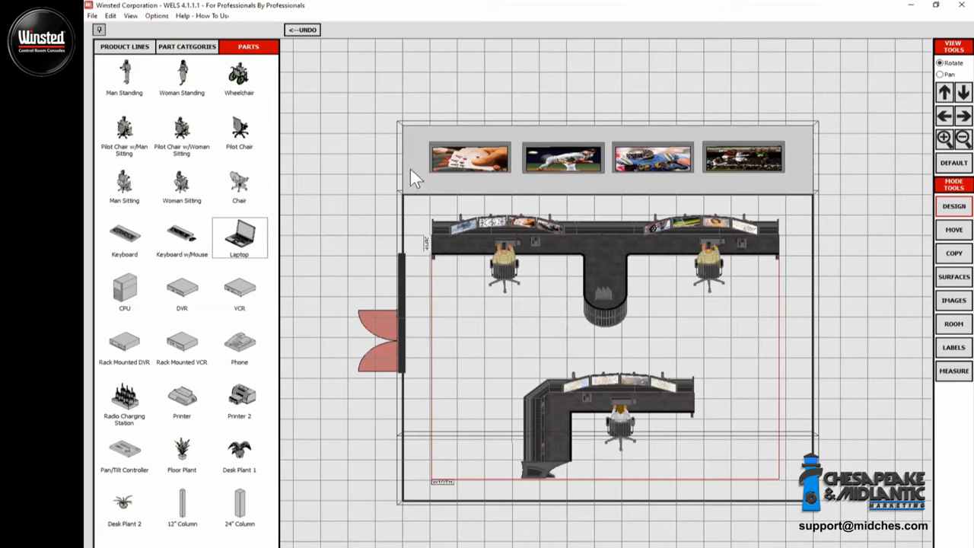
{"action": "mouse_move", "coordinate": [864, 281]}
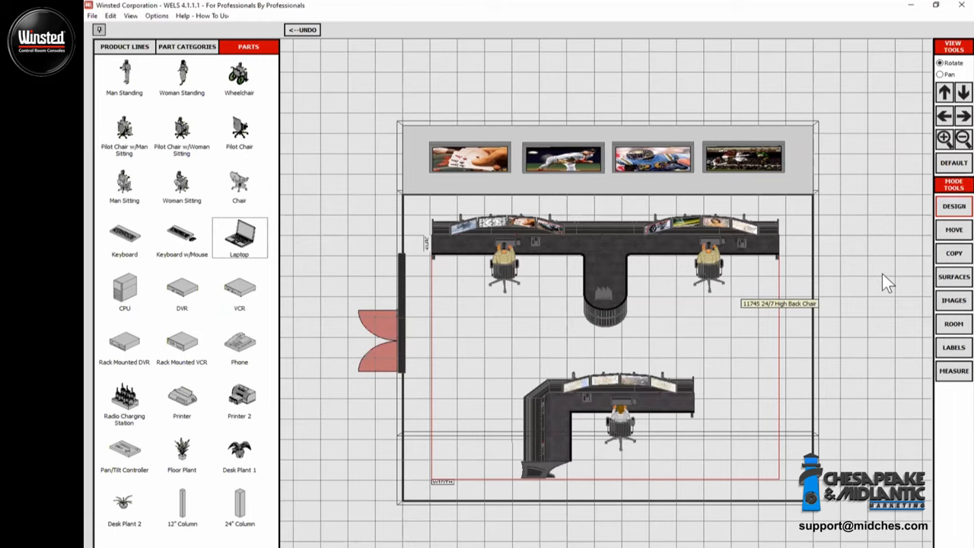
{"action": "mouse_move", "coordinate": [780, 278]}
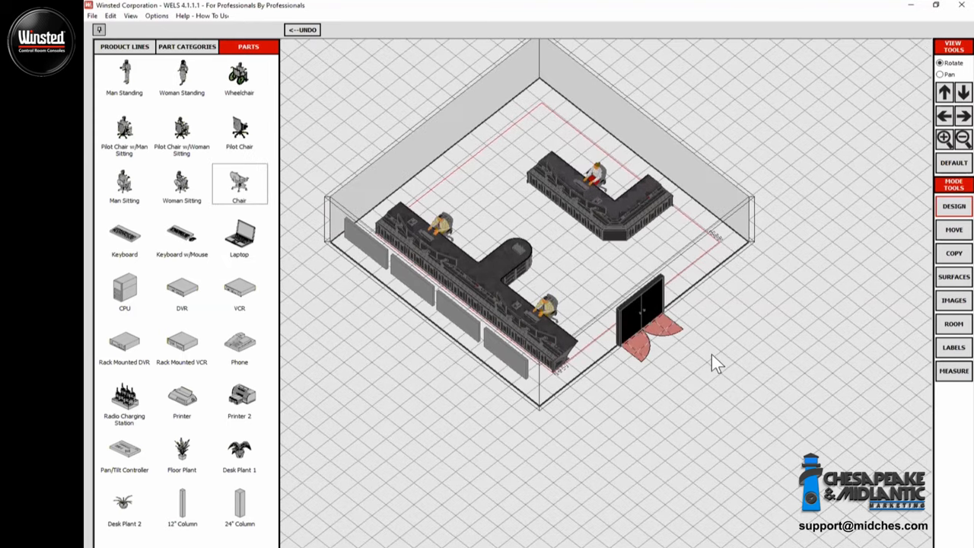
- Open the Parts List and Design Specification Sheet from the menu
{"action": "left_click", "coordinate": [96, 15]}
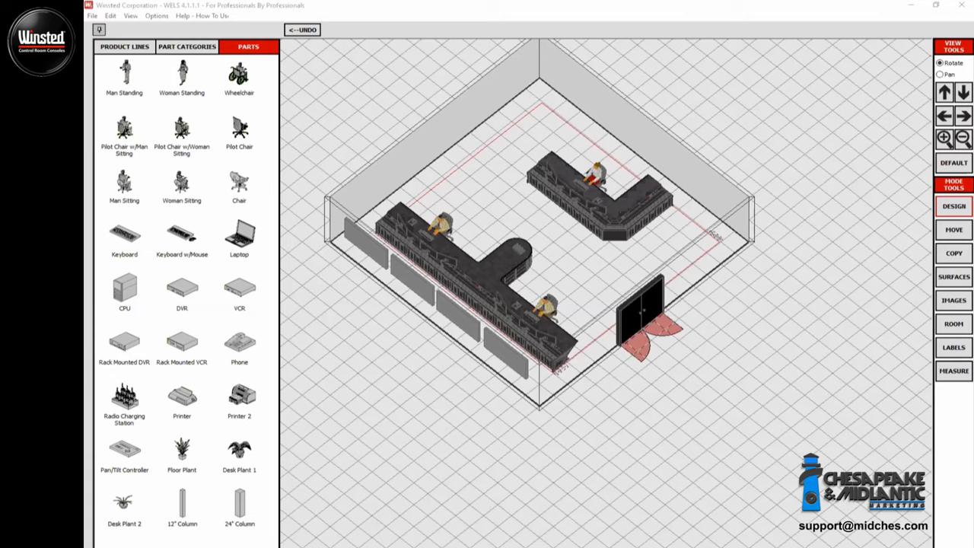
{"action": "mouse_move", "coordinate": [343, 182]}
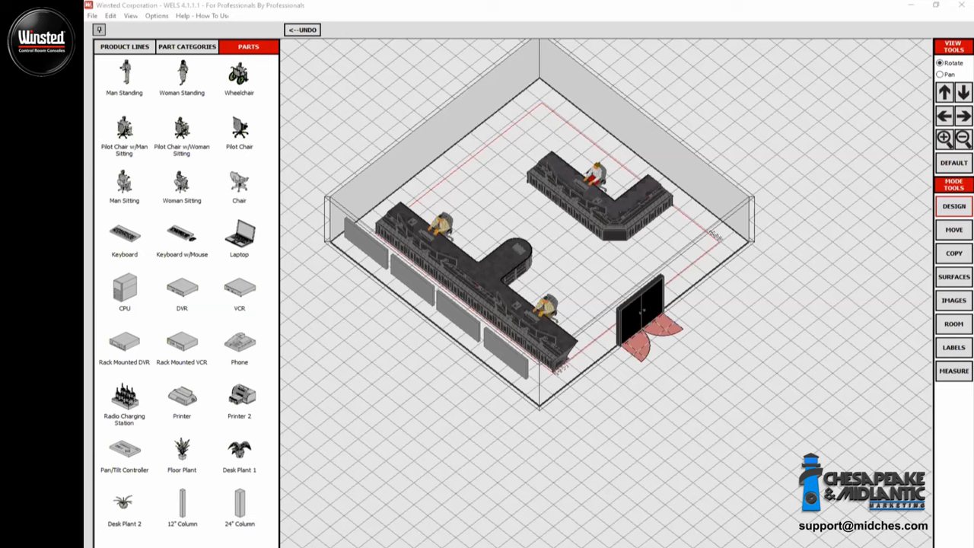
{"action": "mouse_move", "coordinate": [628, 252]}
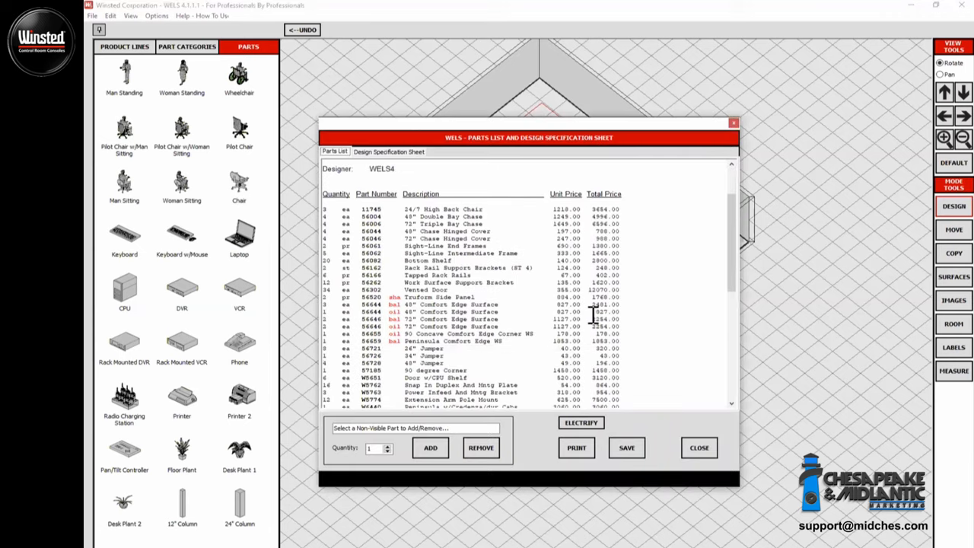
- Scroll the priced parts list down to the colour legend, then close it
{"action": "scroll", "scroll_direction": "down", "scroll_amount": 3}
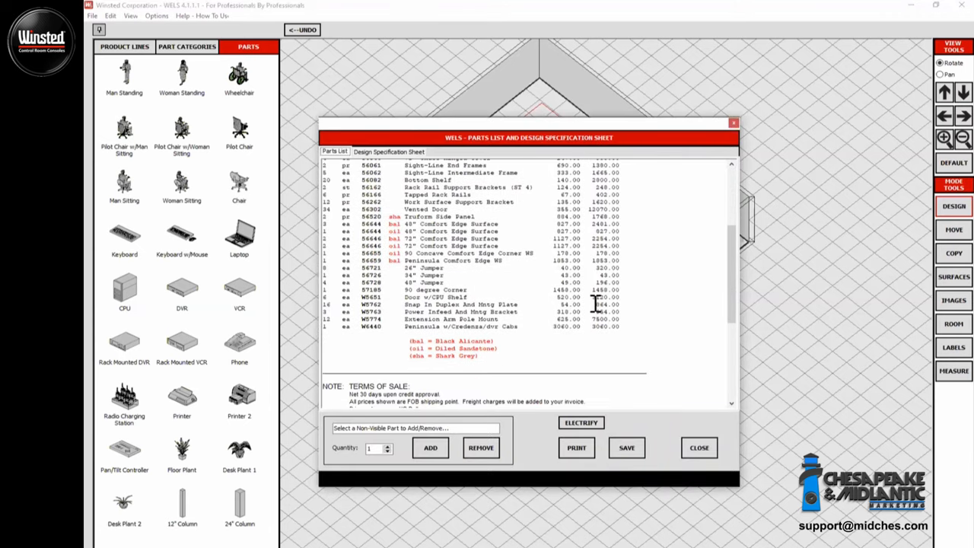
{"action": "scroll", "scroll_direction": "down", "scroll_amount": 3}
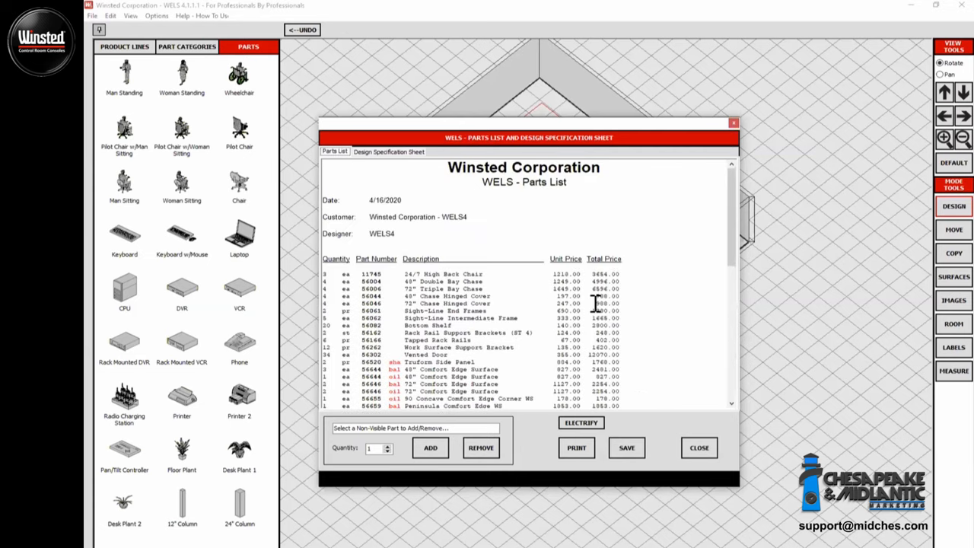
{"action": "scroll", "scroll_direction": "down", "scroll_amount": 3}
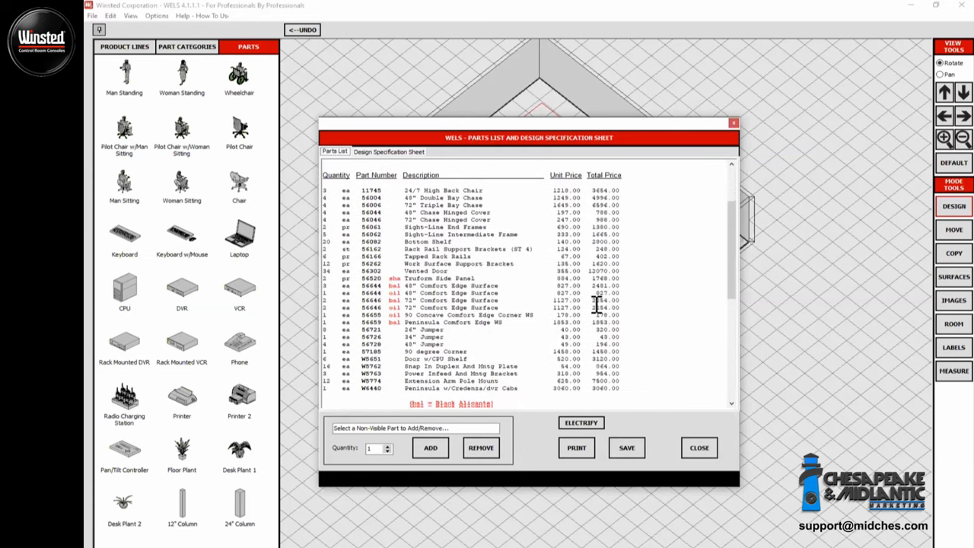
{"action": "scroll", "scroll_direction": "down", "scroll_amount": 3}
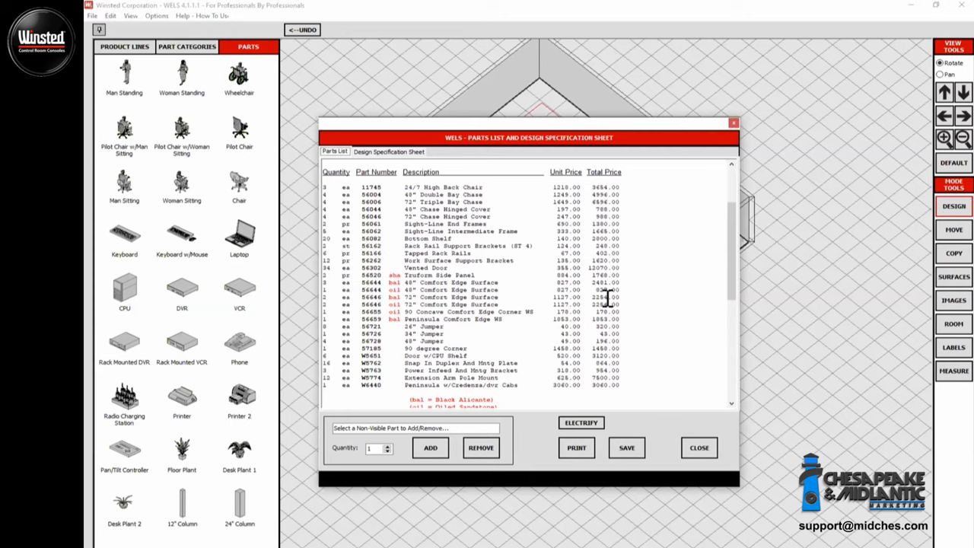
{"action": "mouse_move", "coordinate": [623, 304]}
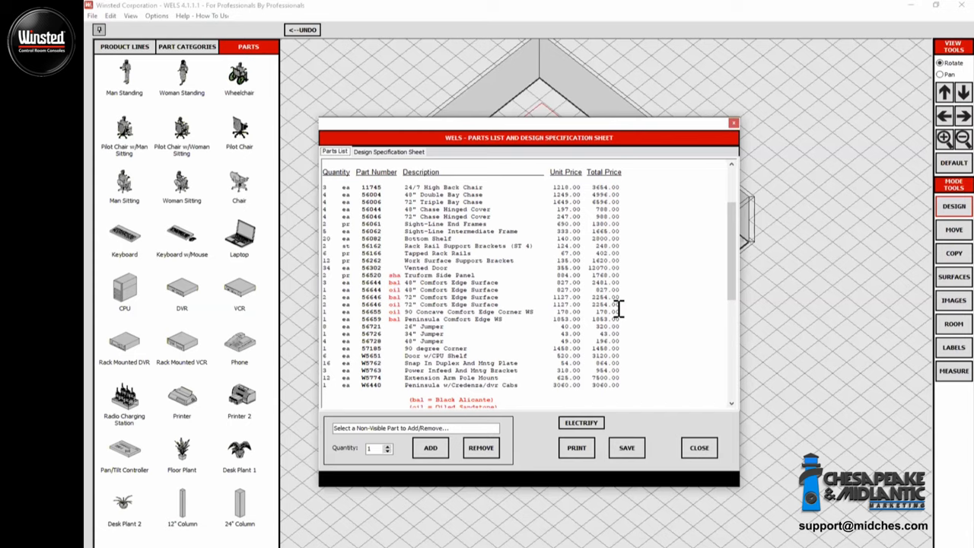
{"action": "mouse_move", "coordinate": [563, 356]}
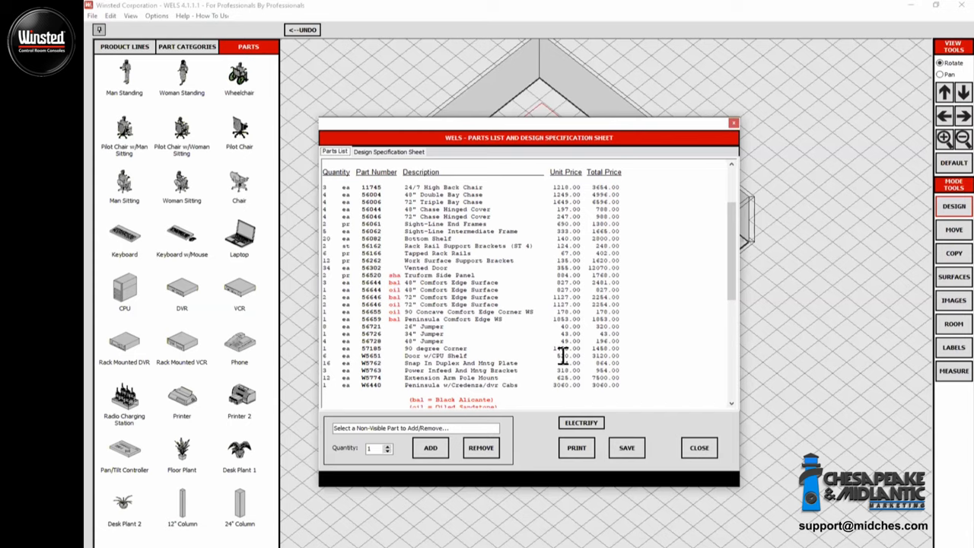
{"action": "mouse_move", "coordinate": [711, 401]}
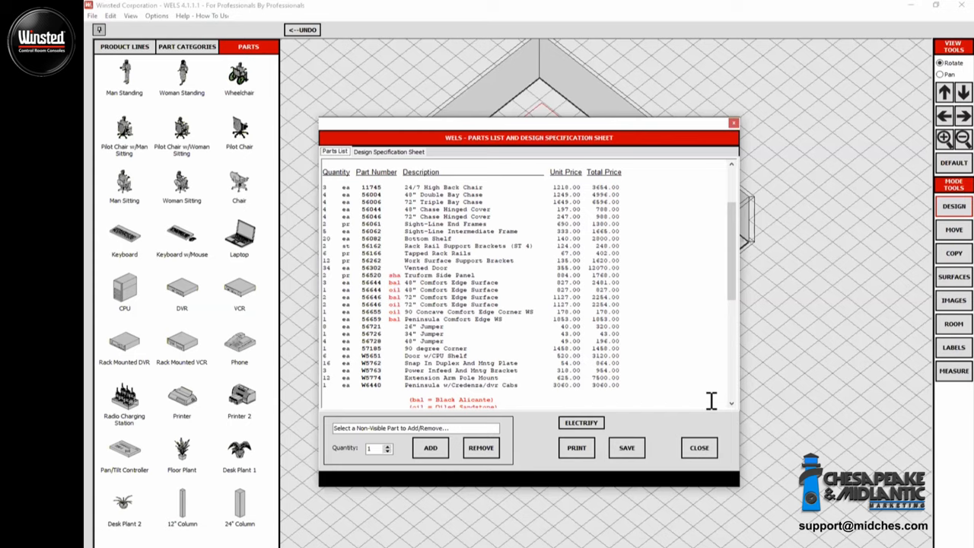
{"action": "mouse_move", "coordinate": [711, 432]}
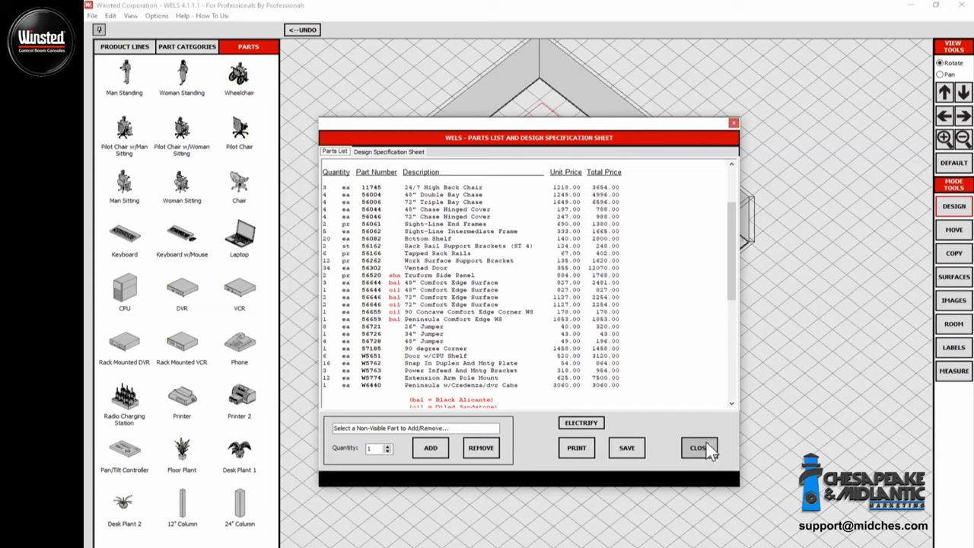
{"action": "mouse_move", "coordinate": [686, 361]}
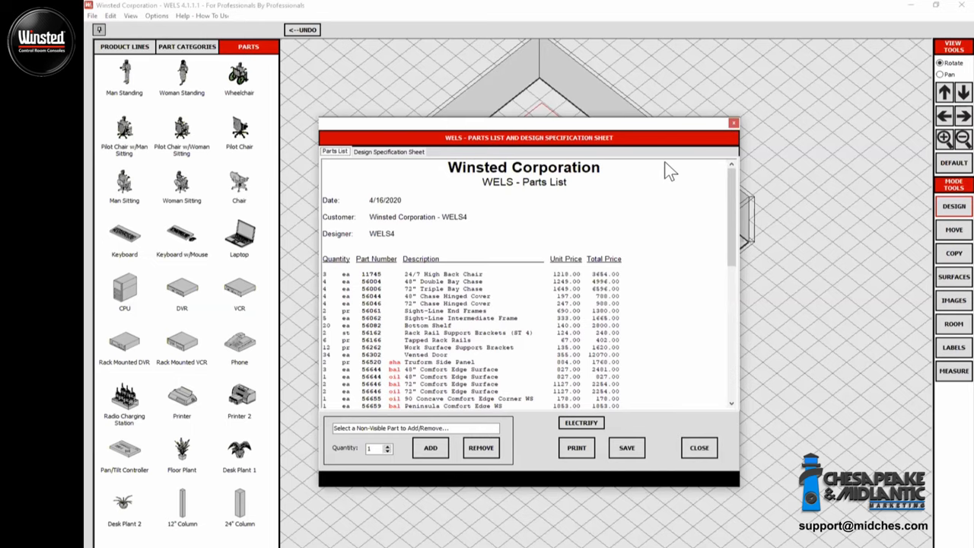
{"action": "mouse_move", "coordinate": [637, 243]}
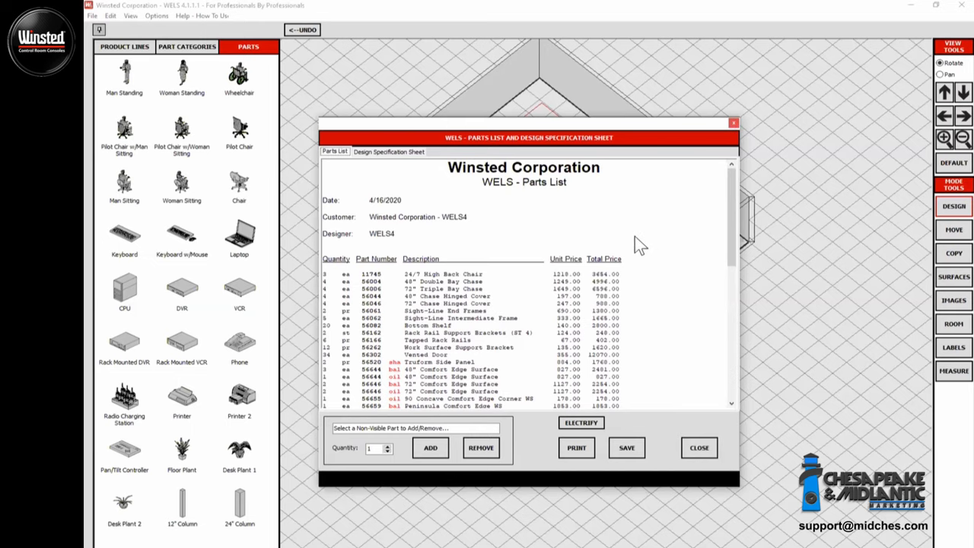
{"action": "left_click", "coordinate": [698, 447]}
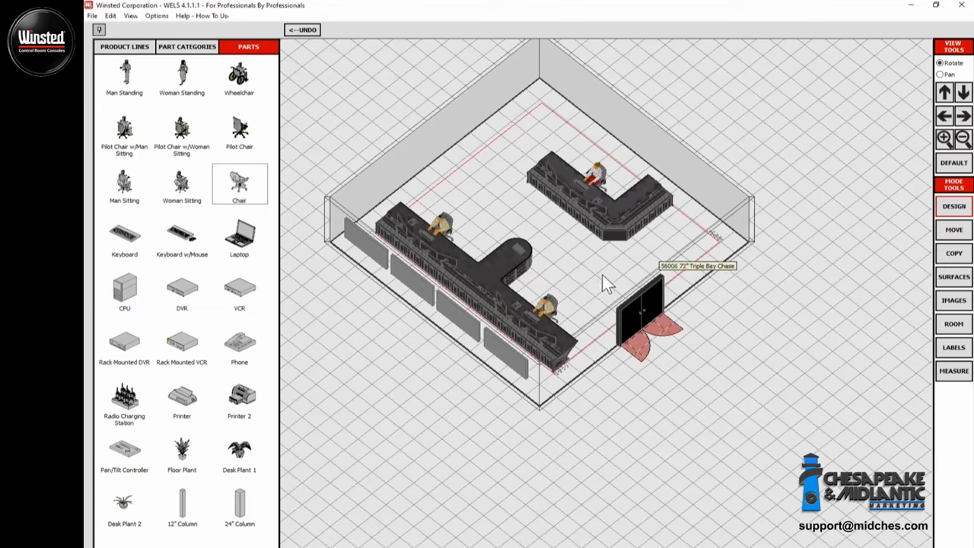
{"action": "mouse_move", "coordinate": [542, 312]}
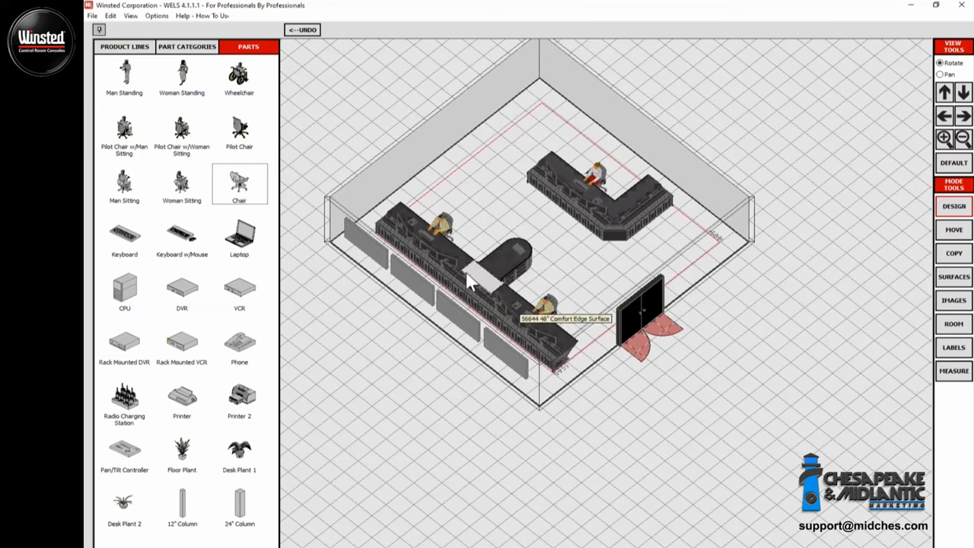
{"action": "mouse_move", "coordinate": [451, 257]}
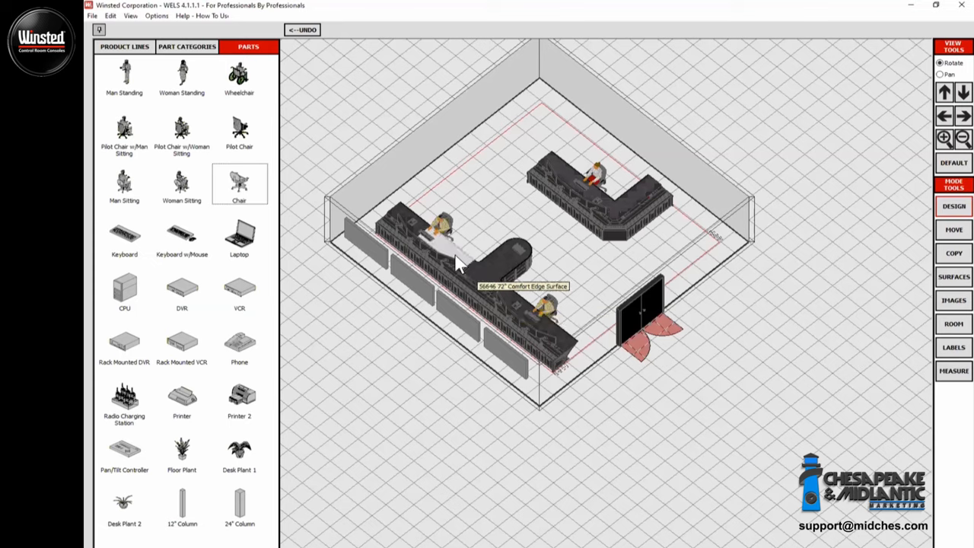
{"action": "mouse_move", "coordinate": [679, 264]}
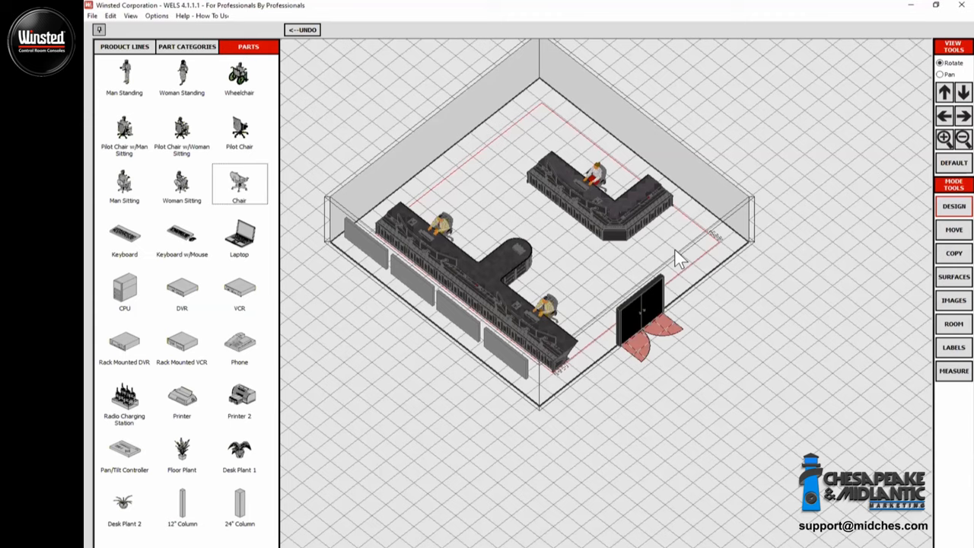
{"action": "mouse_move", "coordinate": [512, 267]}
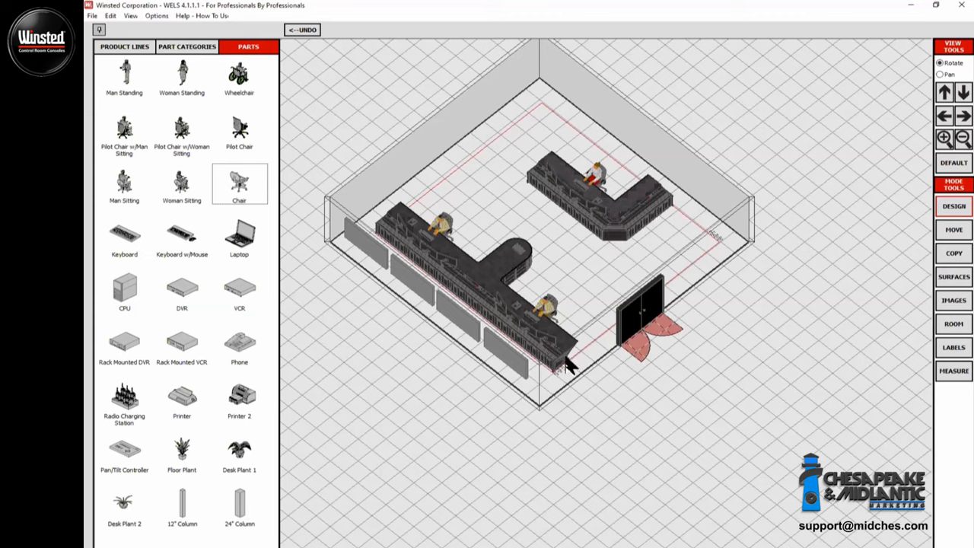
{"action": "mouse_move", "coordinate": [628, 243]}
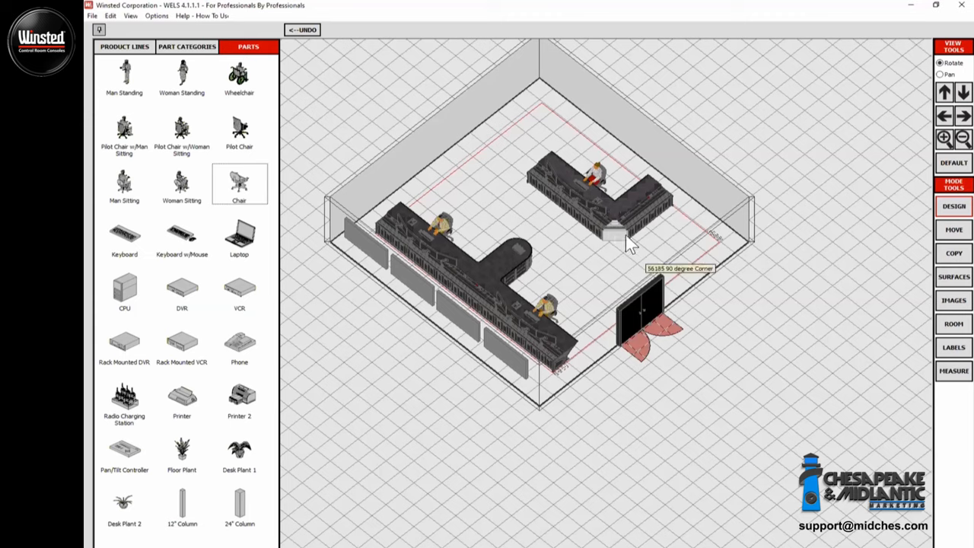
{"action": "mouse_move", "coordinate": [621, 244]}
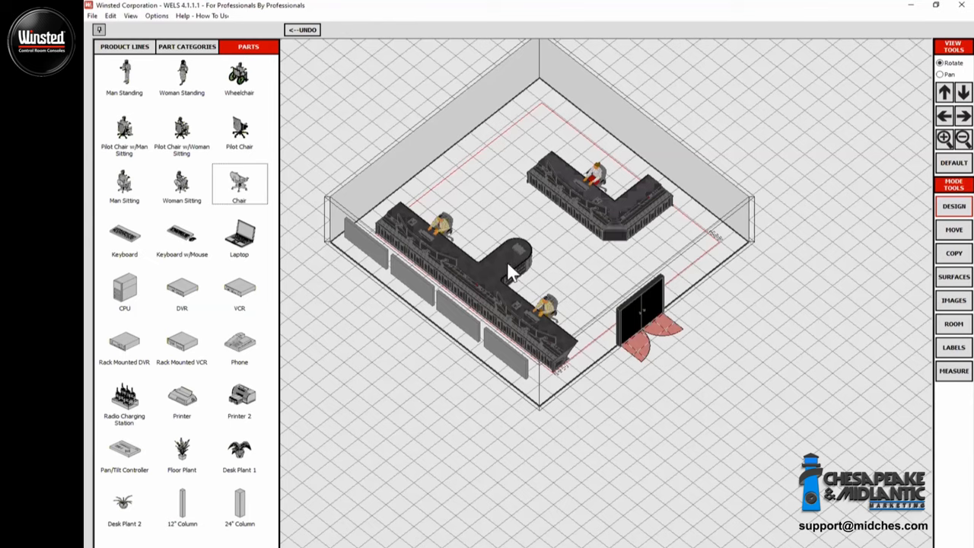
{"action": "mouse_move", "coordinate": [627, 261]}
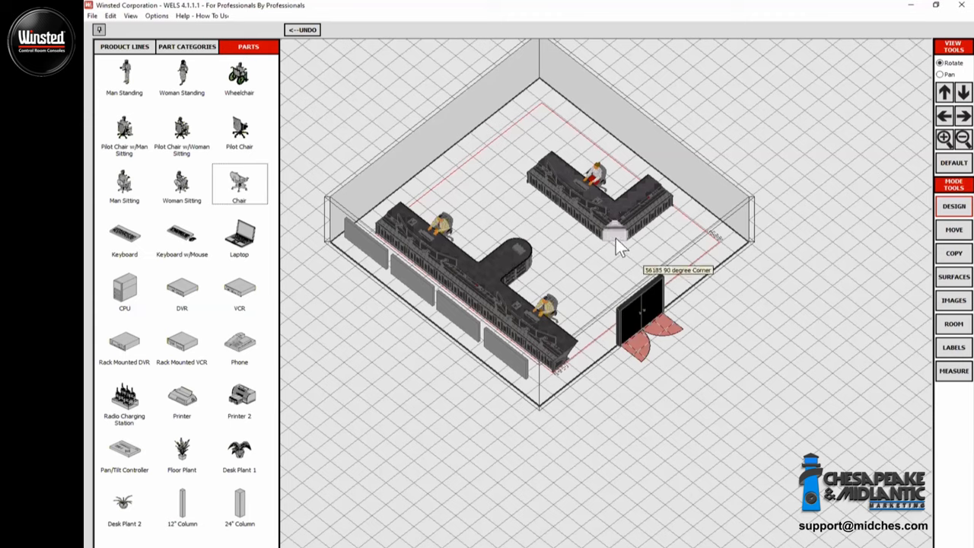
{"action": "mouse_move", "coordinate": [656, 237]}
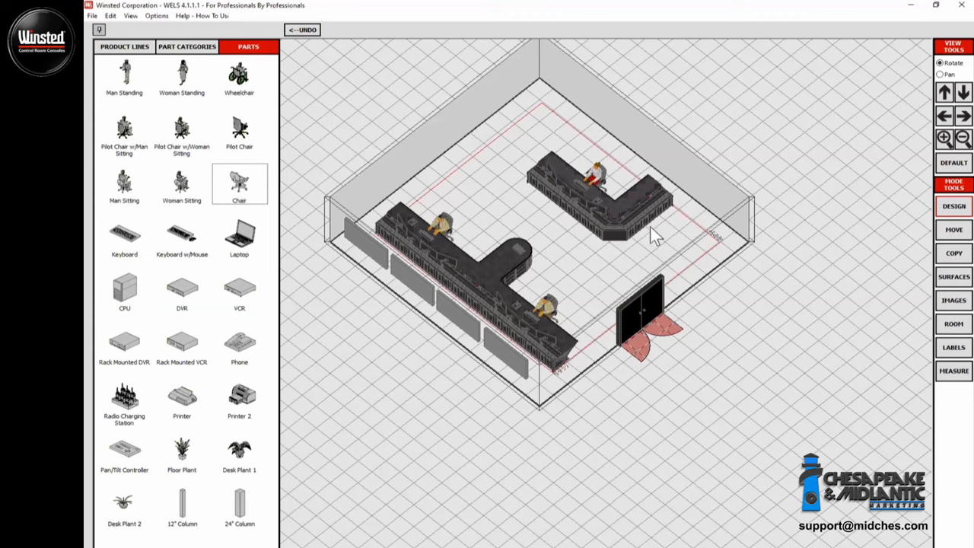
{"action": "mouse_move", "coordinate": [656, 237]}
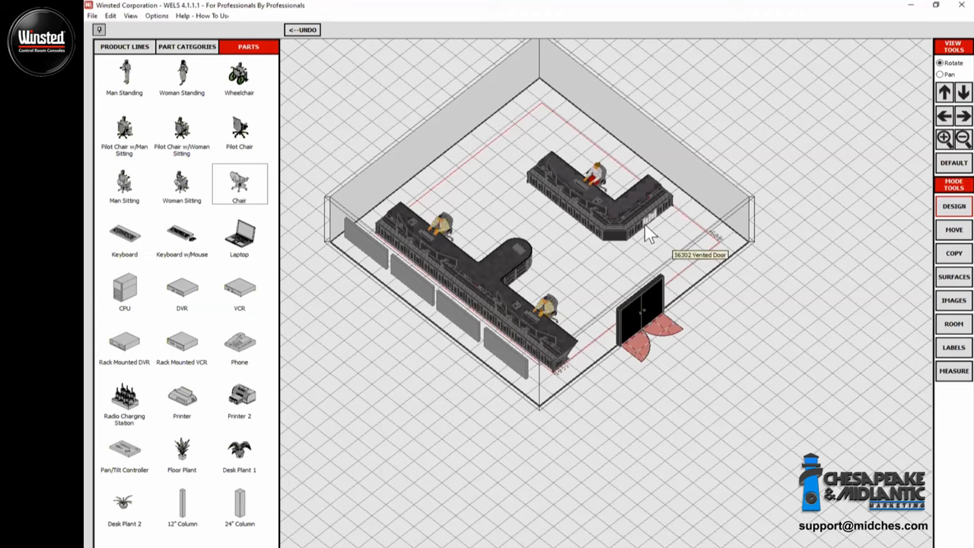
{"action": "mouse_move", "coordinate": [651, 234]}
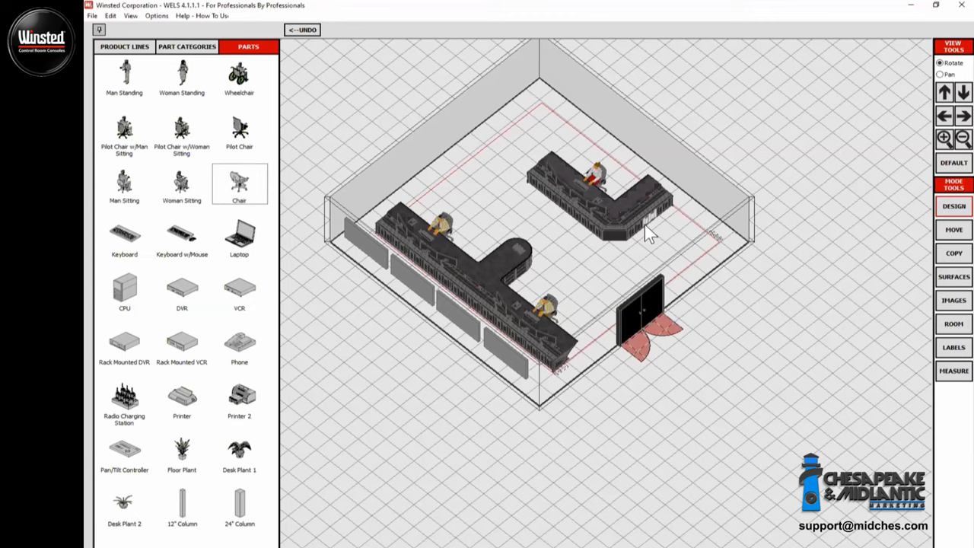
- Switch the catalogue panel back to the Part Categories list
{"action": "left_click", "coordinate": [185, 48]}
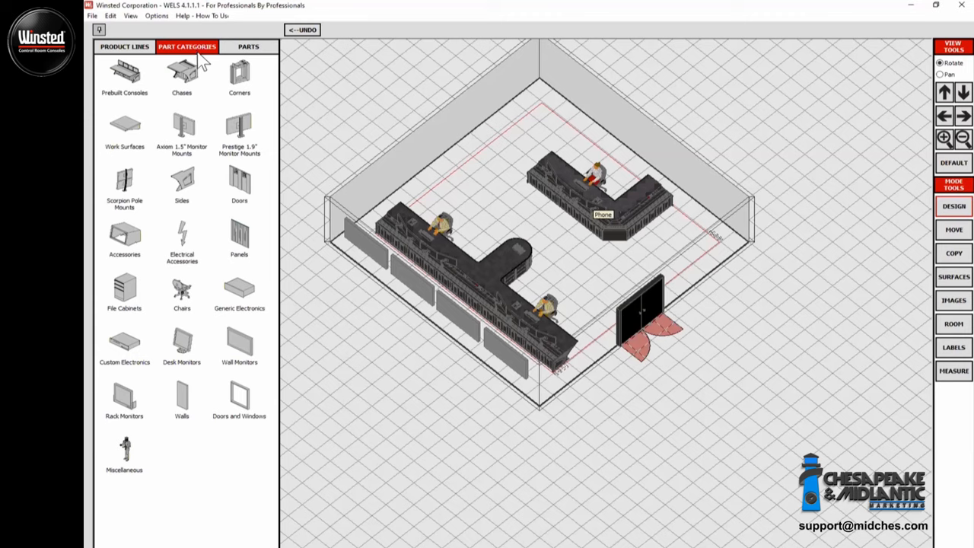
- Choose a credenza from the Credenzas product line and place it along the back wall
{"action": "left_click", "coordinate": [127, 46]}
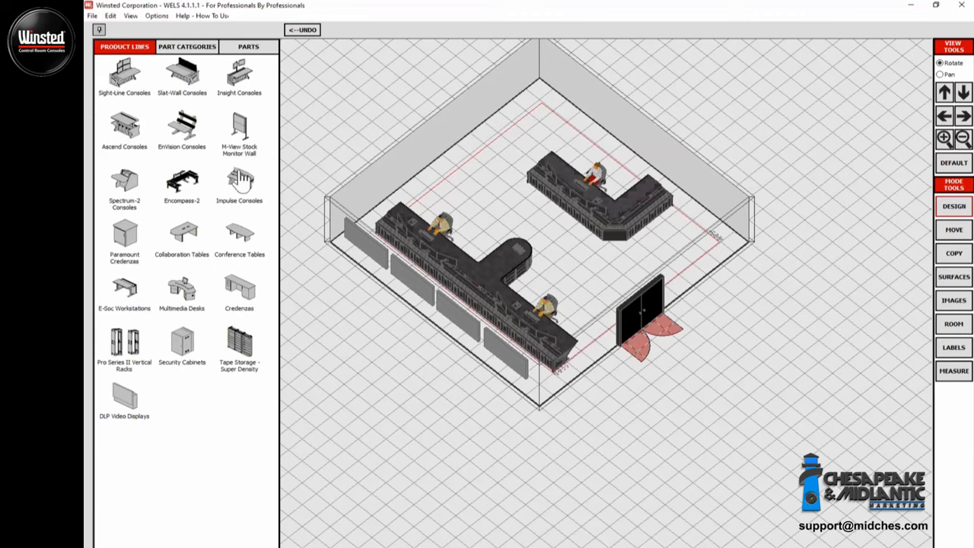
{"action": "mouse_move", "coordinate": [181, 125]}
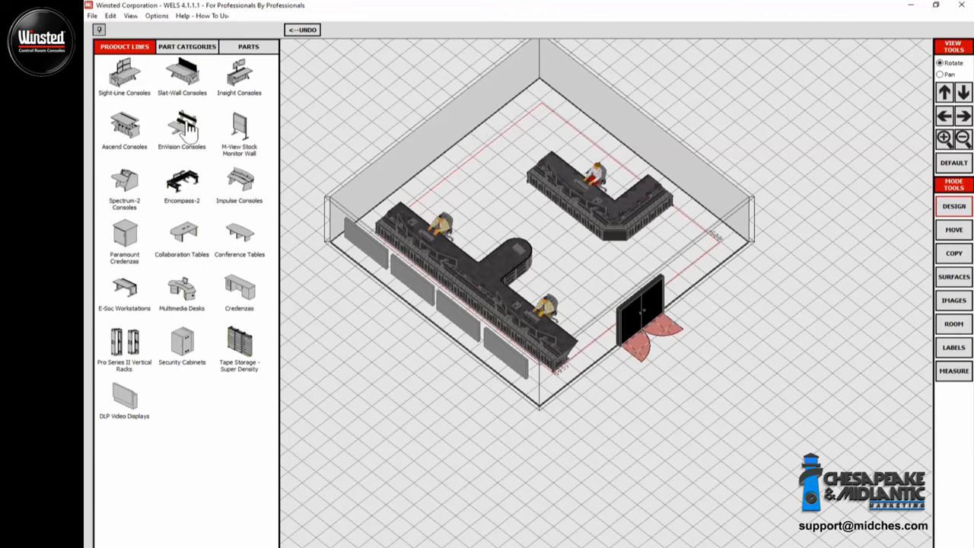
{"action": "left_click", "coordinate": [187, 46]}
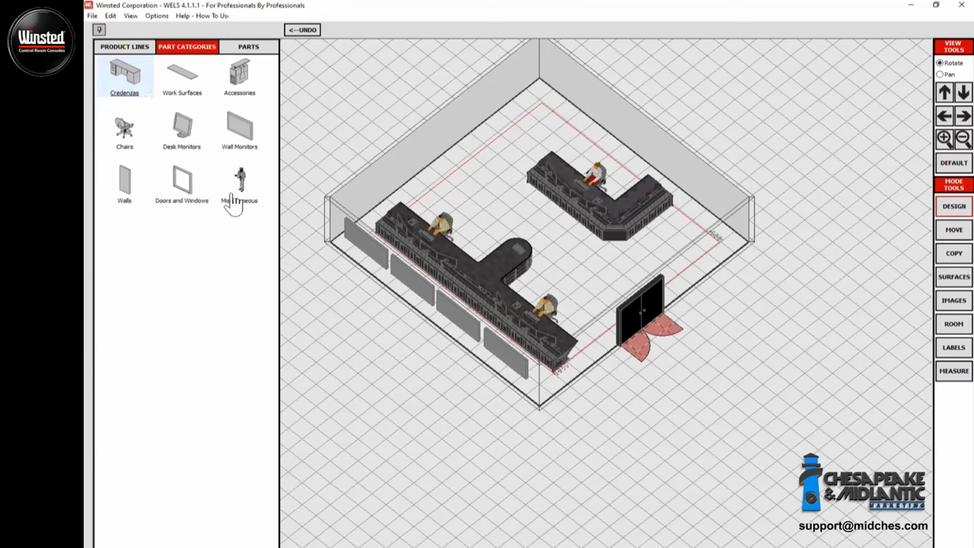
{"action": "left_click", "coordinate": [251, 46]}
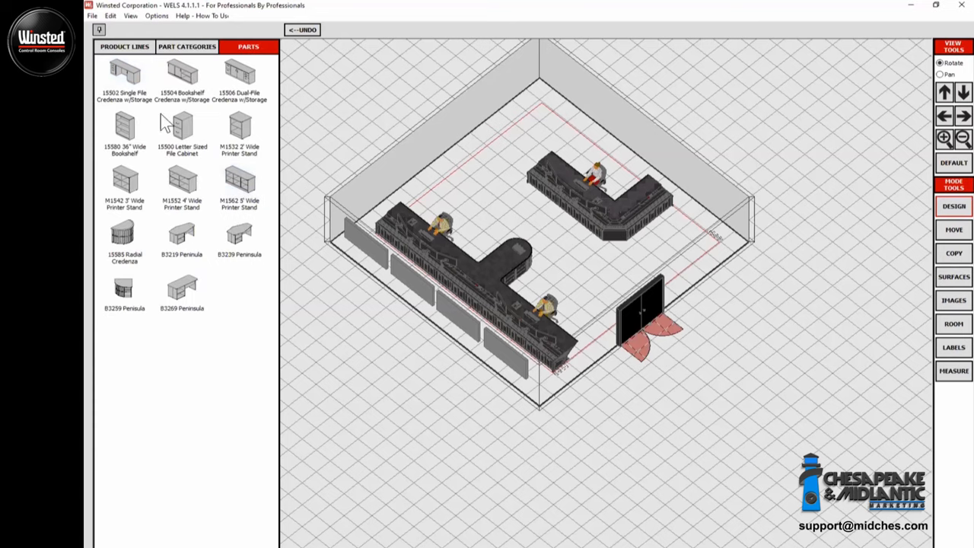
{"action": "left_click", "coordinate": [180, 80]}
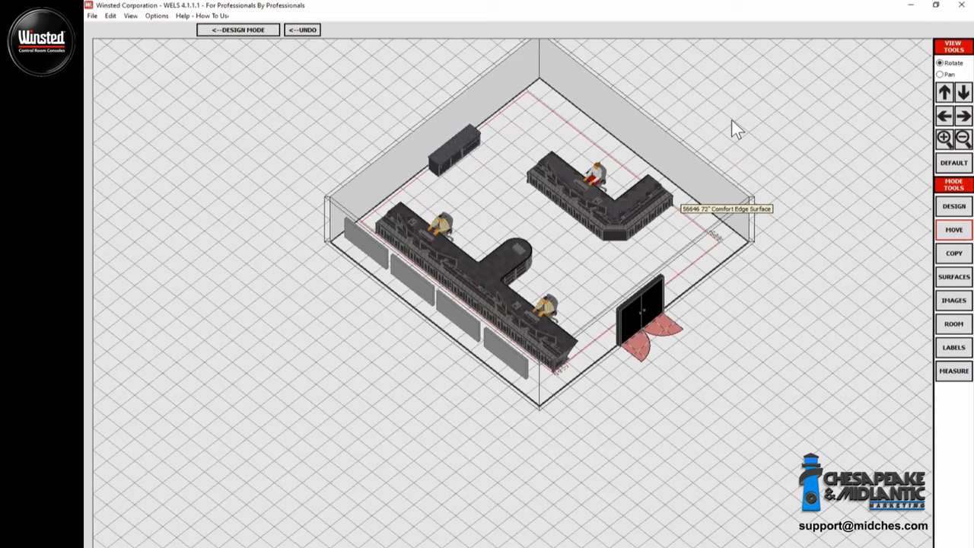
{"action": "mouse_move", "coordinate": [452, 152]}
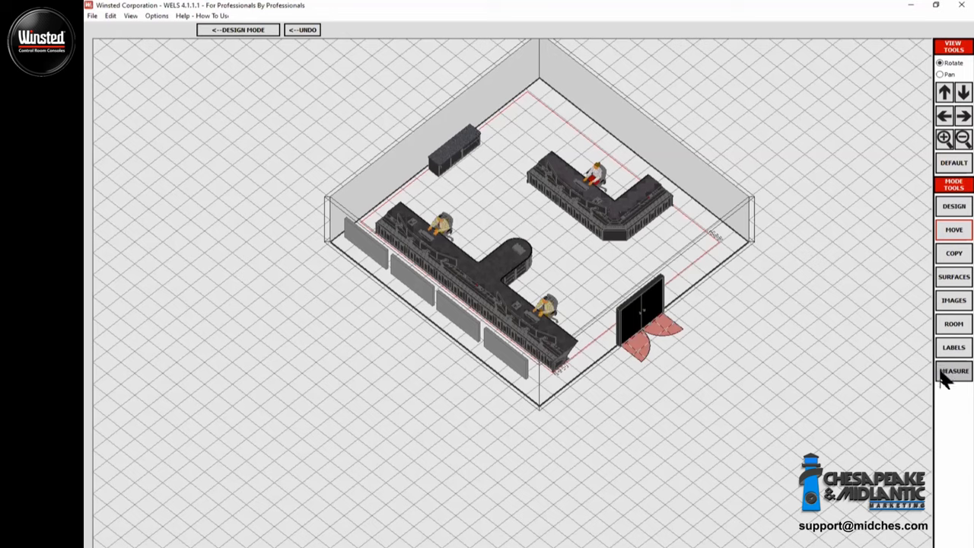
{"action": "left_click", "coordinate": [957, 369]}
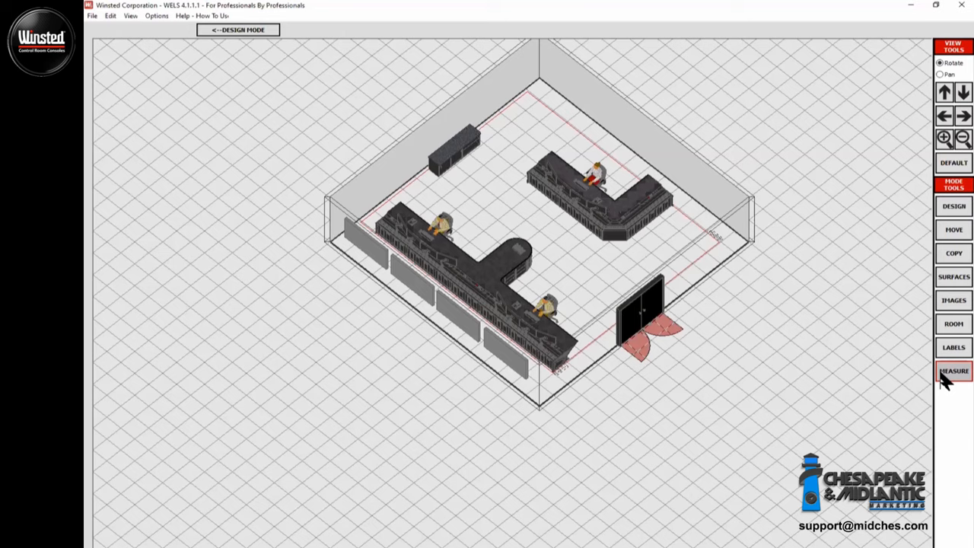
{"action": "mouse_move", "coordinate": [853, 339]}
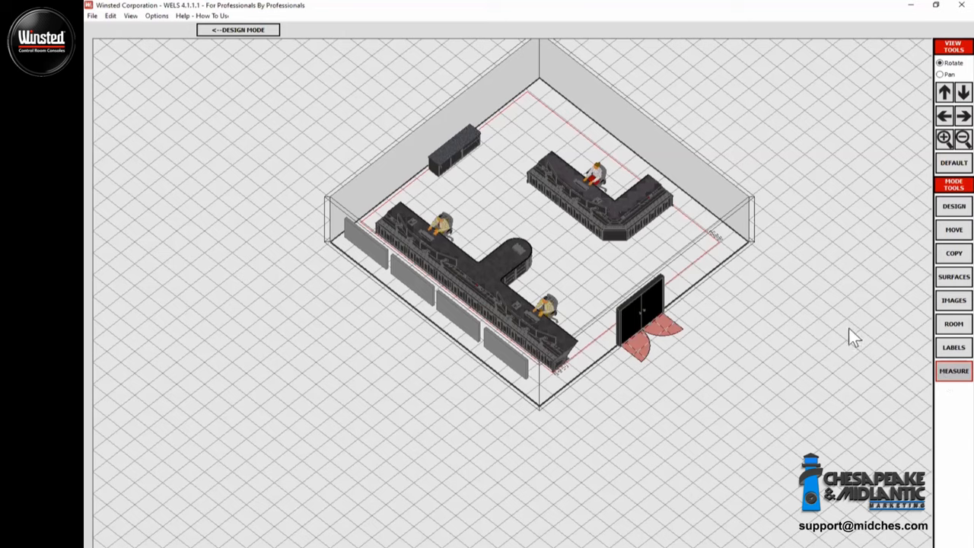
{"action": "mouse_move", "coordinate": [533, 249]}
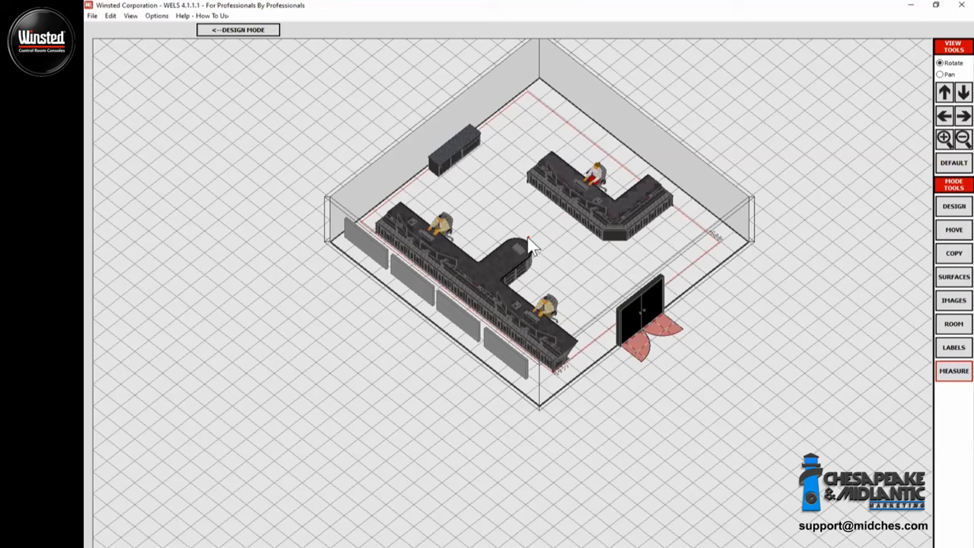
{"action": "mouse_move", "coordinate": [541, 251]}
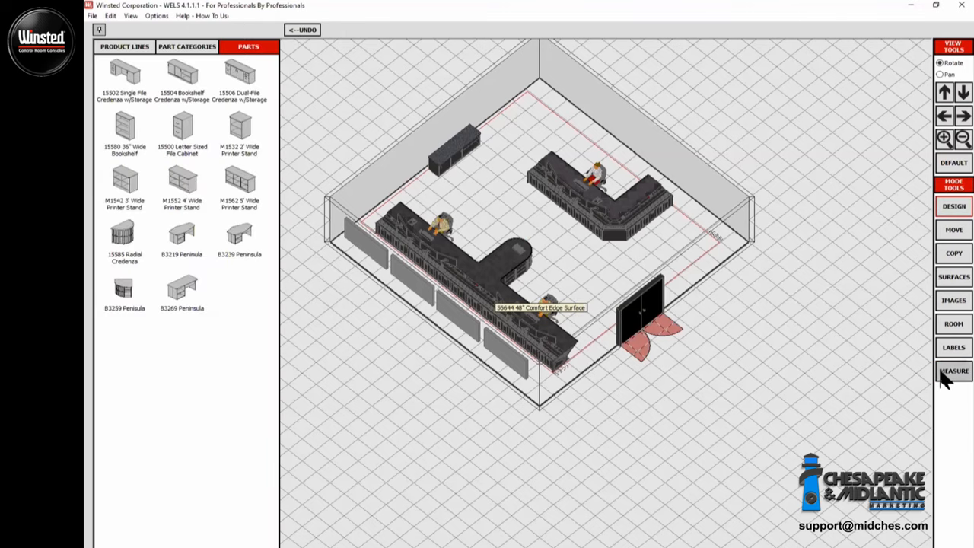
- Turn measuring back on to mark console-to-wall gaps, then return to 3D view
{"action": "left_click", "coordinate": [956, 368]}
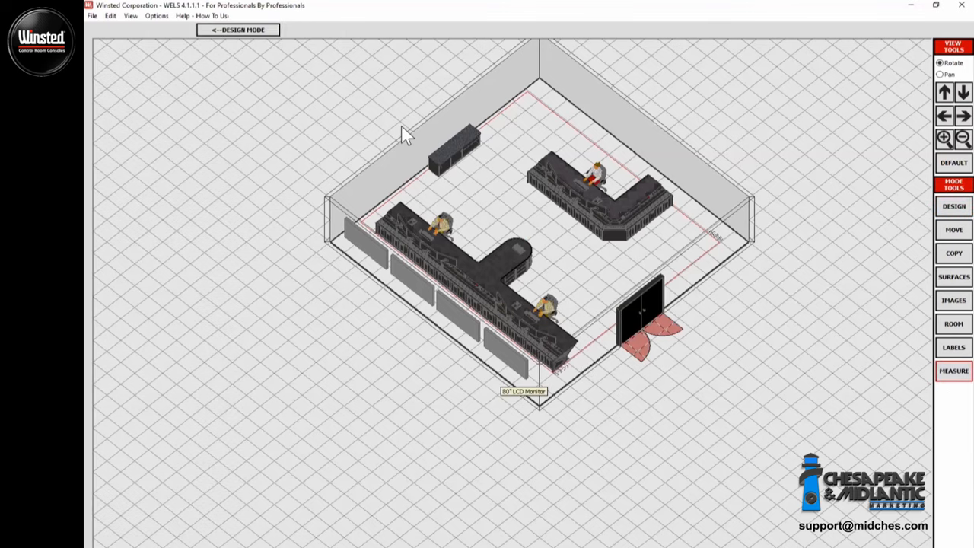
{"action": "mouse_move", "coordinate": [689, 205]}
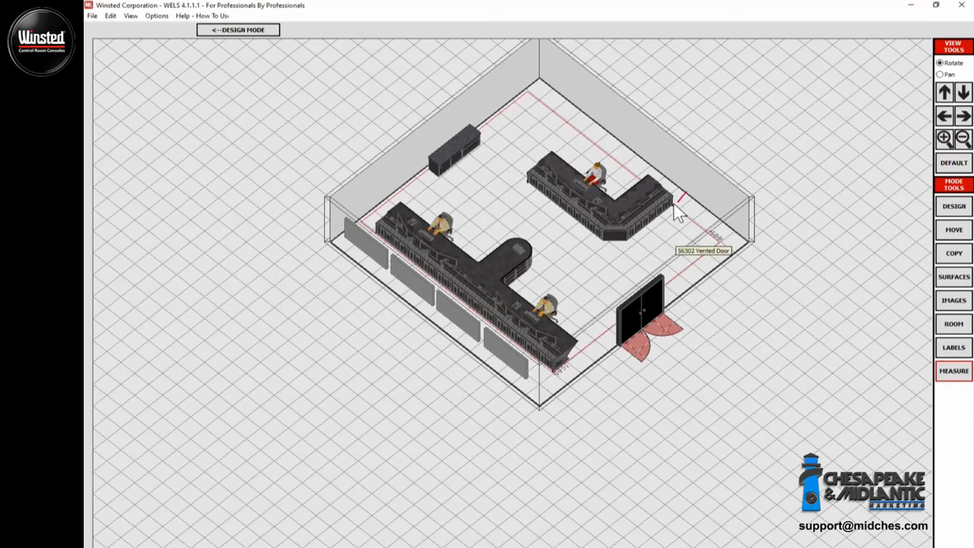
{"action": "mouse_move", "coordinate": [679, 213]}
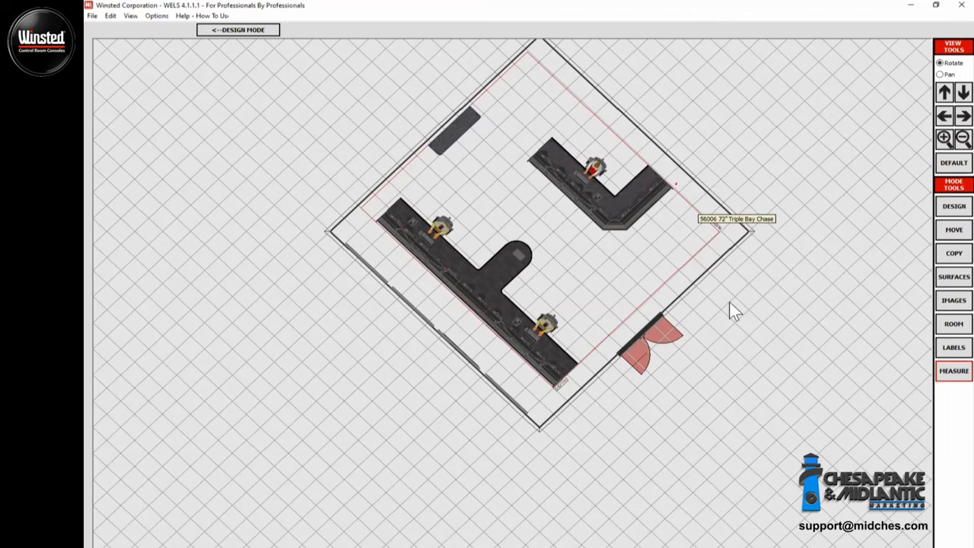
{"action": "mouse_move", "coordinate": [893, 371]}
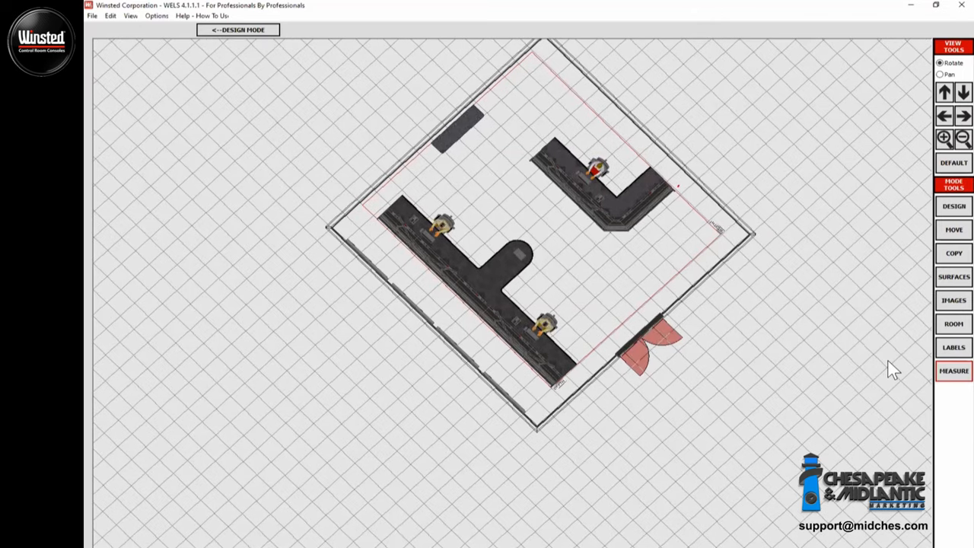
{"action": "left_click", "coordinate": [955, 162]}
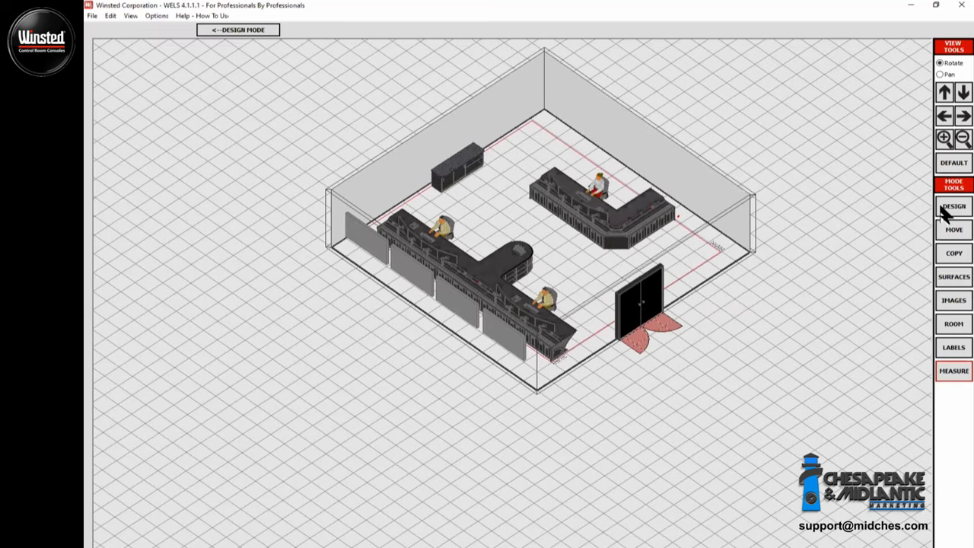
- Switch to Design mode so the credenza parts catalogue shows again
{"action": "left_click", "coordinate": [951, 205]}
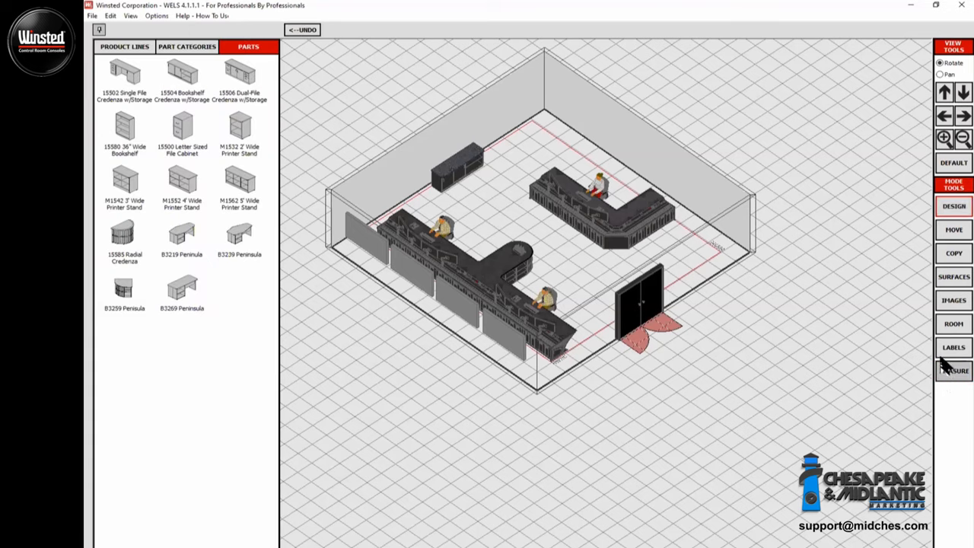
{"action": "mouse_move", "coordinate": [943, 369]}
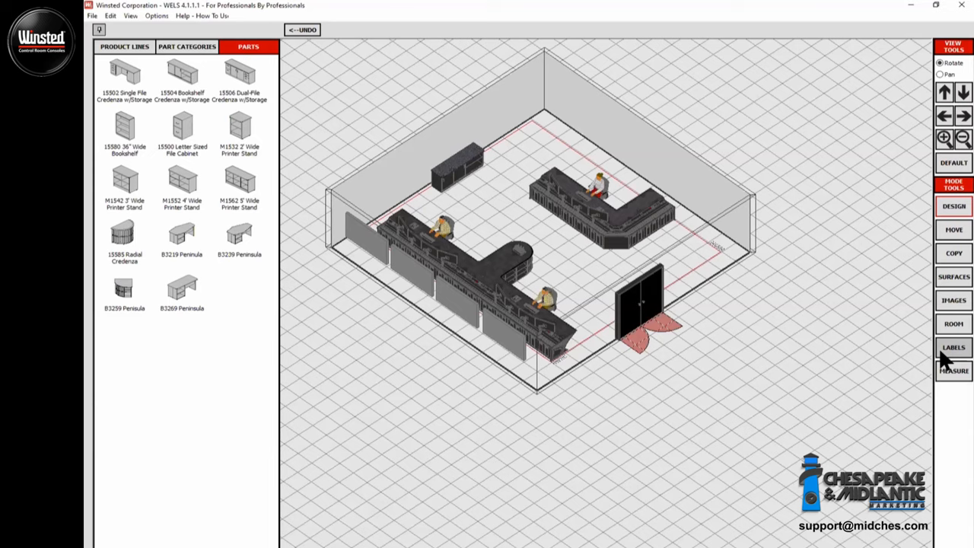
{"action": "mouse_move", "coordinate": [717, 143]}
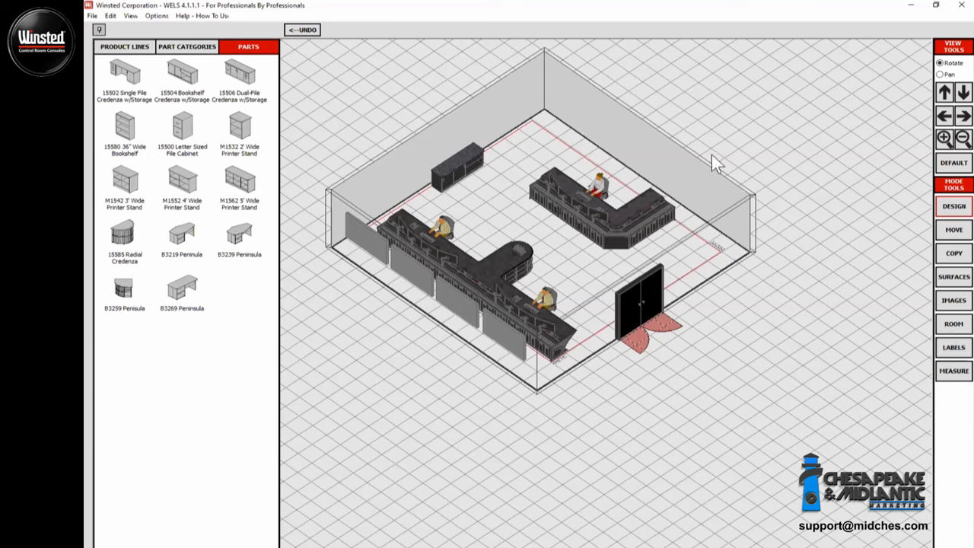
{"action": "mouse_move", "coordinate": [715, 152]}
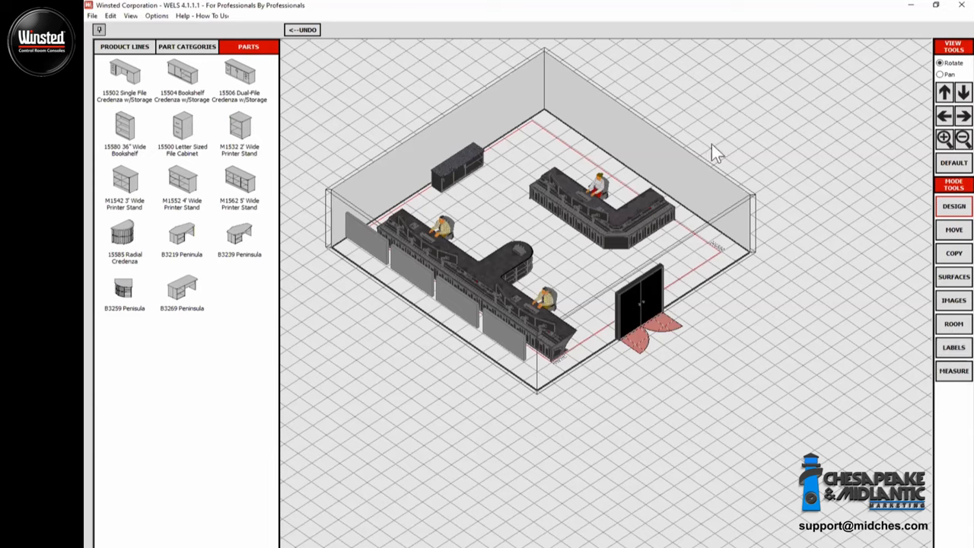
{"action": "mouse_move", "coordinate": [778, 204]}
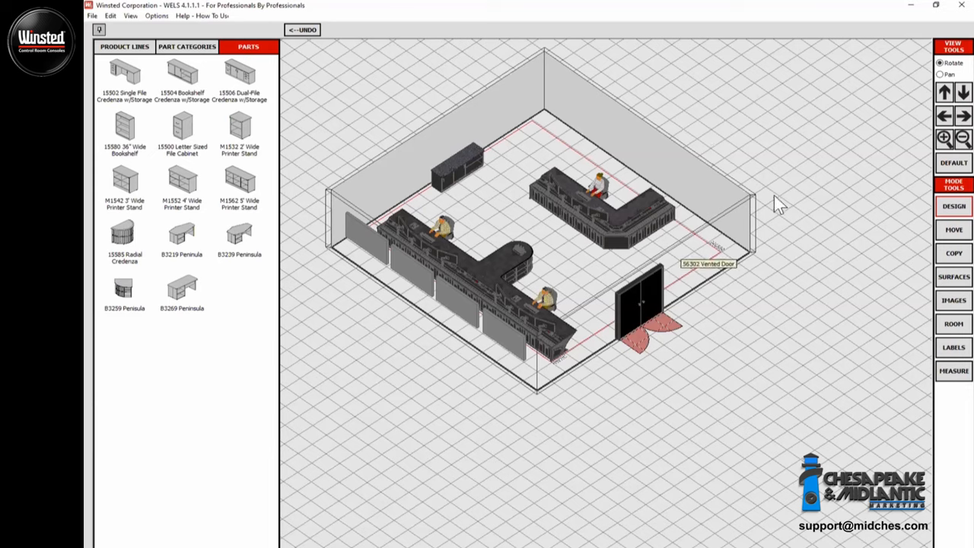